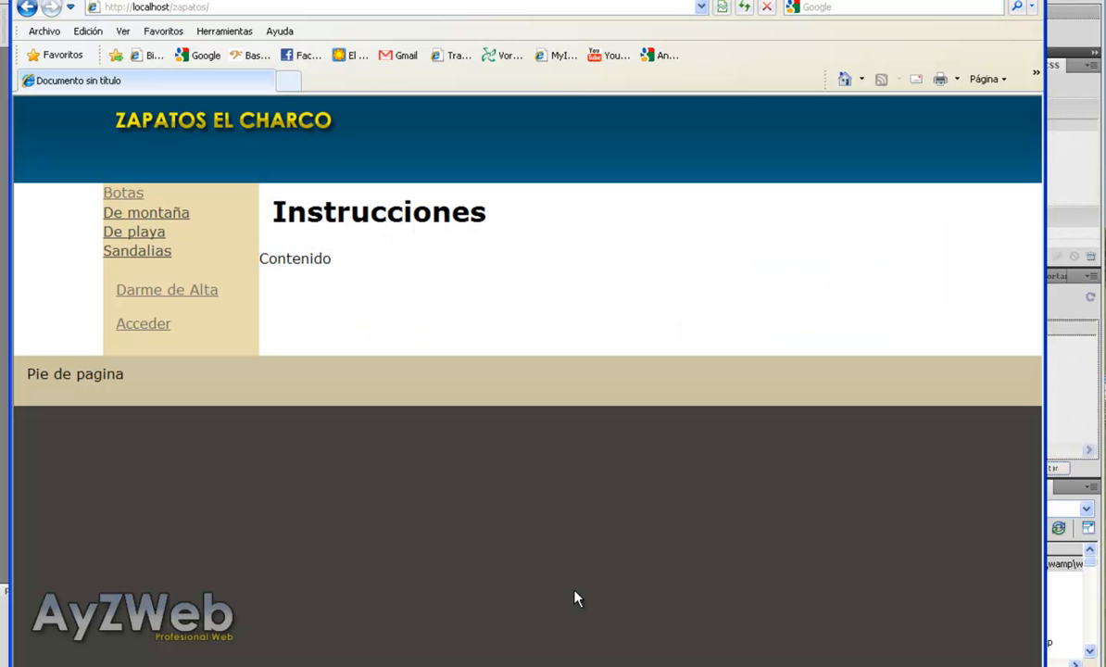
{"action": "mouse_move", "coordinate": [415, 437]}
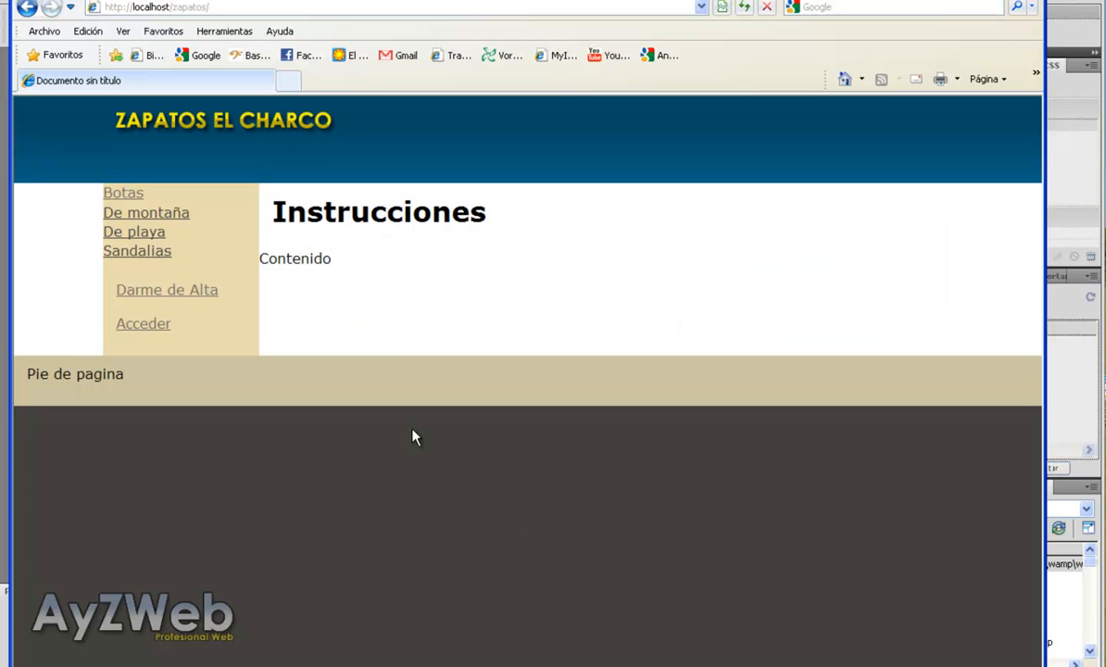
{"action": "mouse_move", "coordinate": [181, 300]}
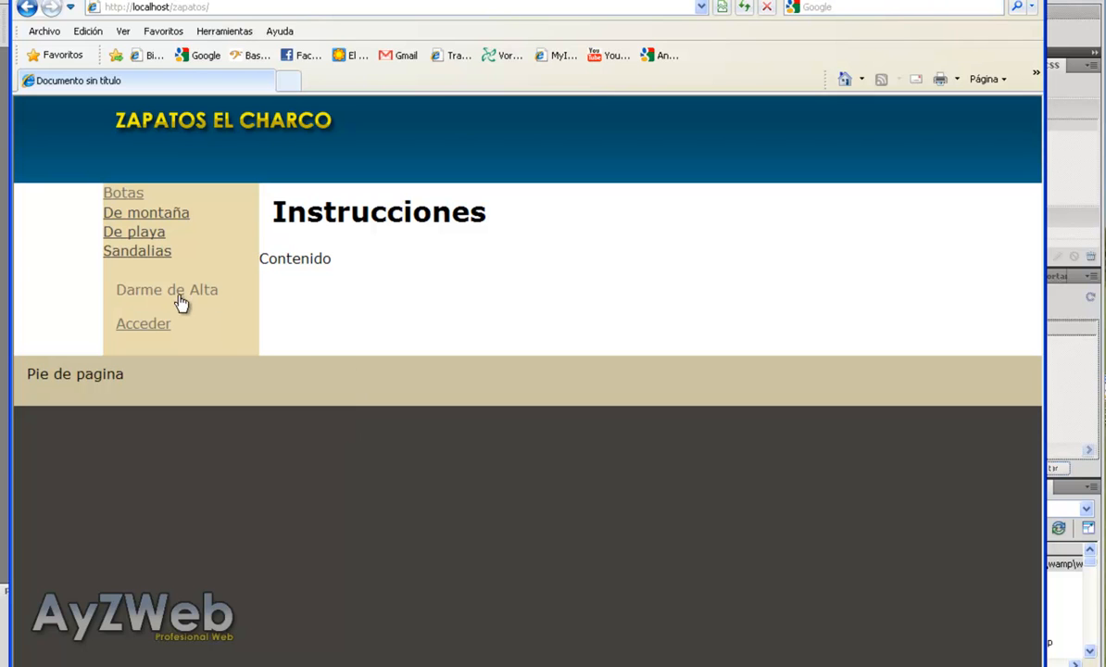
{"action": "mouse_move", "coordinate": [156, 301]}
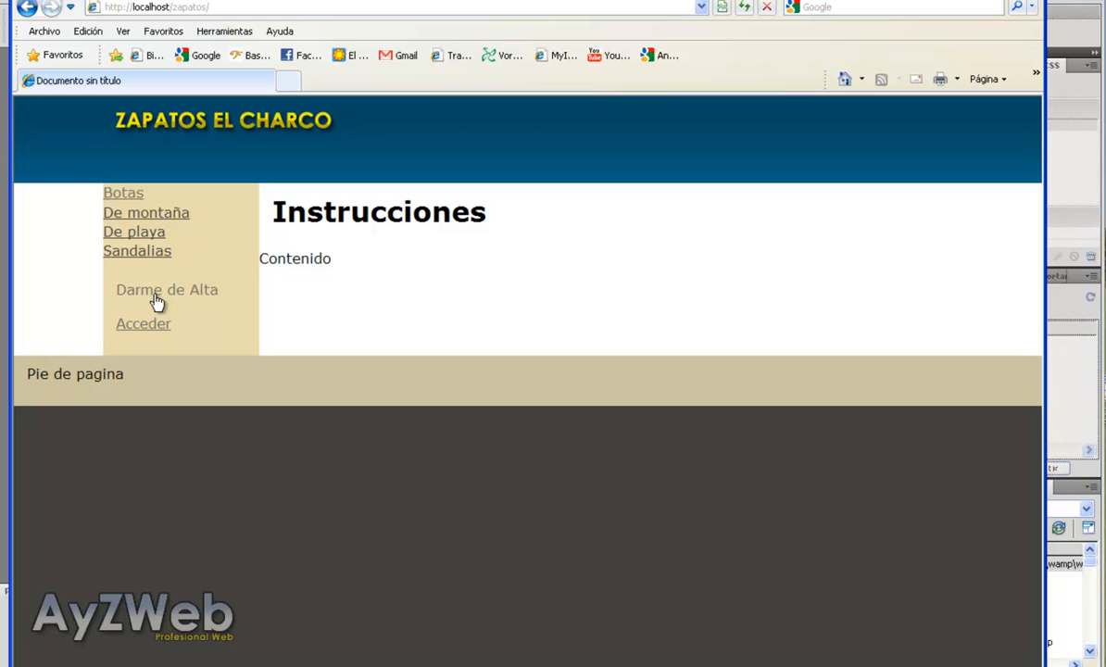
{"action": "mouse_move", "coordinate": [223, 270]}
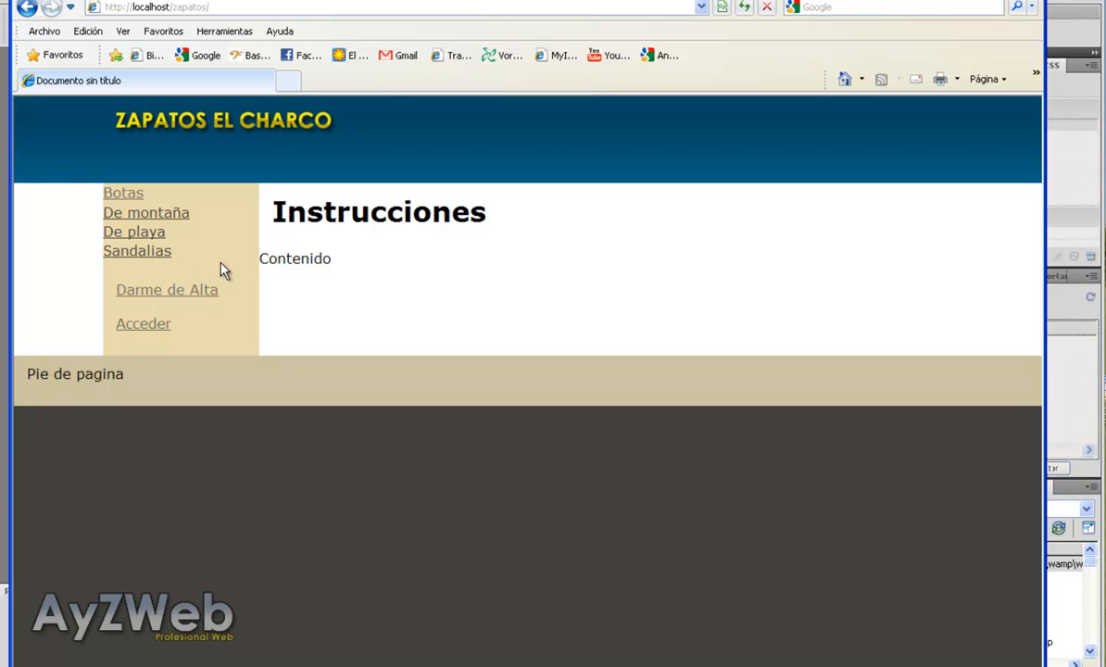
{"action": "mouse_move", "coordinate": [226, 269]}
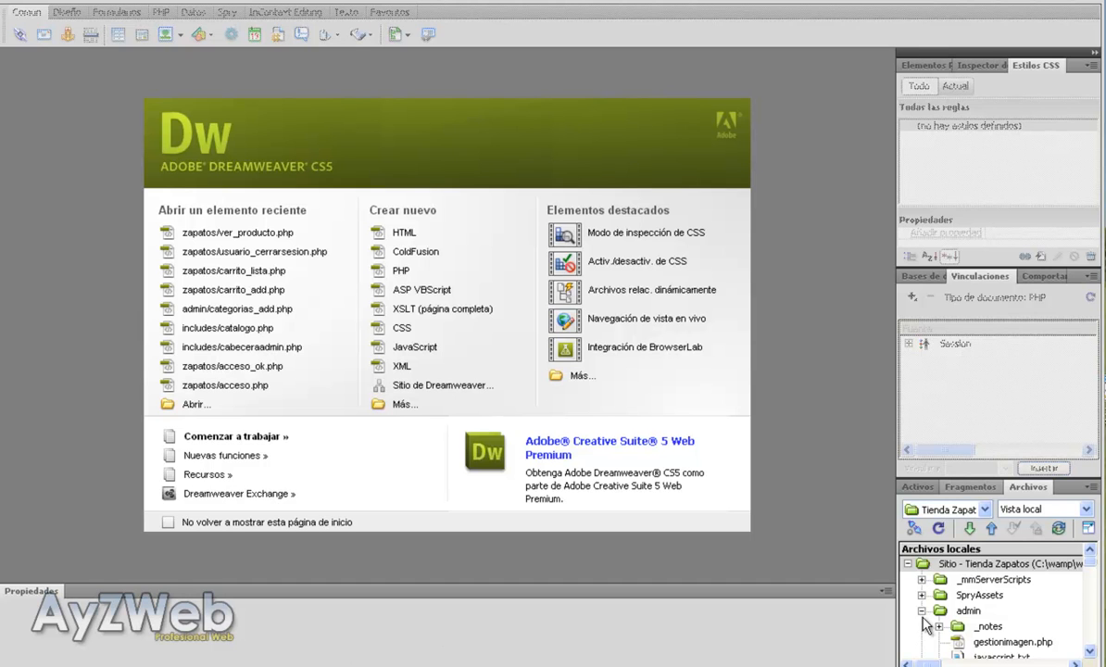
Open the conexionzapatos.php connection file from the Connections folder in Code view
{"action": "right_click", "coordinate": [978, 626]}
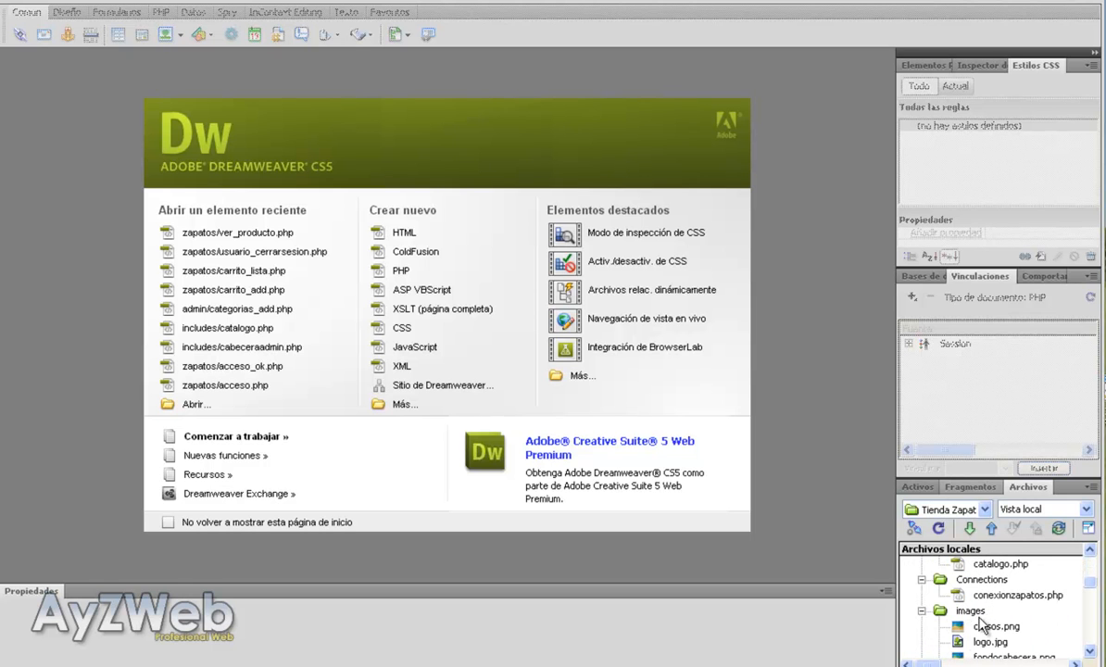
{"action": "double_click", "coordinate": [1017, 595]}
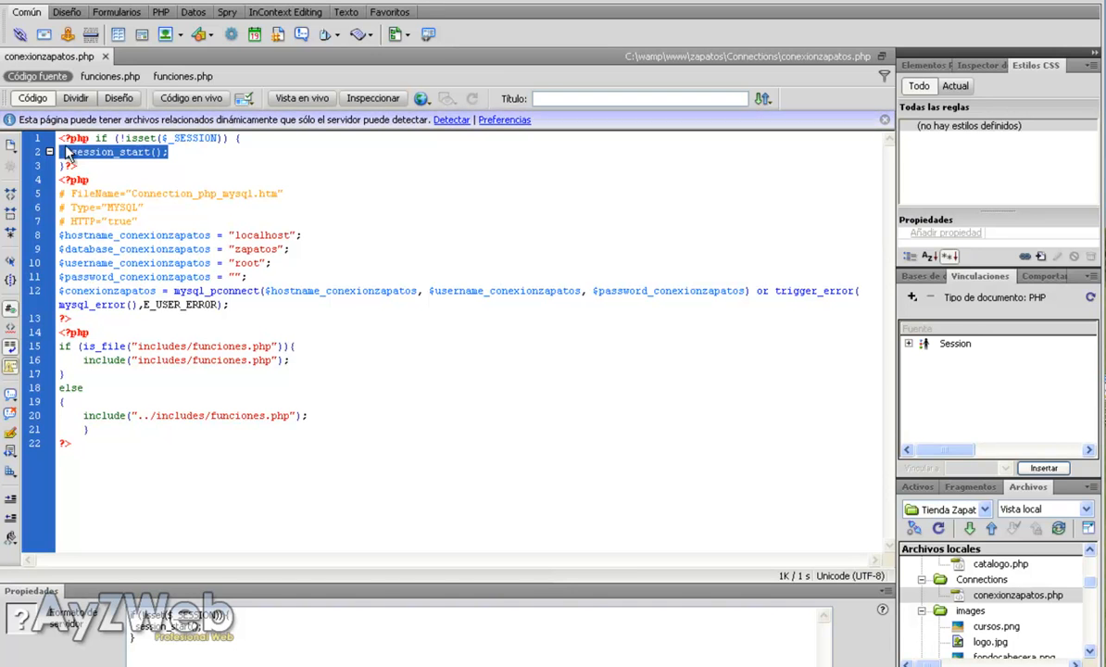
{"action": "mouse_move", "coordinate": [64, 56]}
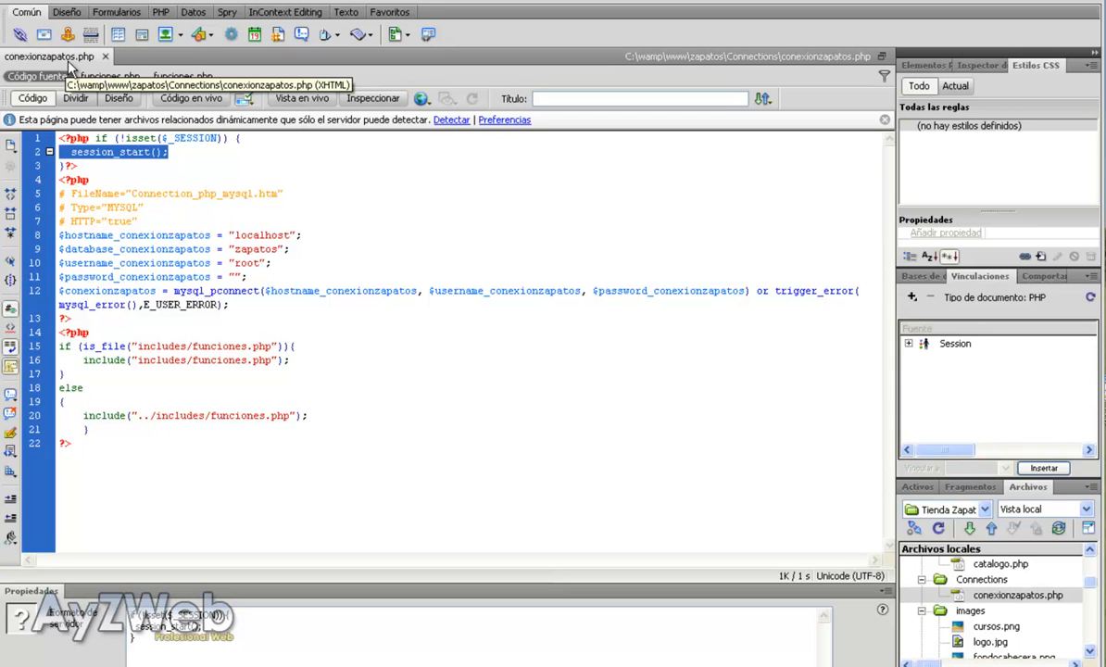
{"action": "mouse_move", "coordinate": [137, 204]}
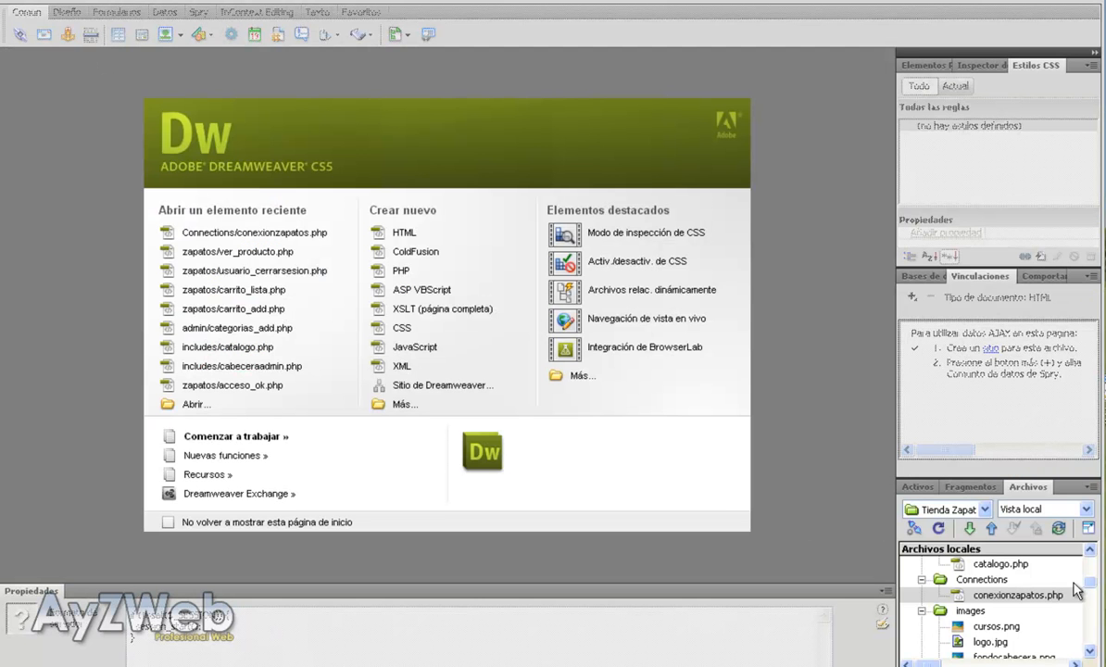
Open alta_ok.php, briefly open usuario_modificar.php, close it and return to alta_ok.php
{"action": "scroll", "scroll_direction": "down", "scroll_amount": 3}
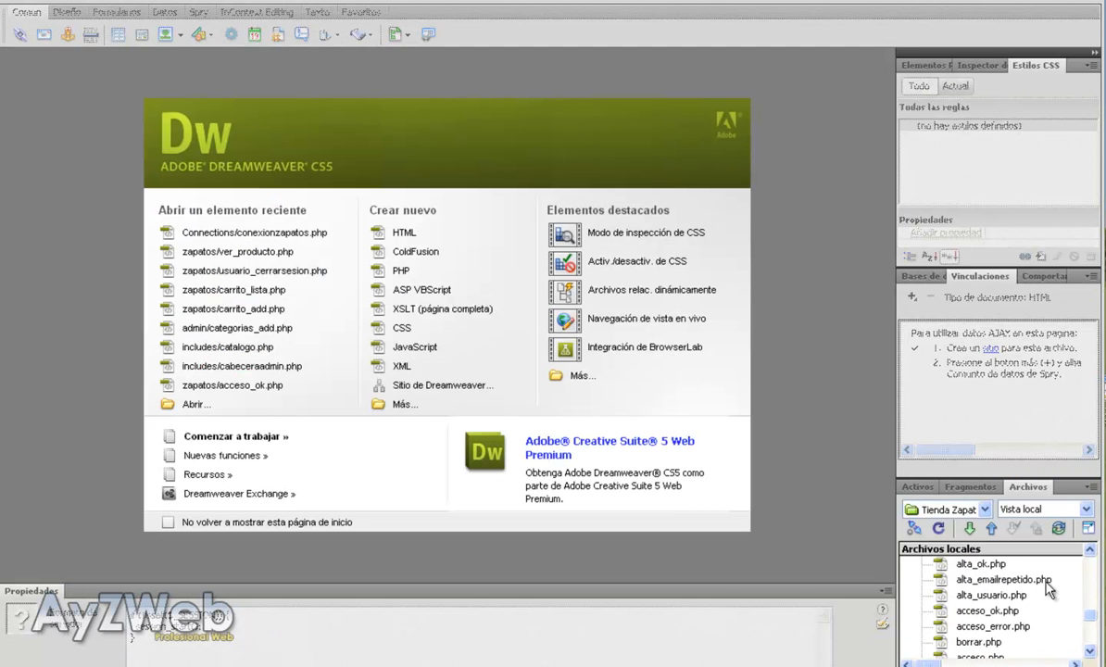
{"action": "double_click", "coordinate": [978, 563]}
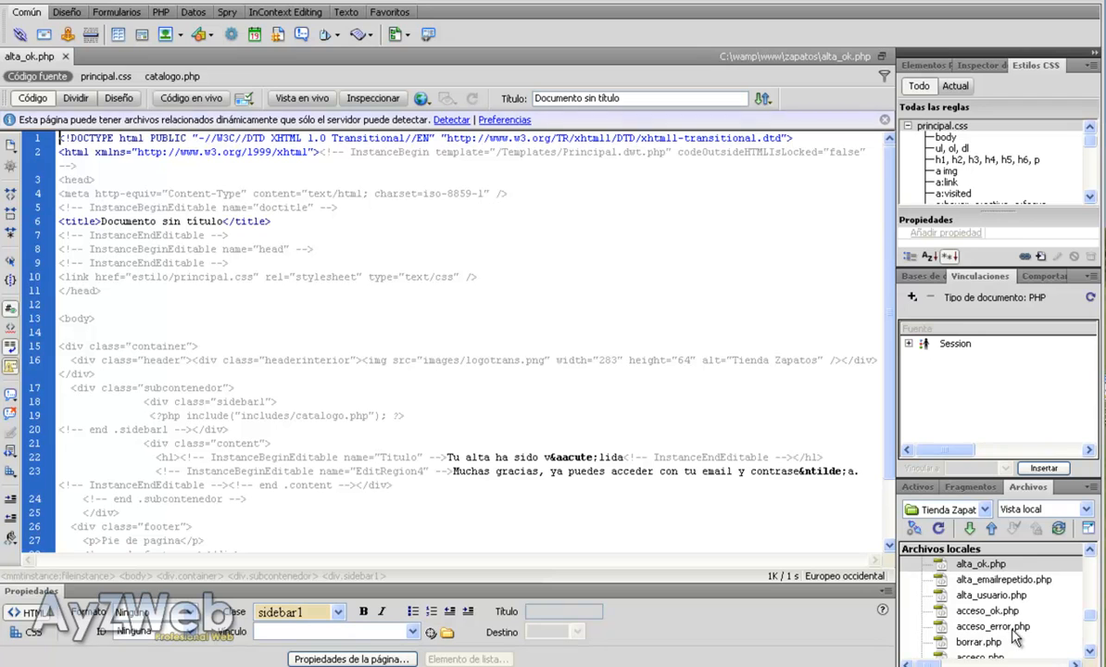
{"action": "scroll", "scroll_direction": "down", "scroll_amount": 3}
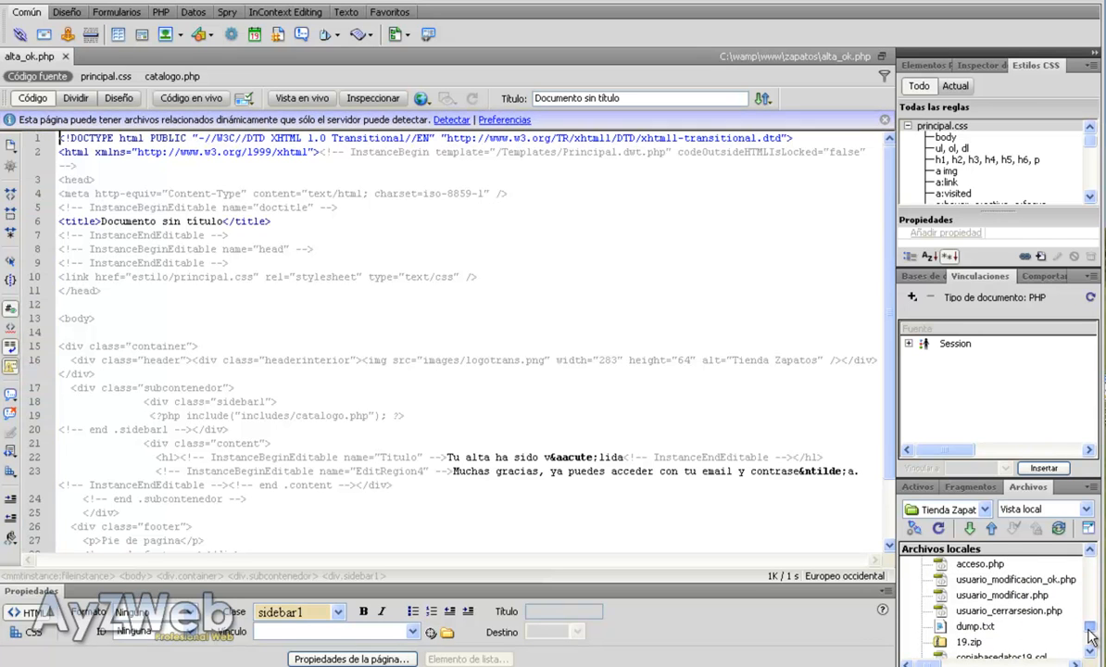
{"action": "double_click", "coordinate": [1002, 594]}
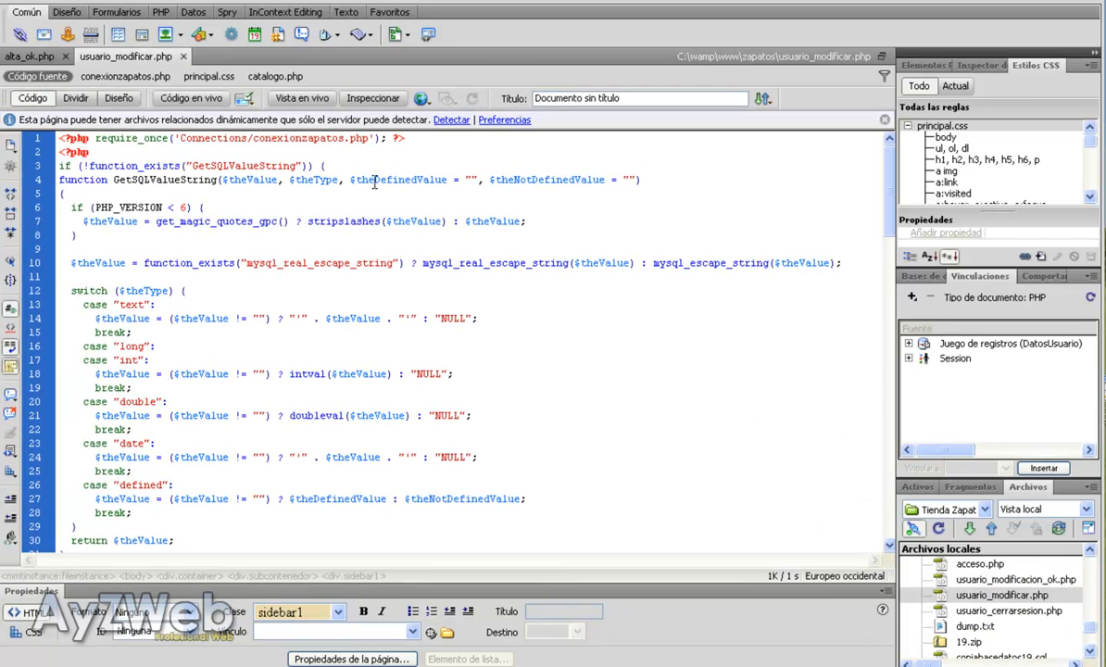
{"action": "left_click", "coordinate": [260, 137]}
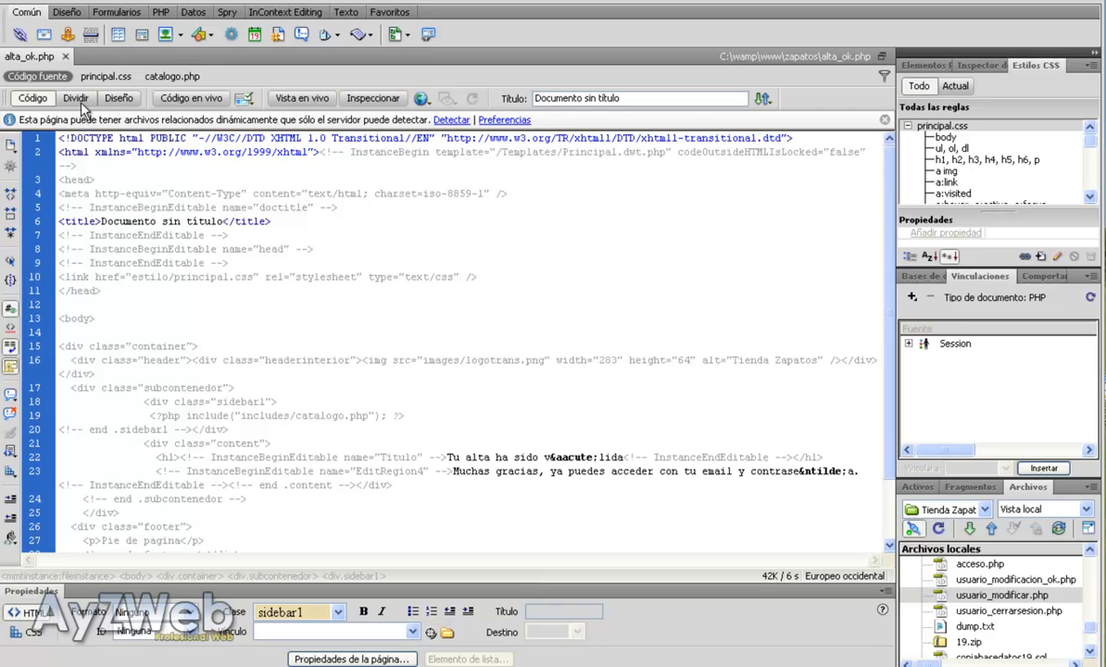
{"action": "mouse_move", "coordinate": [63, 56]}
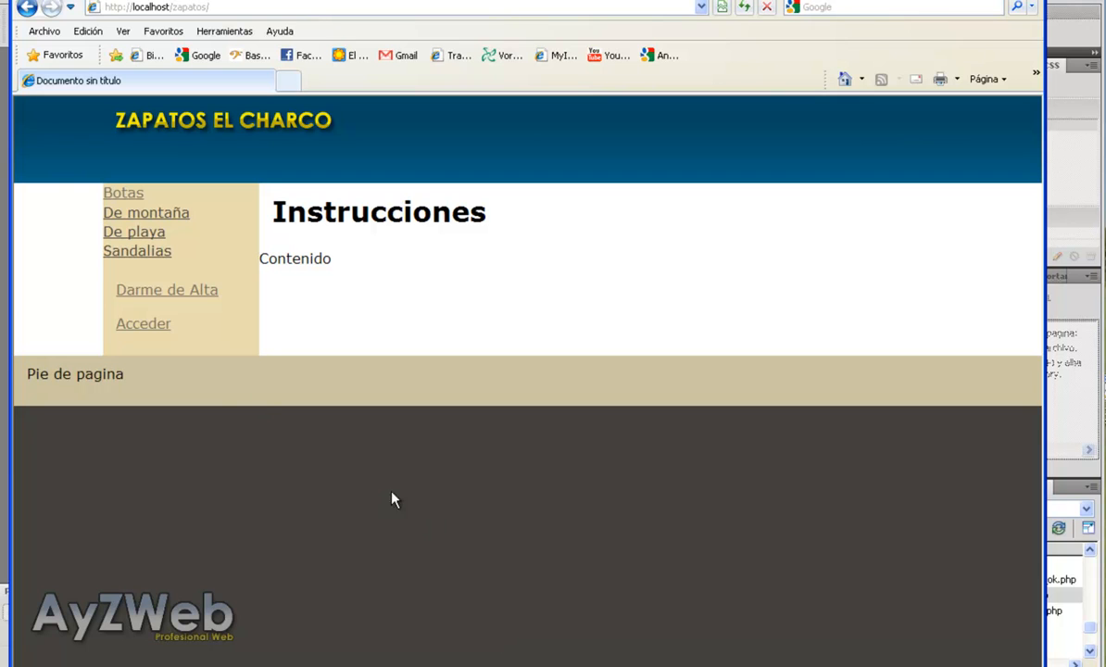
Log in to the store with the jorvidu email and password via Acceder
{"action": "left_click", "coordinate": [143, 322]}
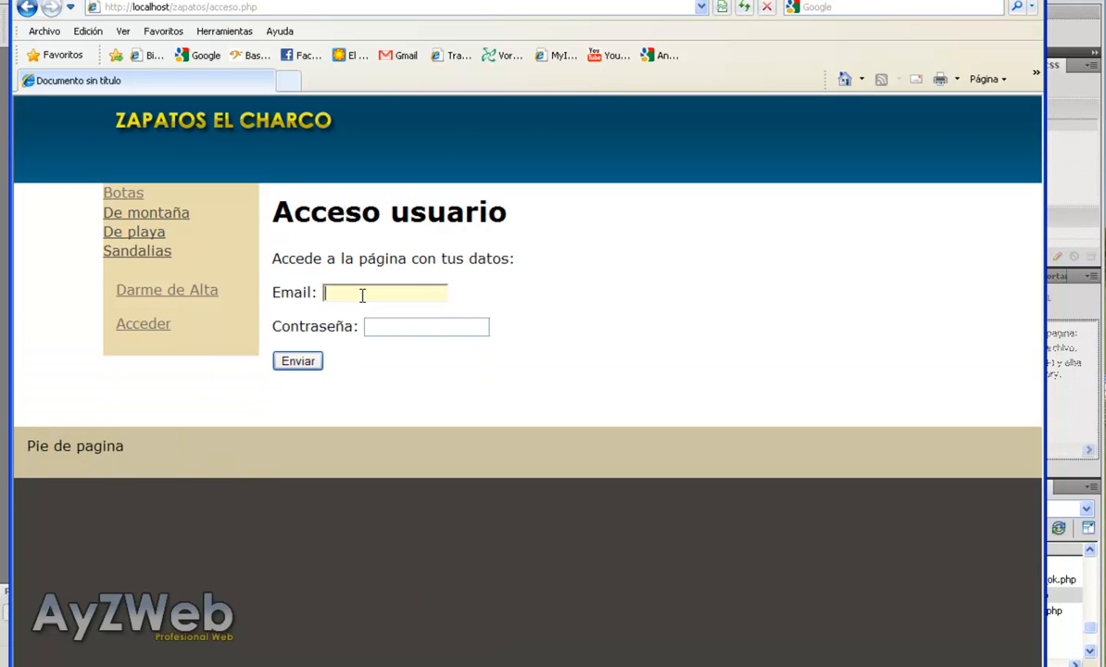
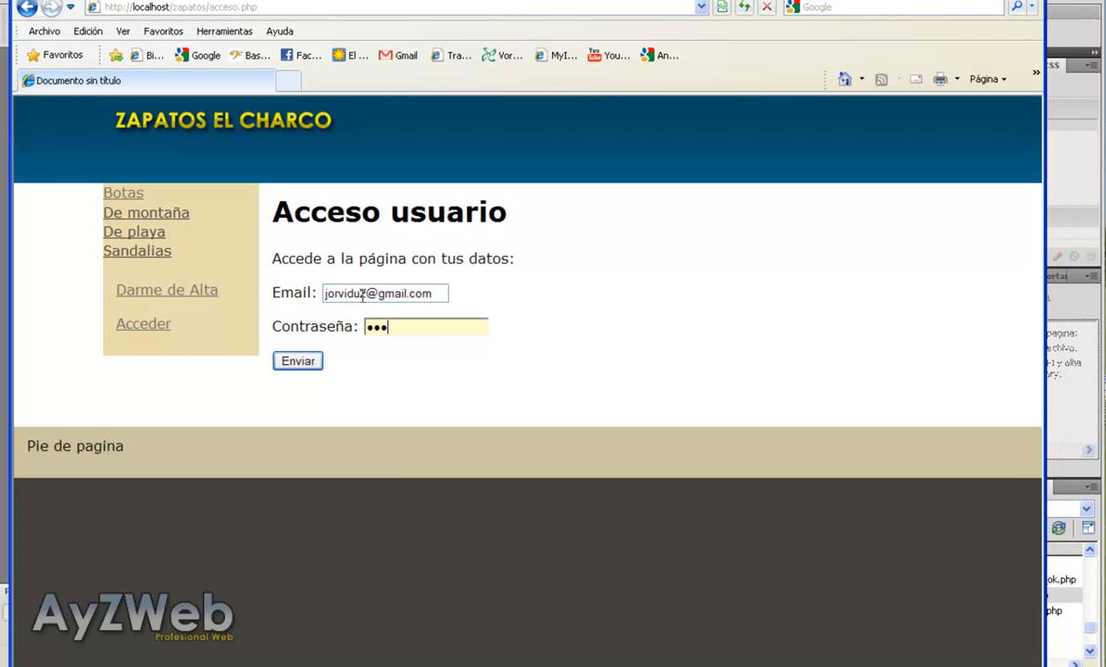
{"action": "left_click", "coordinate": [297, 360]}
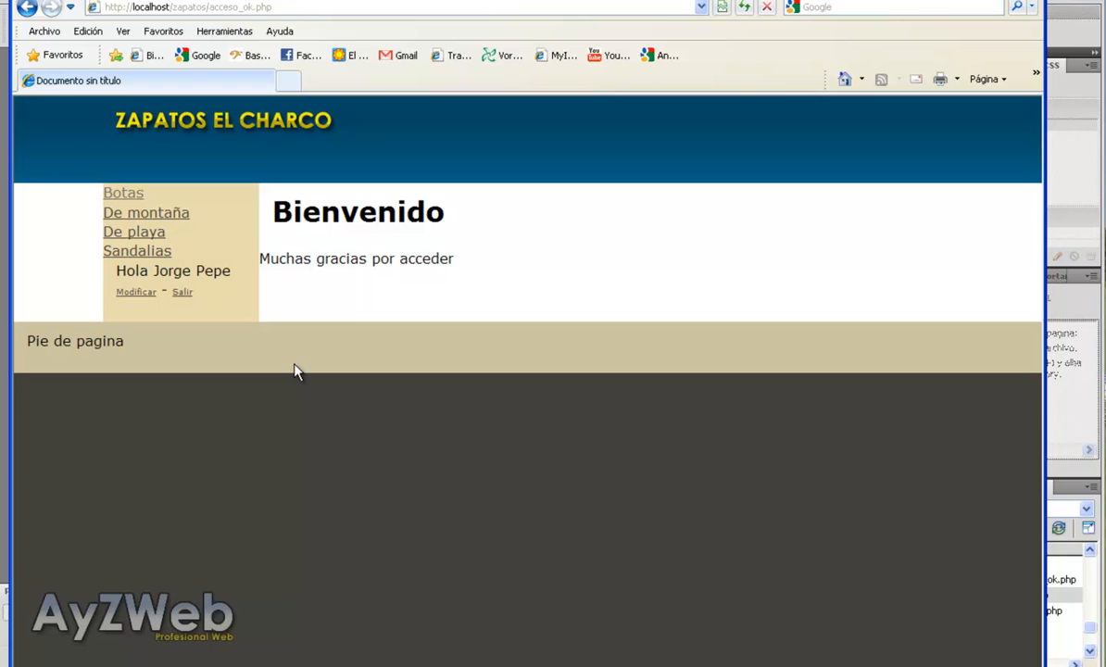
View the Bota de Agua product under Botas, log out with Salir, and return to the product
{"action": "left_click", "coordinate": [122, 193]}
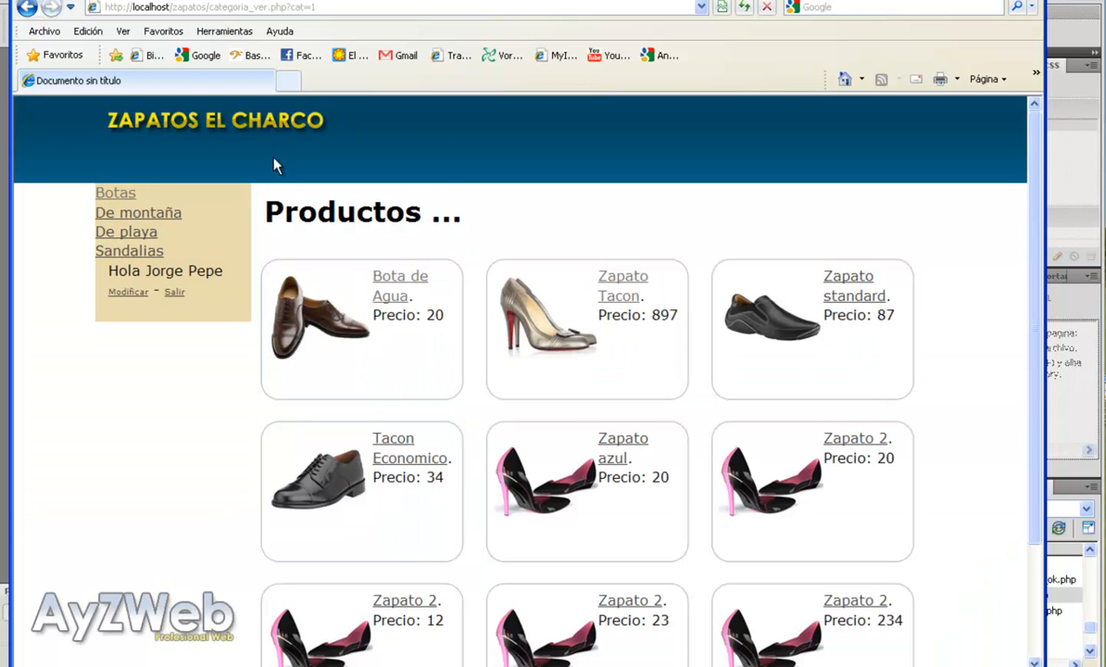
{"action": "left_click", "coordinate": [400, 285]}
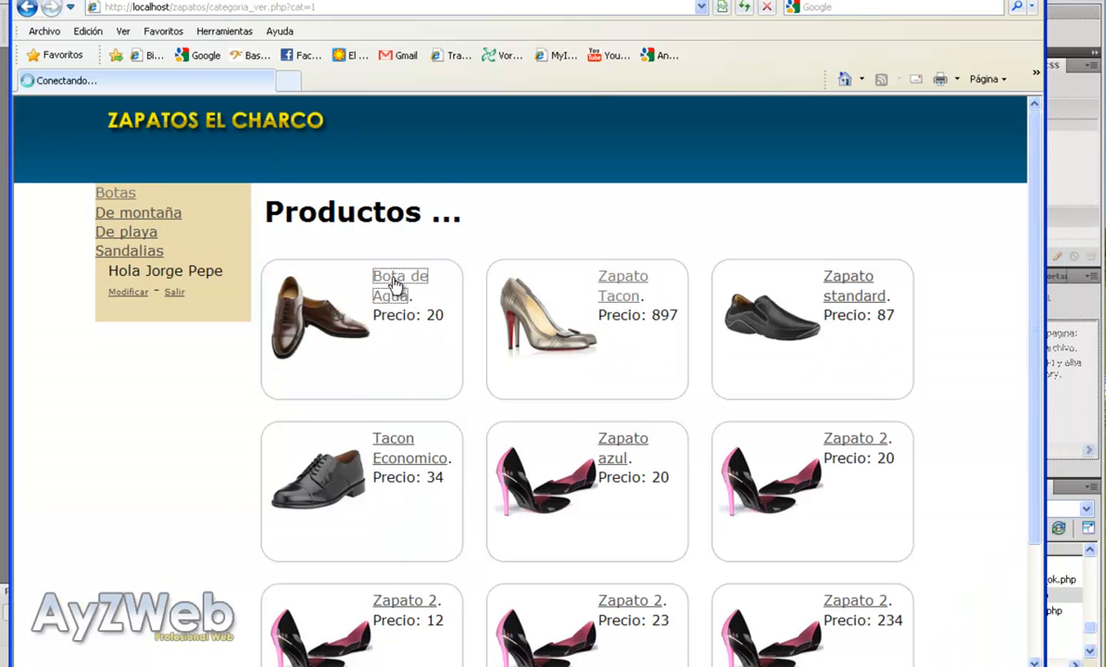
{"action": "left_click", "coordinate": [401, 285]}
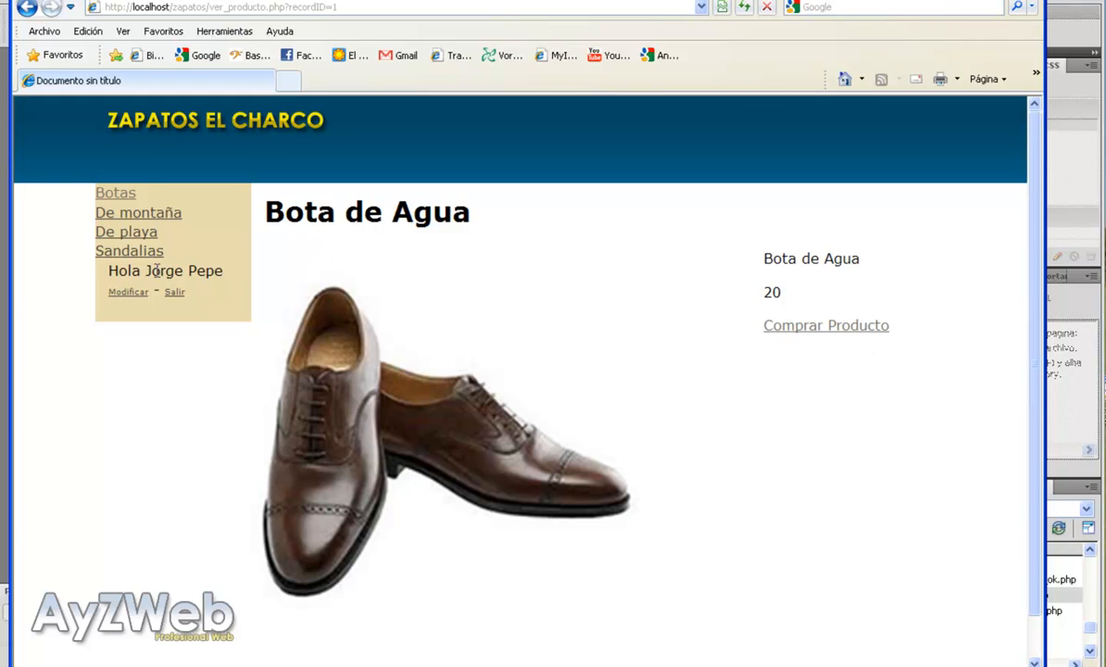
{"action": "double_click", "coordinate": [184, 271]}
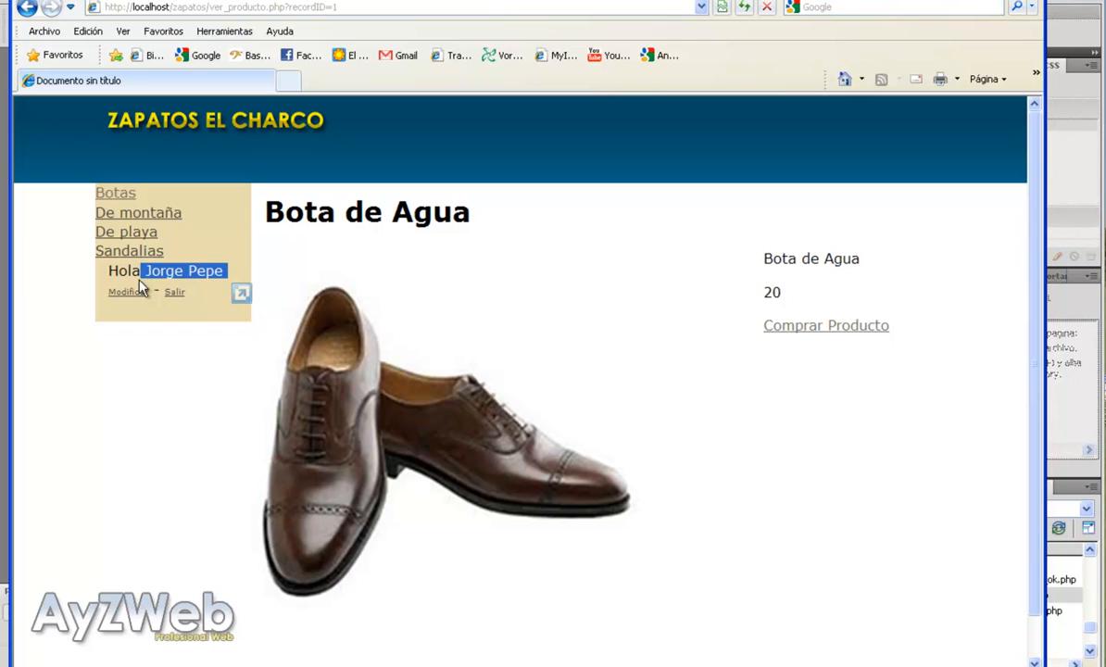
{"action": "mouse_move", "coordinate": [261, 323]}
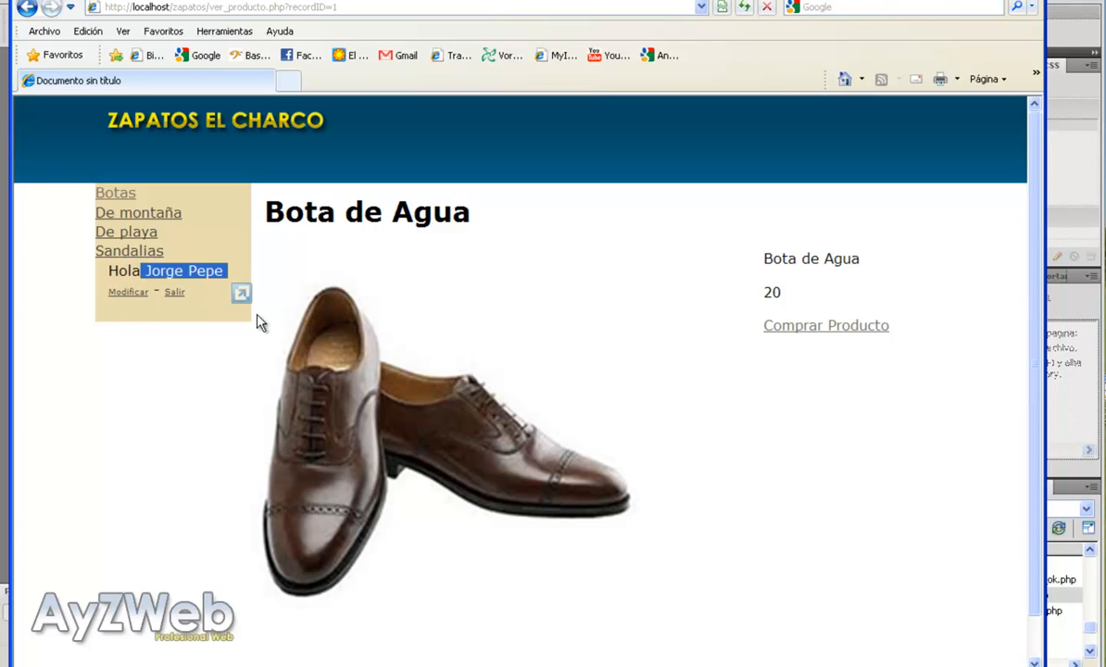
{"action": "mouse_move", "coordinate": [182, 300]}
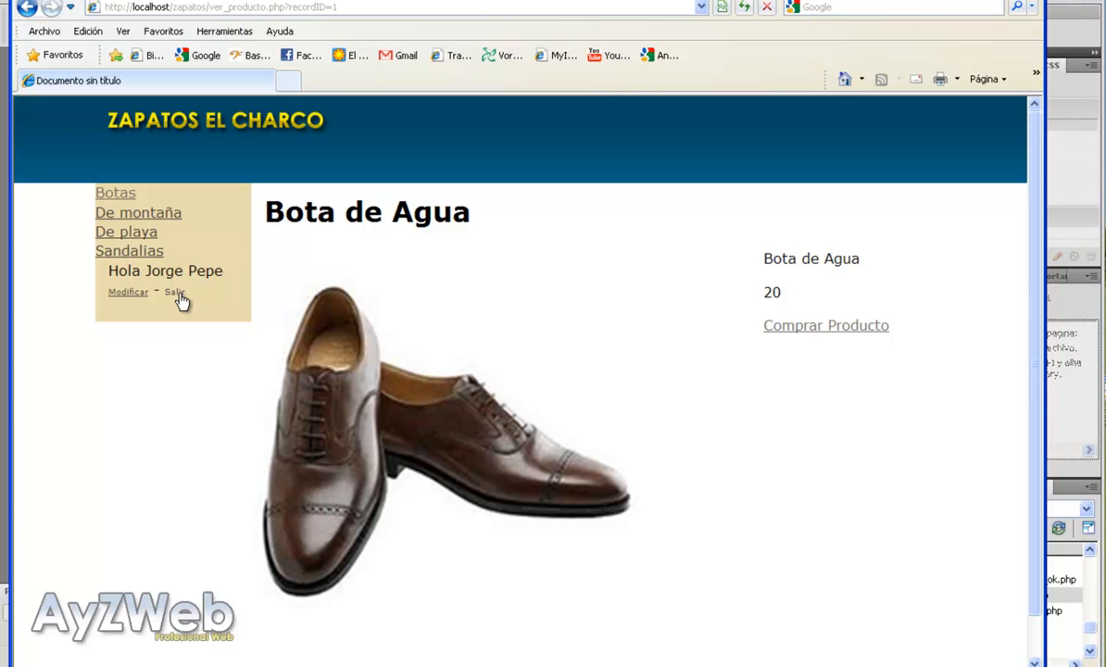
{"action": "left_click", "coordinate": [174, 292]}
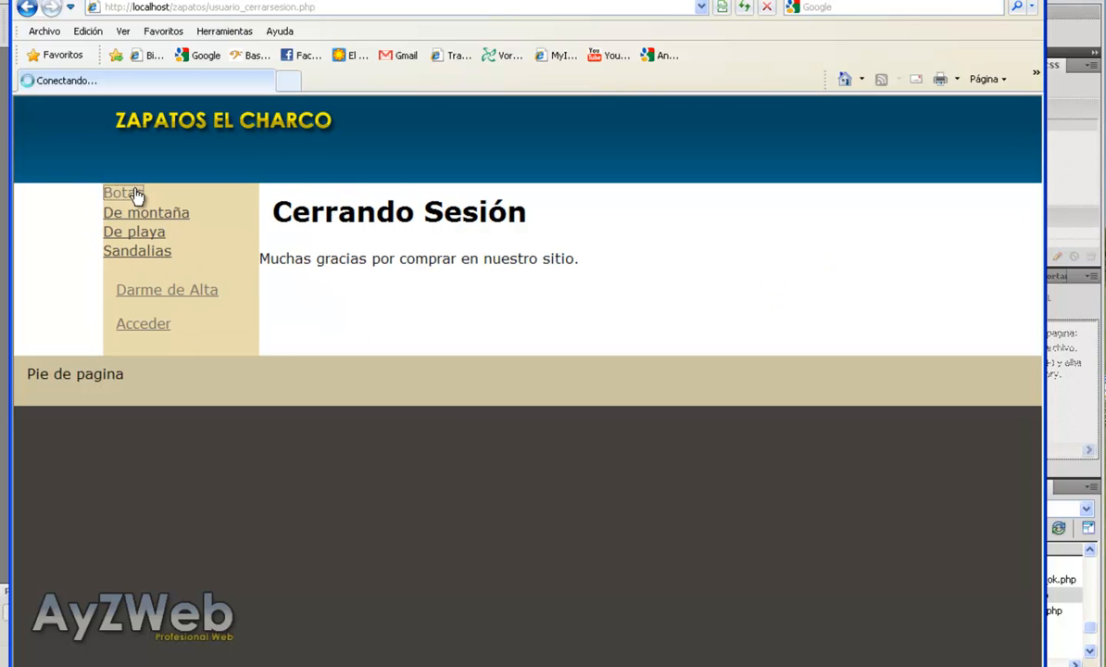
{"action": "left_click", "coordinate": [115, 192]}
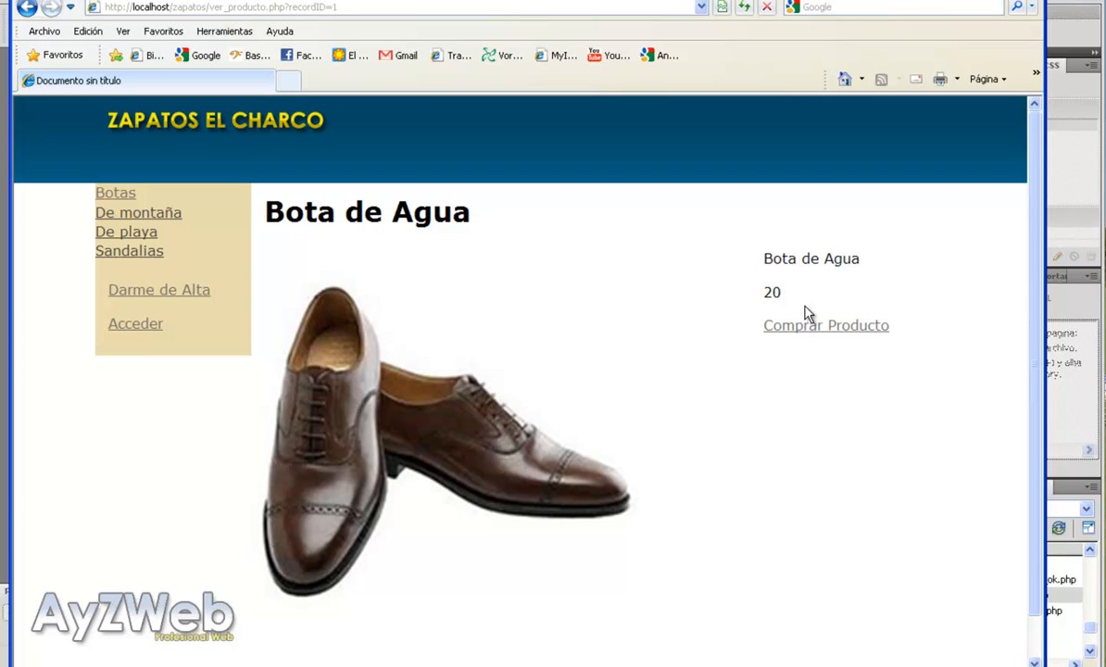
{"action": "mouse_move", "coordinate": [804, 330]}
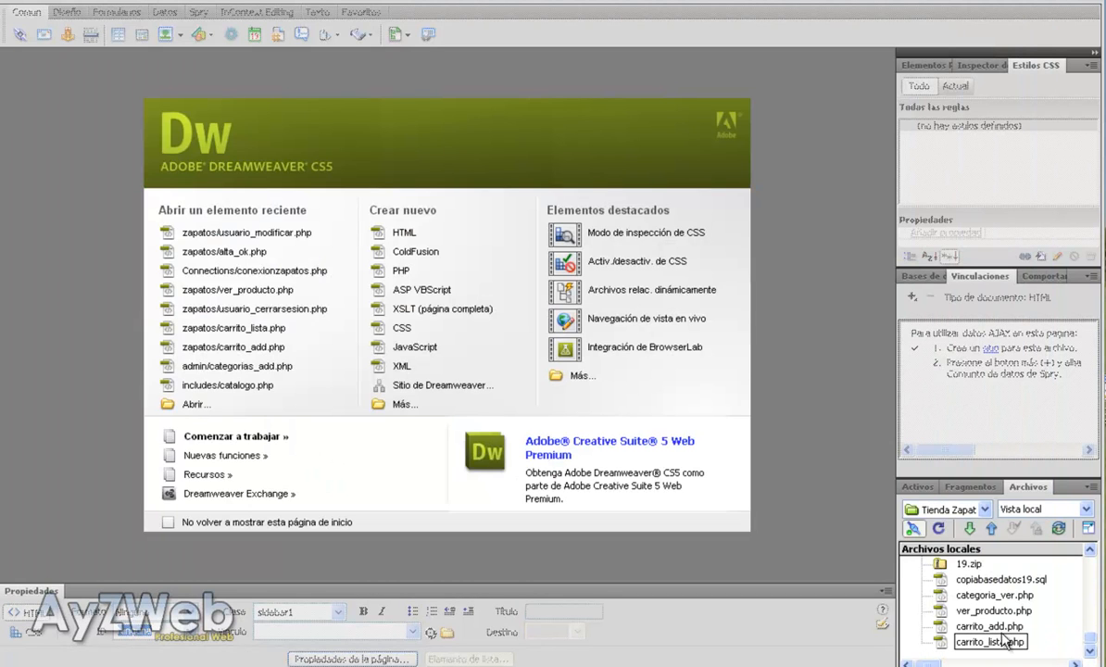
Point ver_producto.php's Comprar Producto link to carrito_add.php?recordID=idProducto and preview it in the browser
{"action": "double_click", "coordinate": [994, 610]}
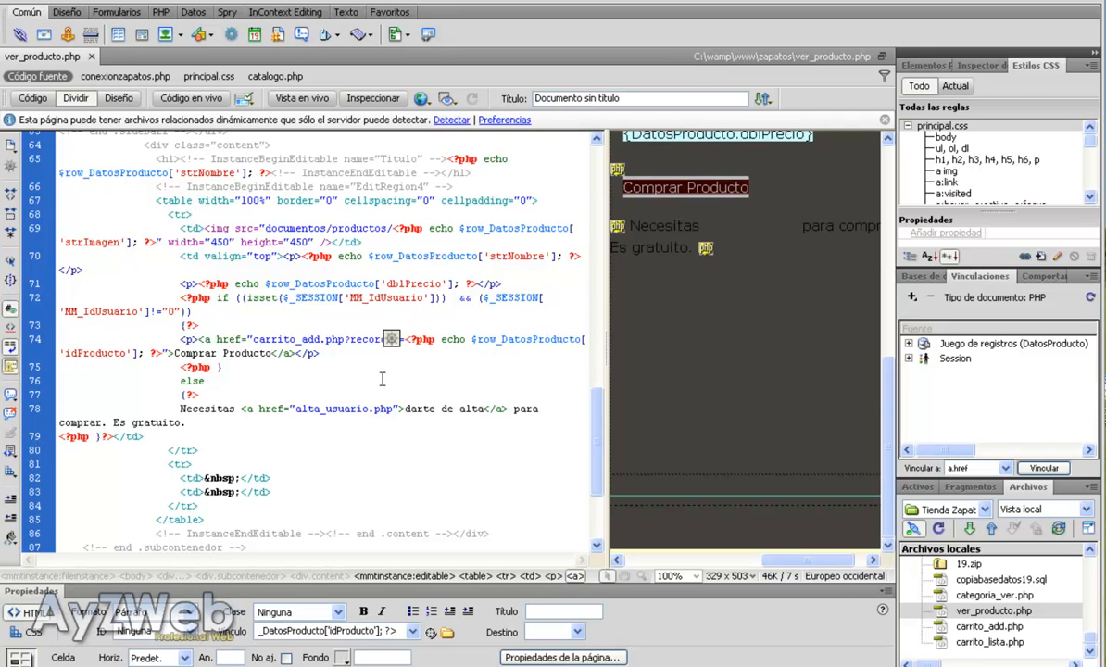
{"action": "left_click", "coordinate": [993, 609]}
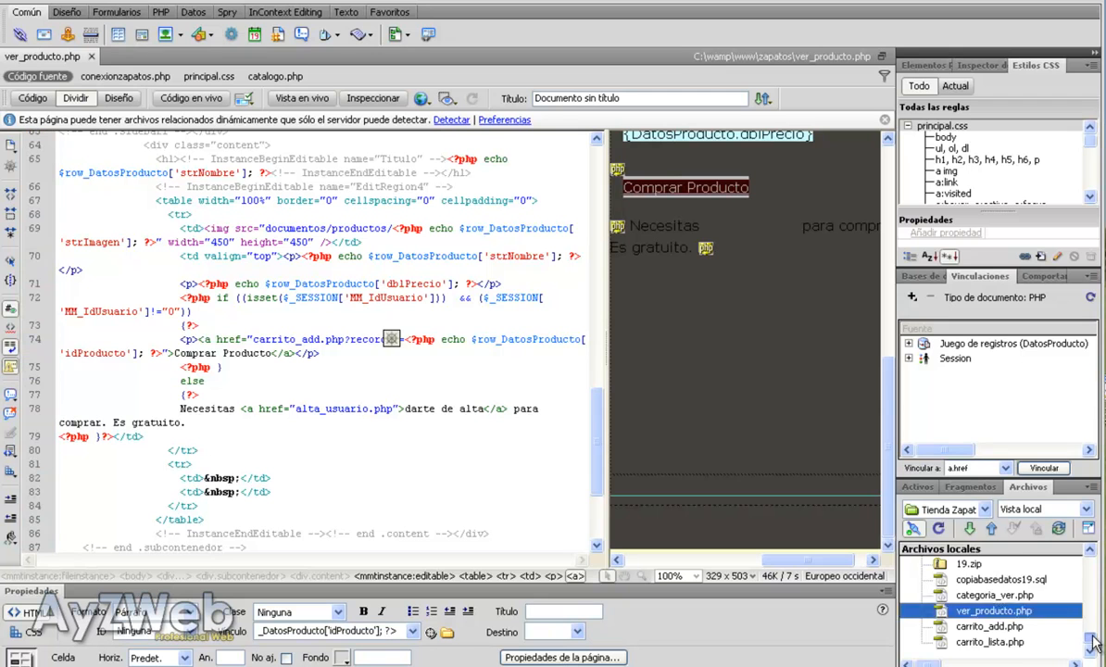
{"action": "scroll", "scroll_direction": "down", "scroll_amount": 3}
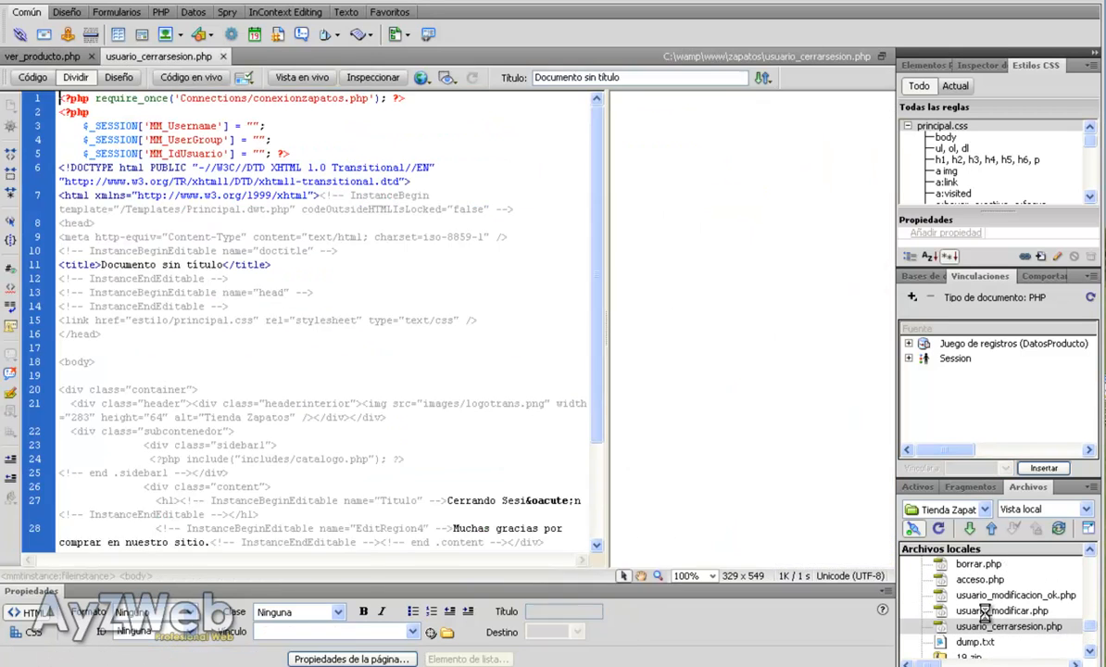
{"action": "left_click", "coordinate": [74, 97]}
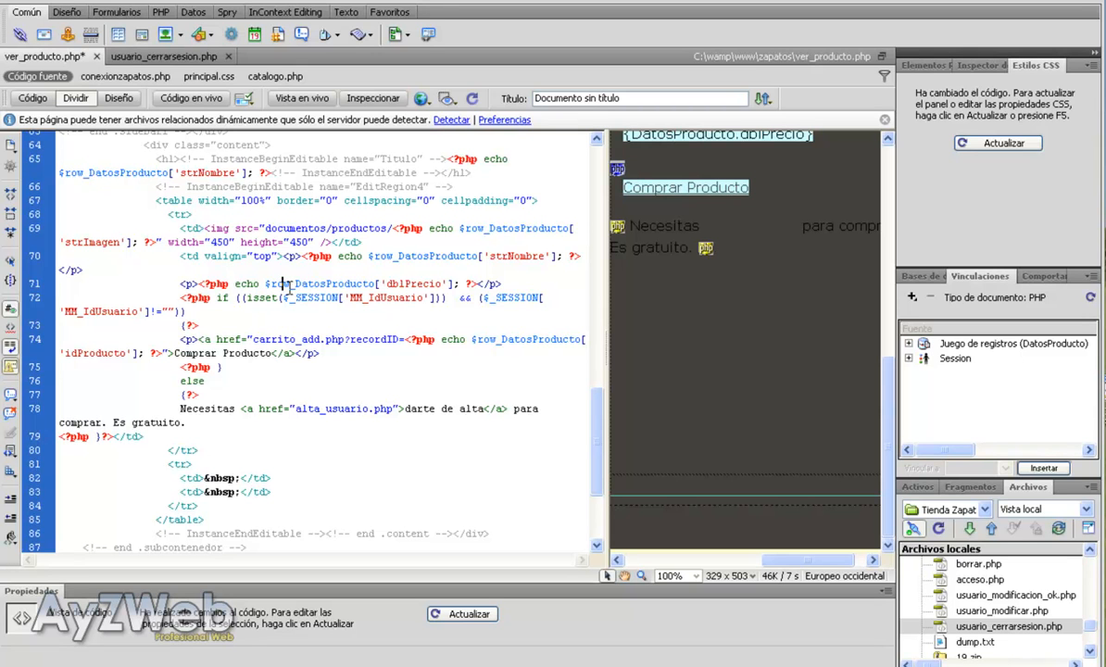
{"action": "mouse_move", "coordinate": [415, 361]}
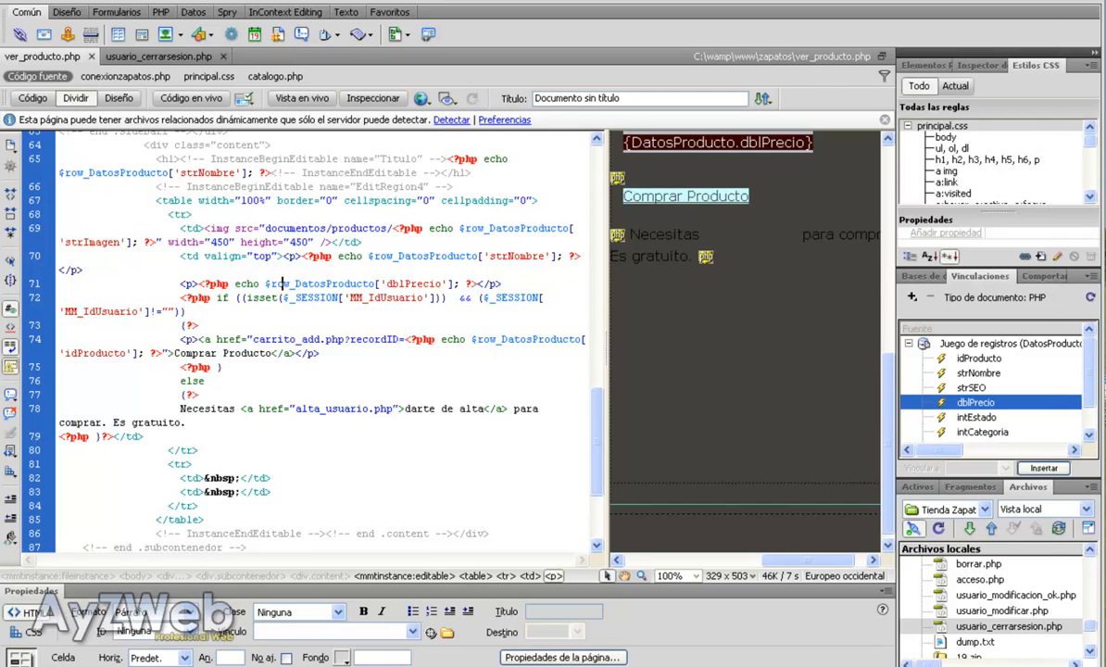
{"action": "left_click", "coordinate": [302, 96]}
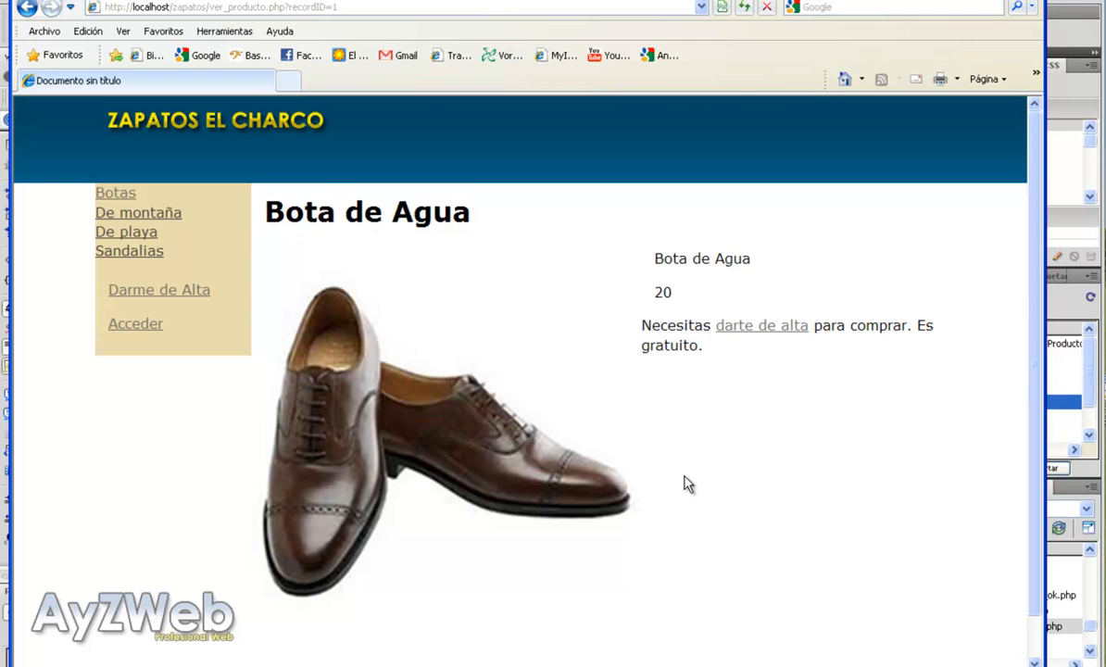
{"action": "left_click", "coordinate": [136, 323]}
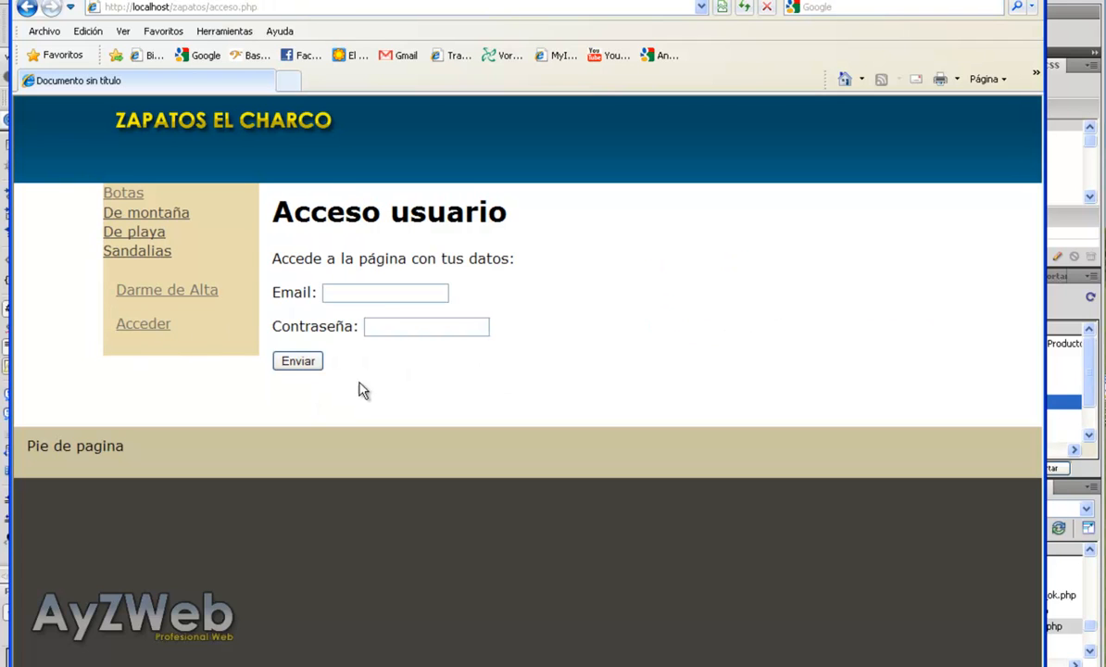
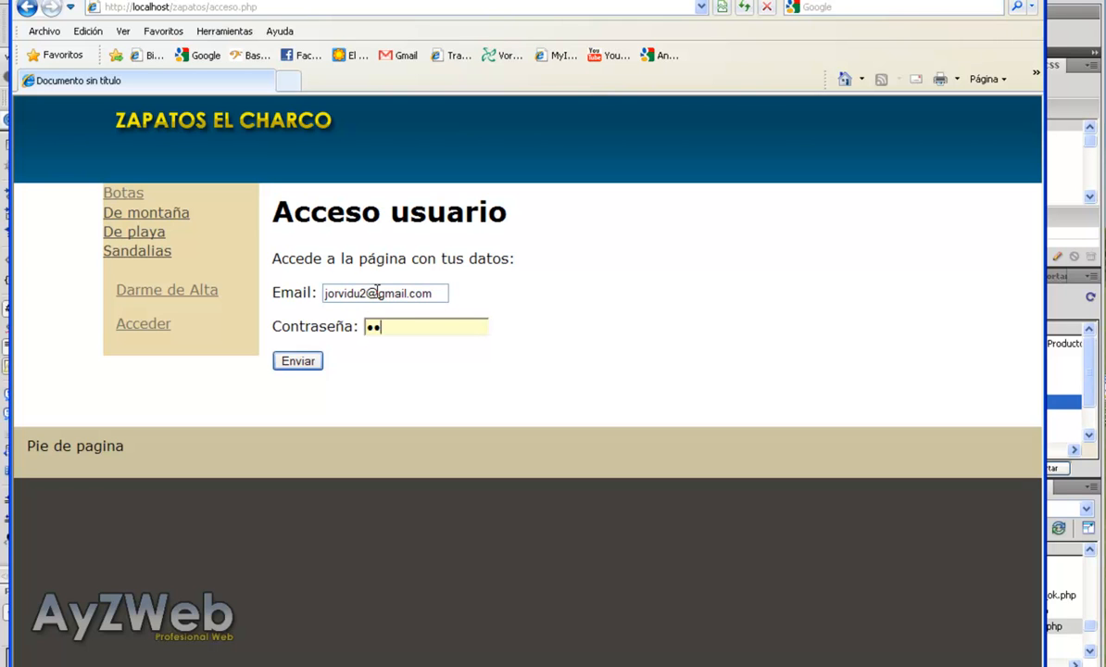
{"action": "left_click", "coordinate": [296, 359]}
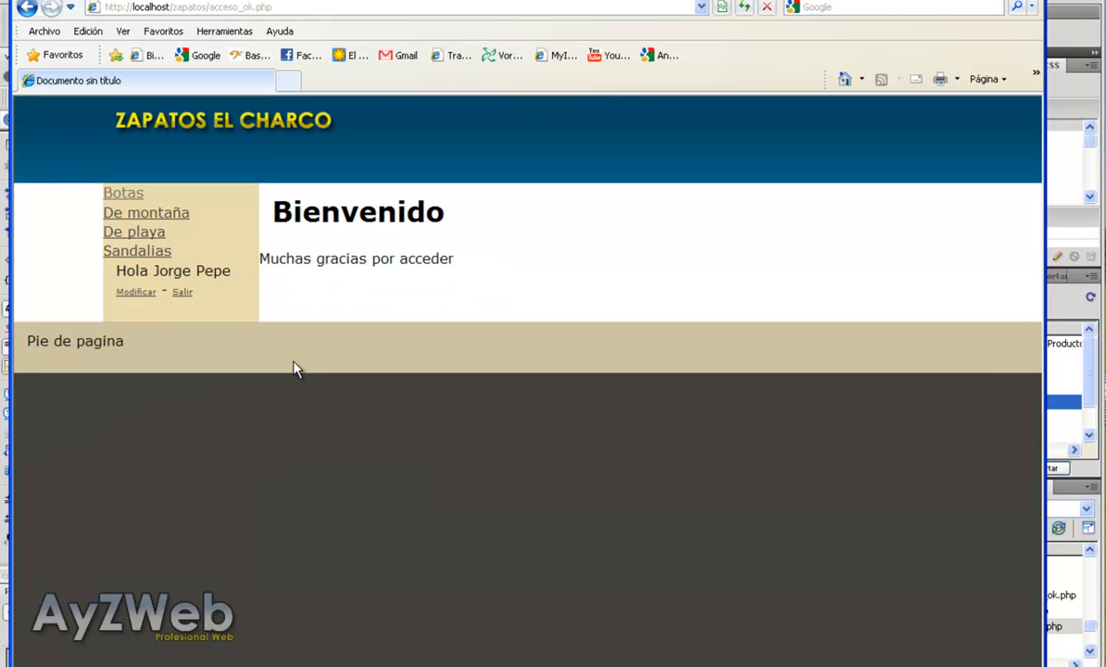
Add Zapato Tacon from the Botas category to the cart, getting Bravo! Insertado
{"action": "left_click", "coordinate": [115, 193]}
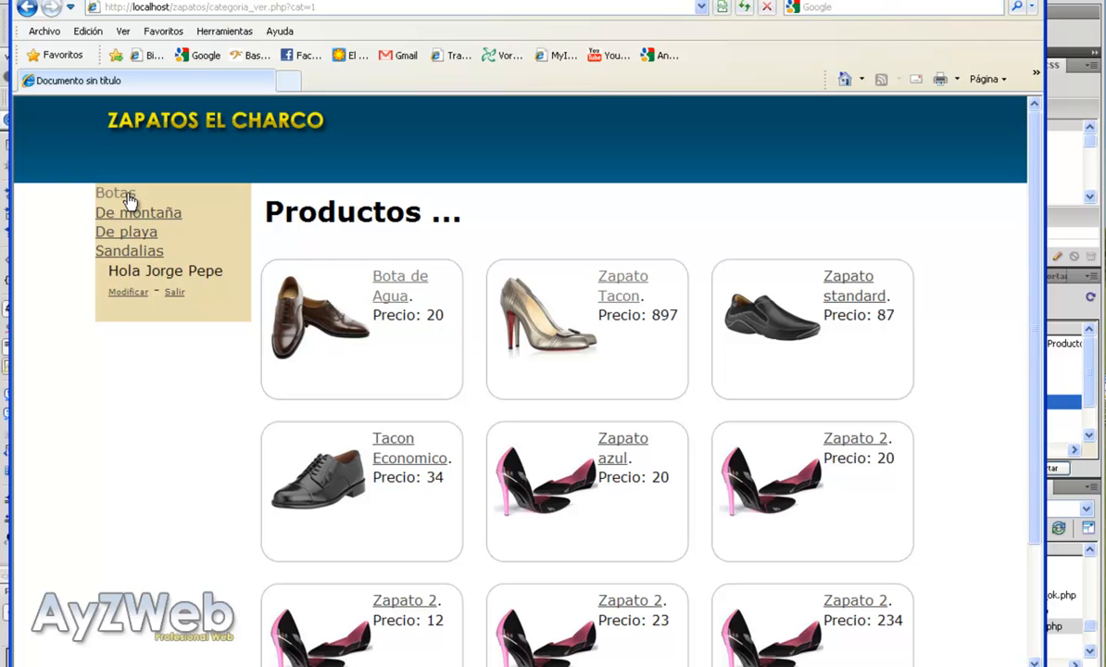
{"action": "mouse_move", "coordinate": [319, 342]}
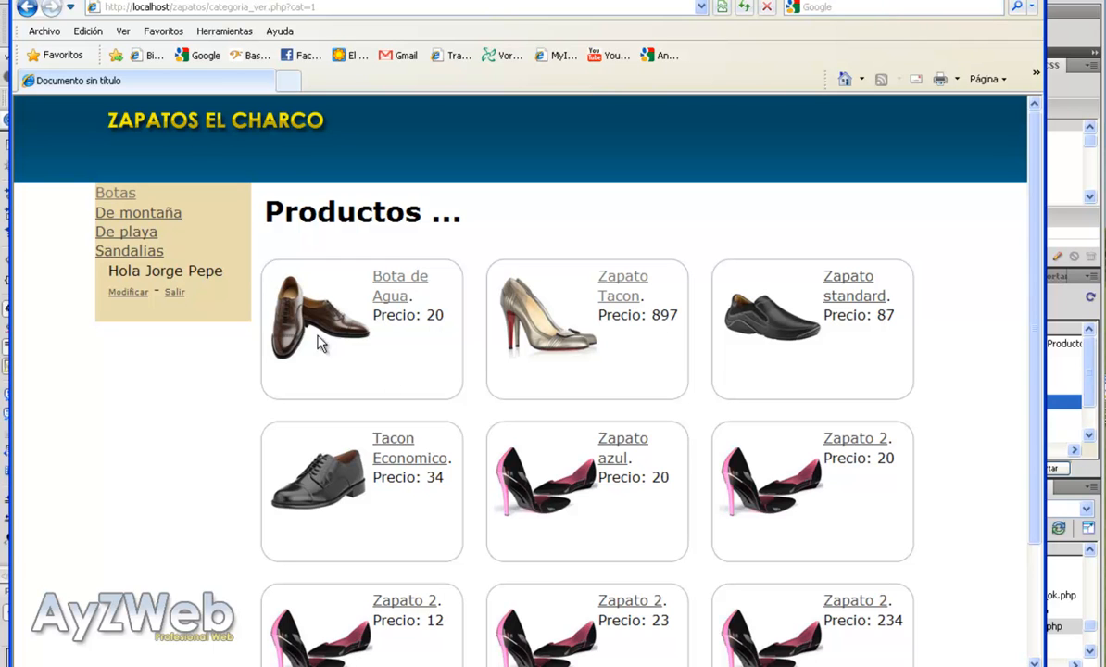
{"action": "mouse_move", "coordinate": [298, 341]}
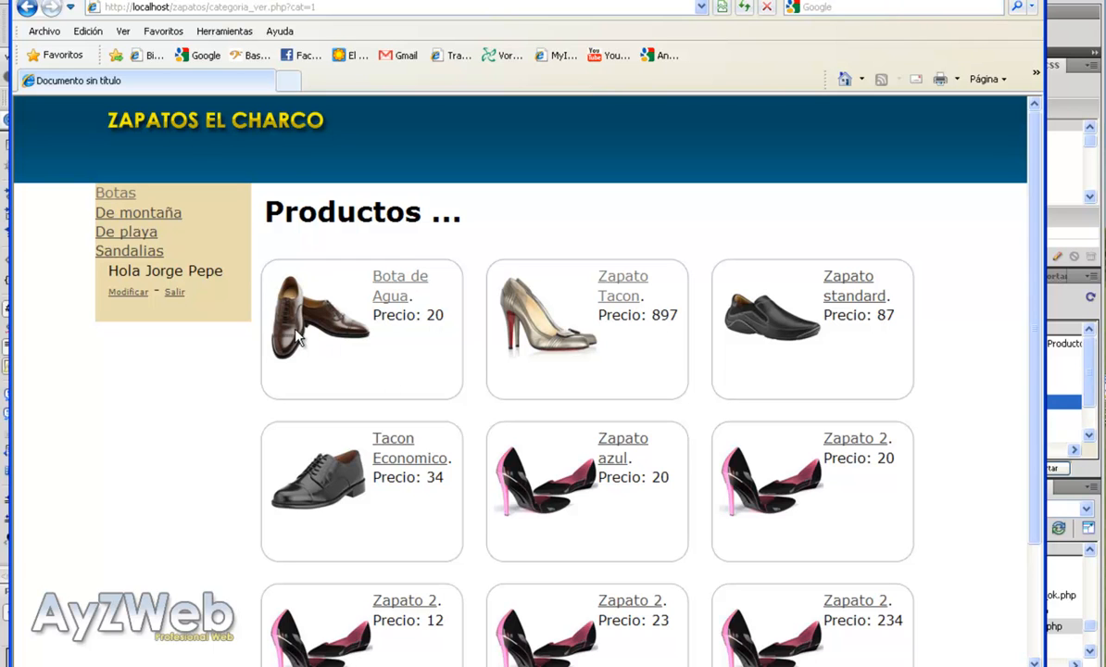
{"action": "left_click", "coordinate": [623, 285]}
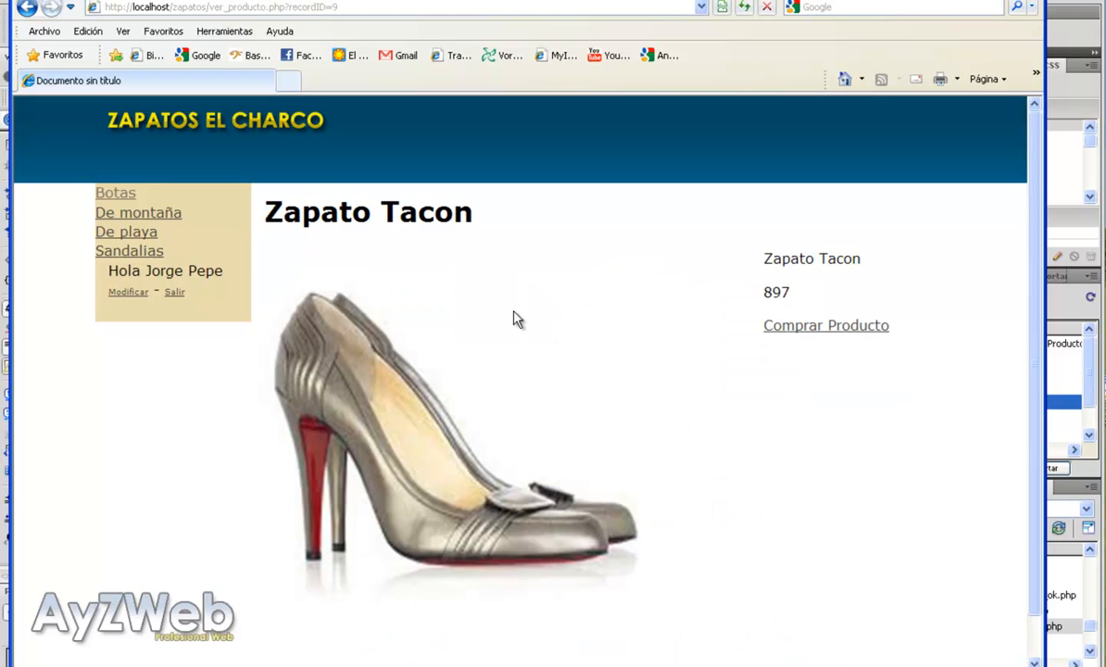
{"action": "left_click", "coordinate": [824, 326]}
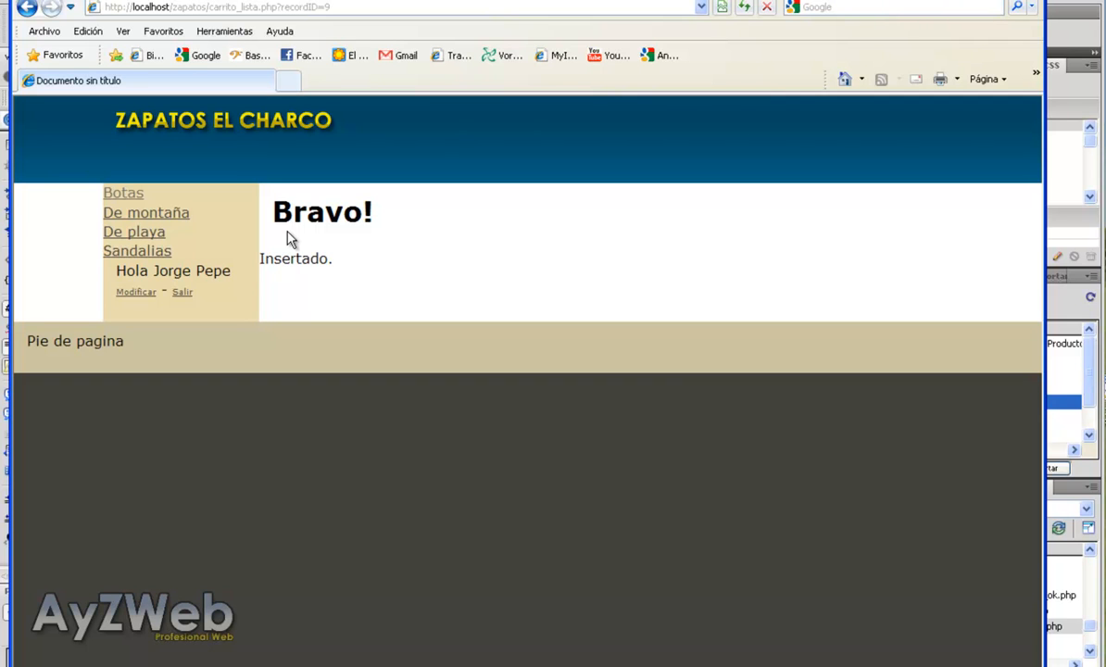
{"action": "mouse_move", "coordinate": [392, 237]}
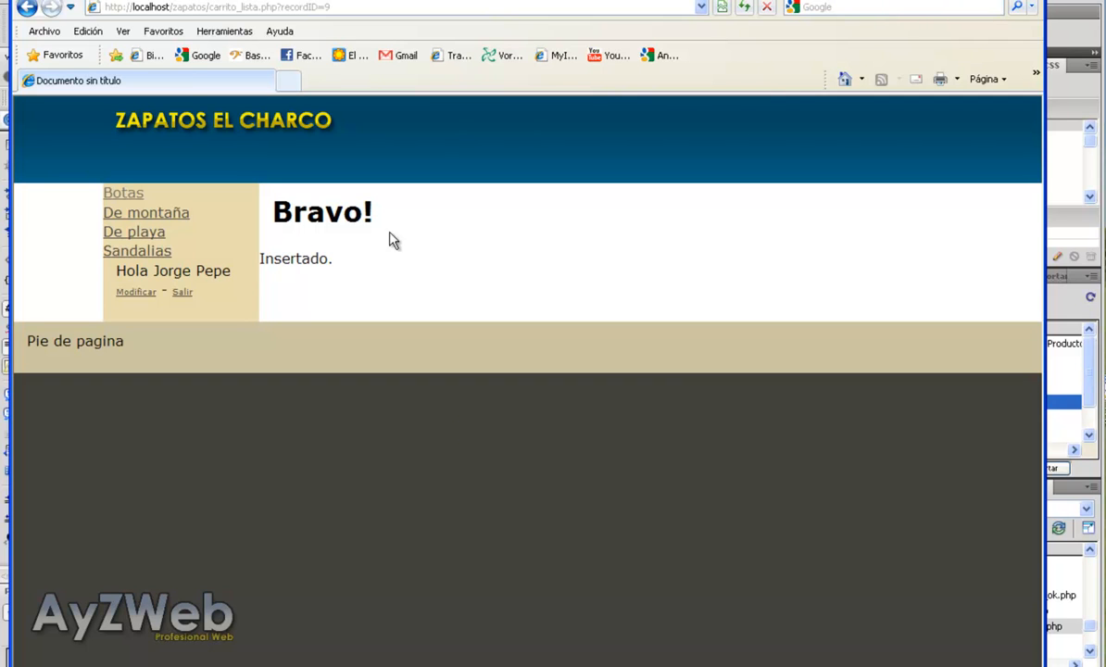
{"action": "mouse_move", "coordinate": [404, 489]}
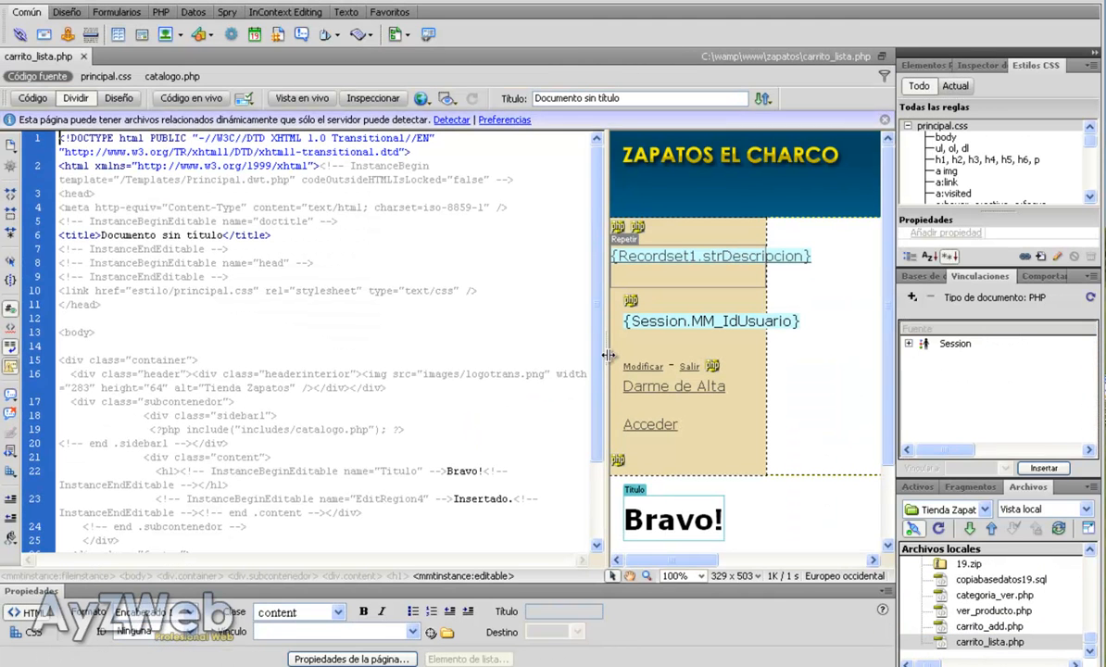
Widen the Design pane on carrito_lista.php and select the Insertado text after retitling it Carrito de la compra
{"action": "left_click_drag", "start_coordinate": [606, 355], "coordinate": [430, 356]}
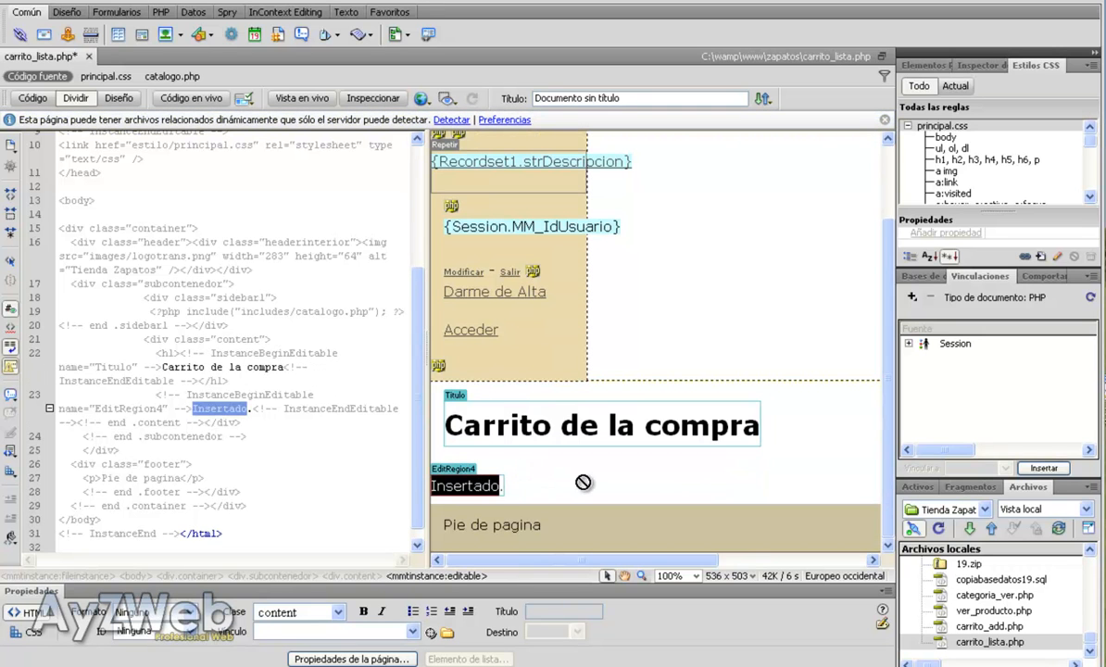
{"action": "left_click", "coordinate": [473, 486]}
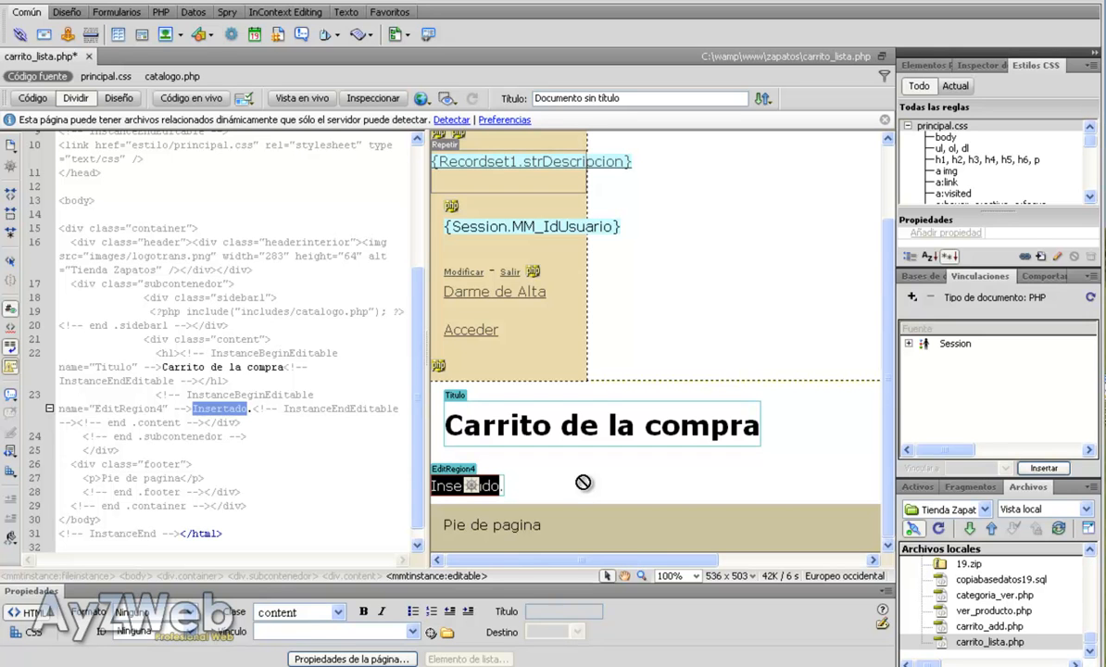
{"action": "mouse_move", "coordinate": [585, 482]}
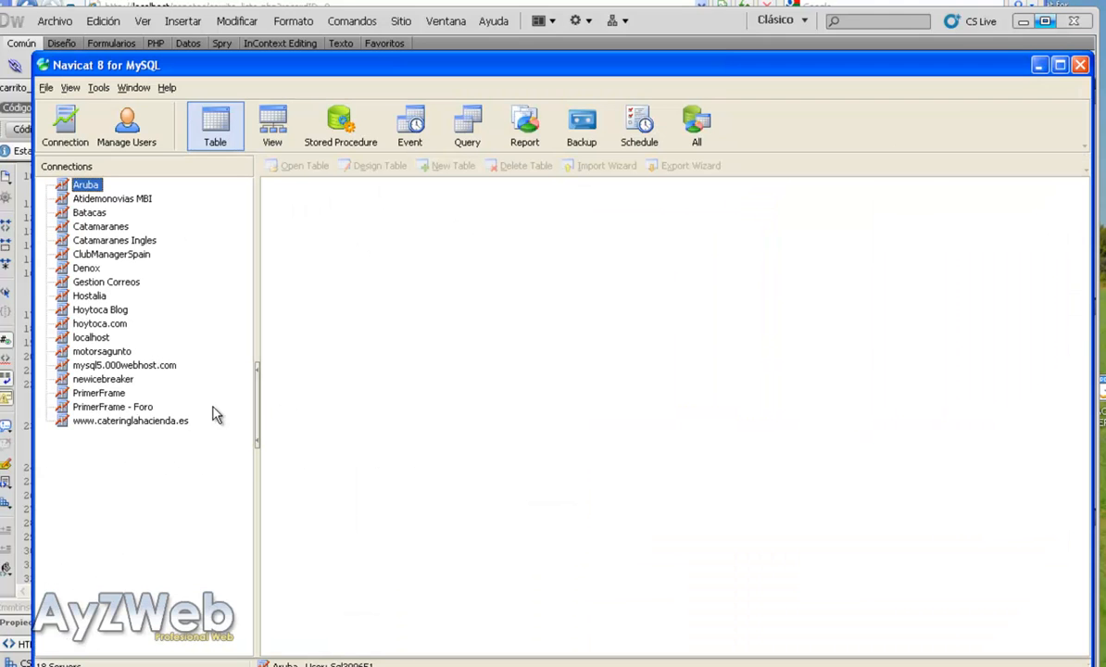
{"action": "left_click", "coordinate": [91, 337]}
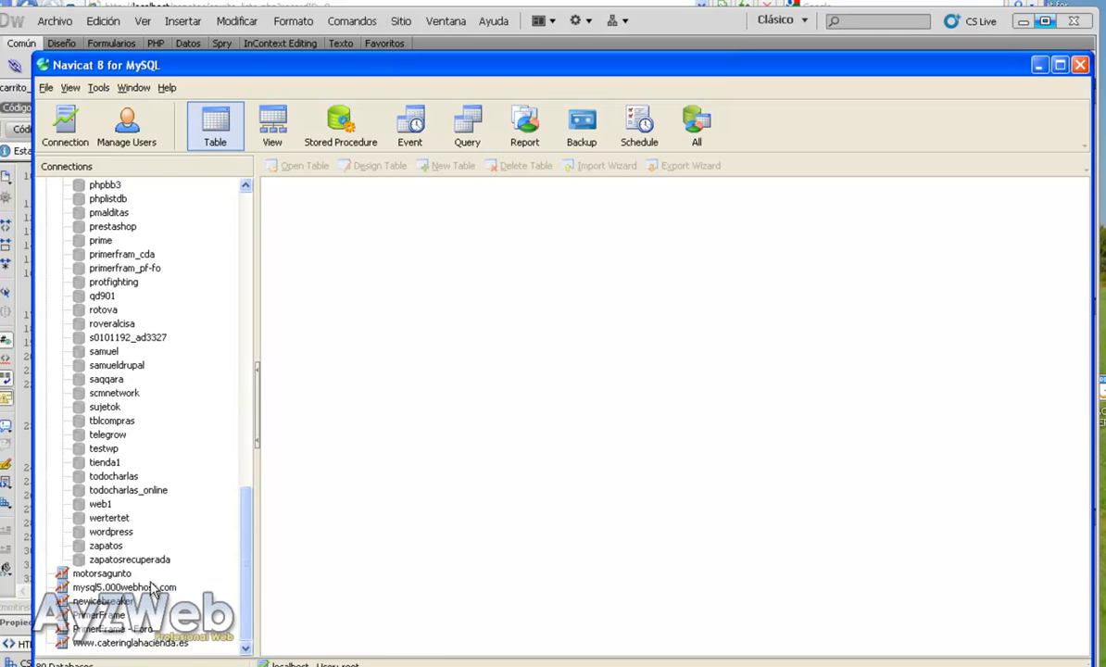
{"action": "double_click", "coordinate": [105, 544]}
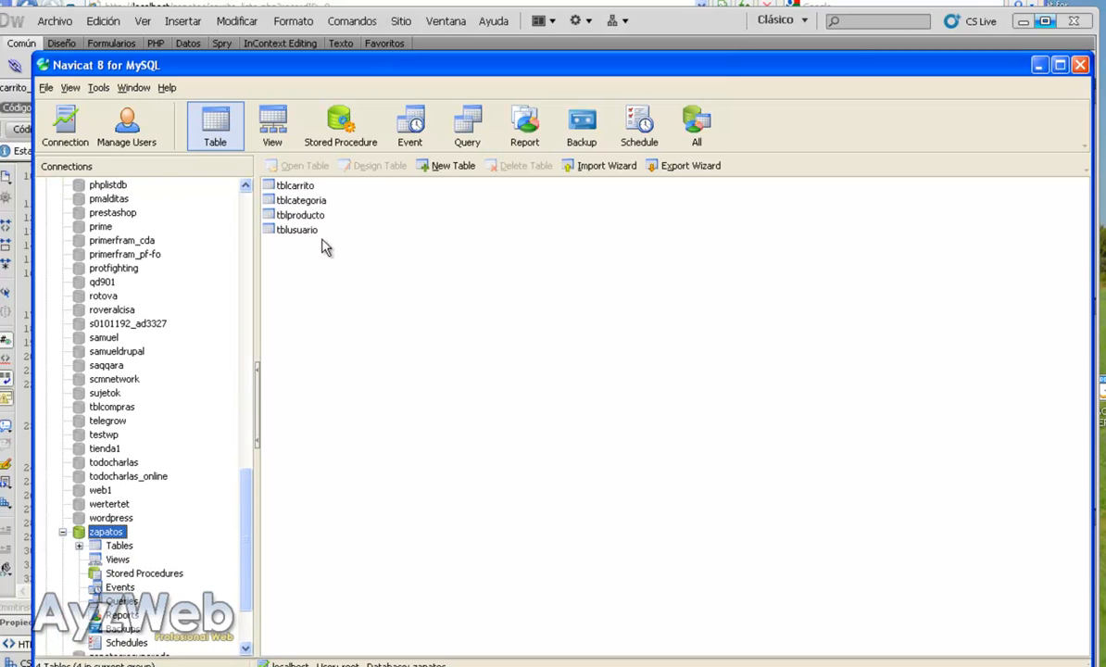
{"action": "double_click", "coordinate": [296, 185]}
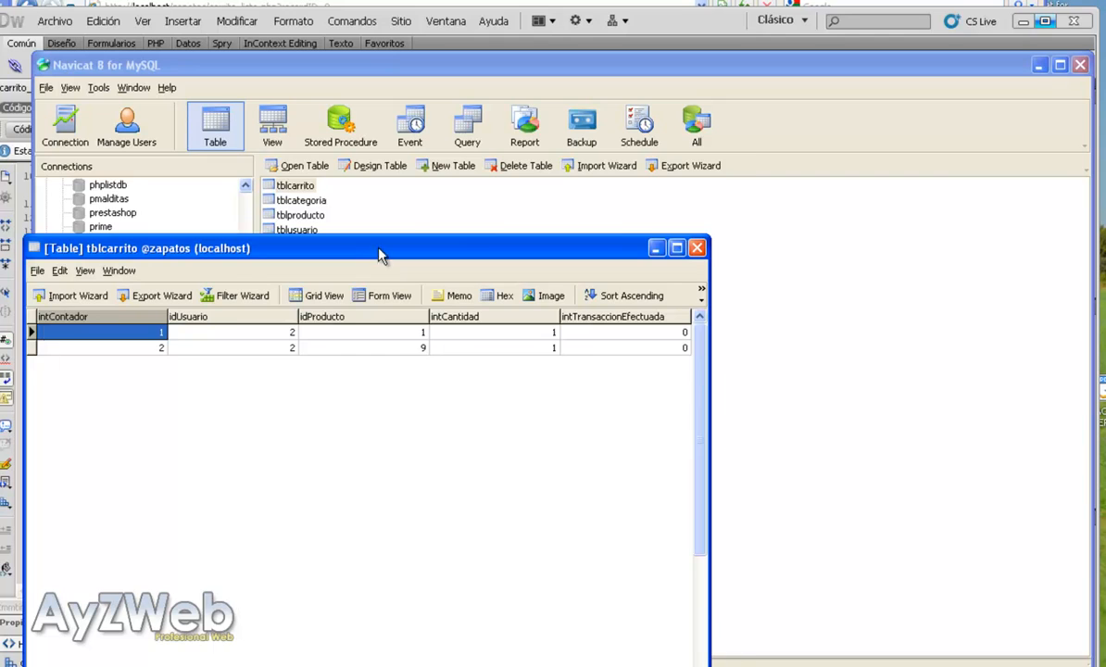
{"action": "left_click", "coordinate": [677, 248]}
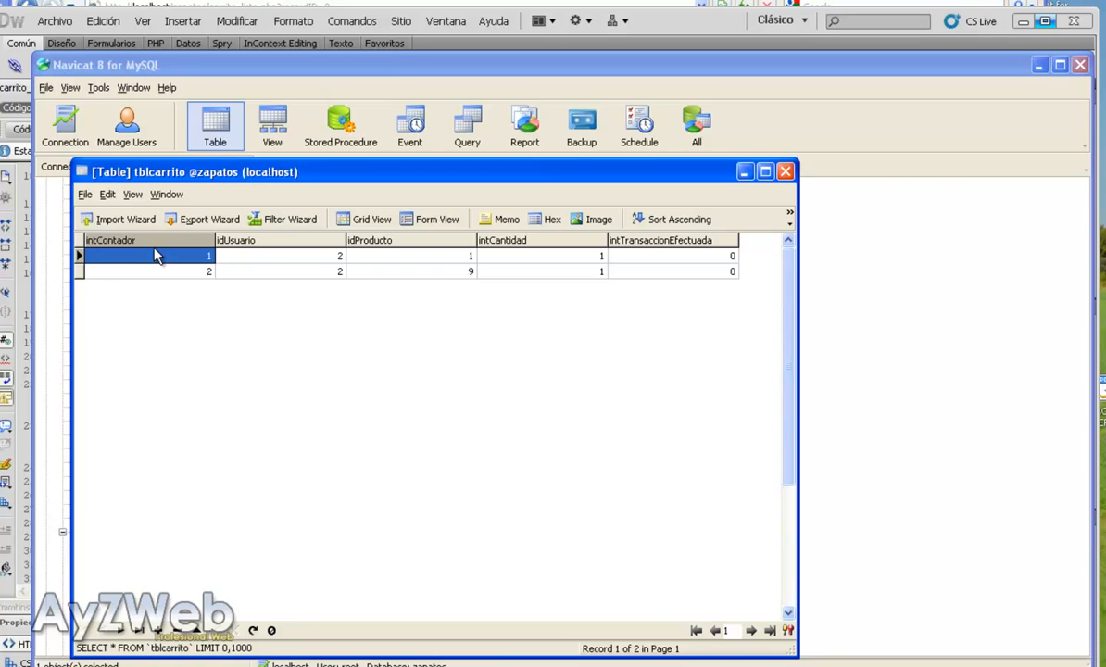
{"action": "mouse_move", "coordinate": [263, 263]}
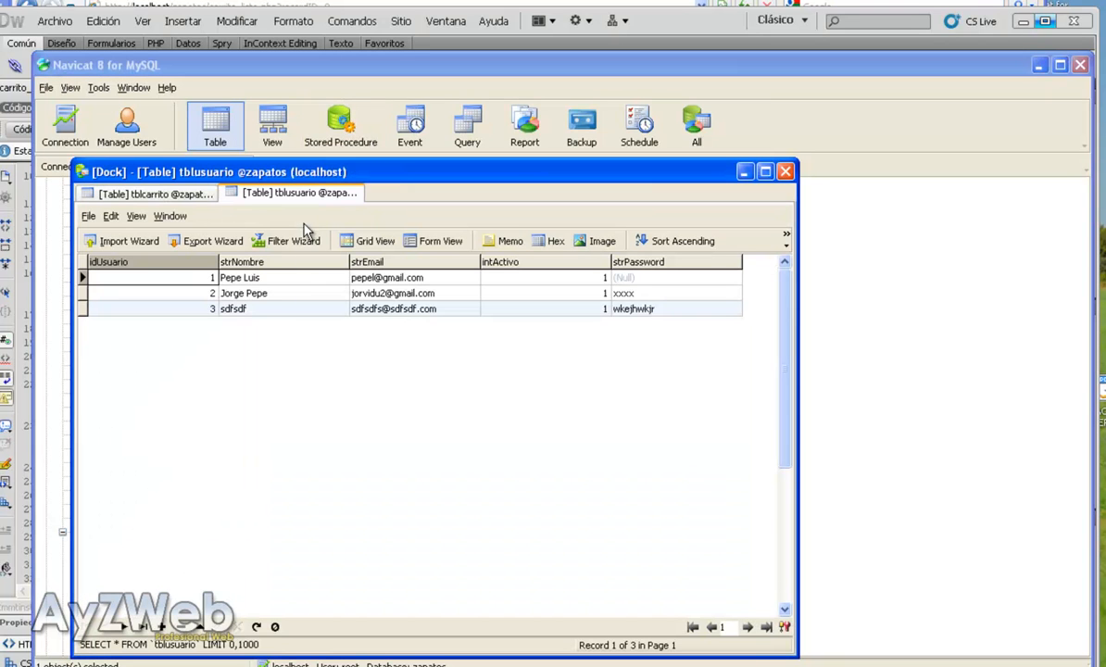
{"action": "left_click", "coordinate": [244, 292]}
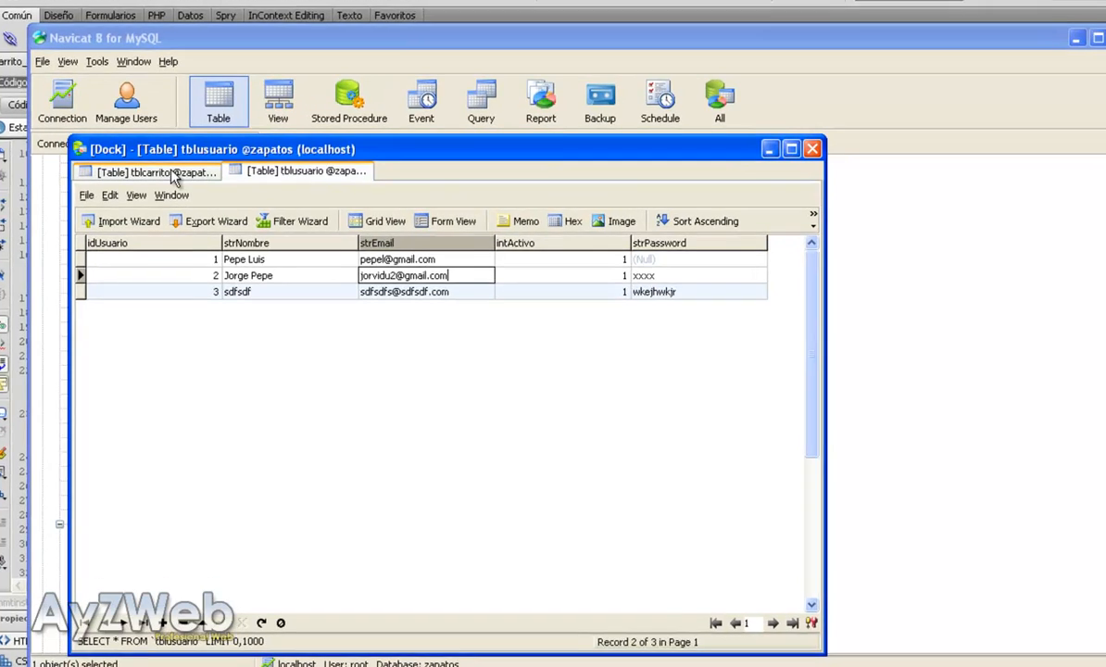
{"action": "left_click", "coordinate": [157, 170]}
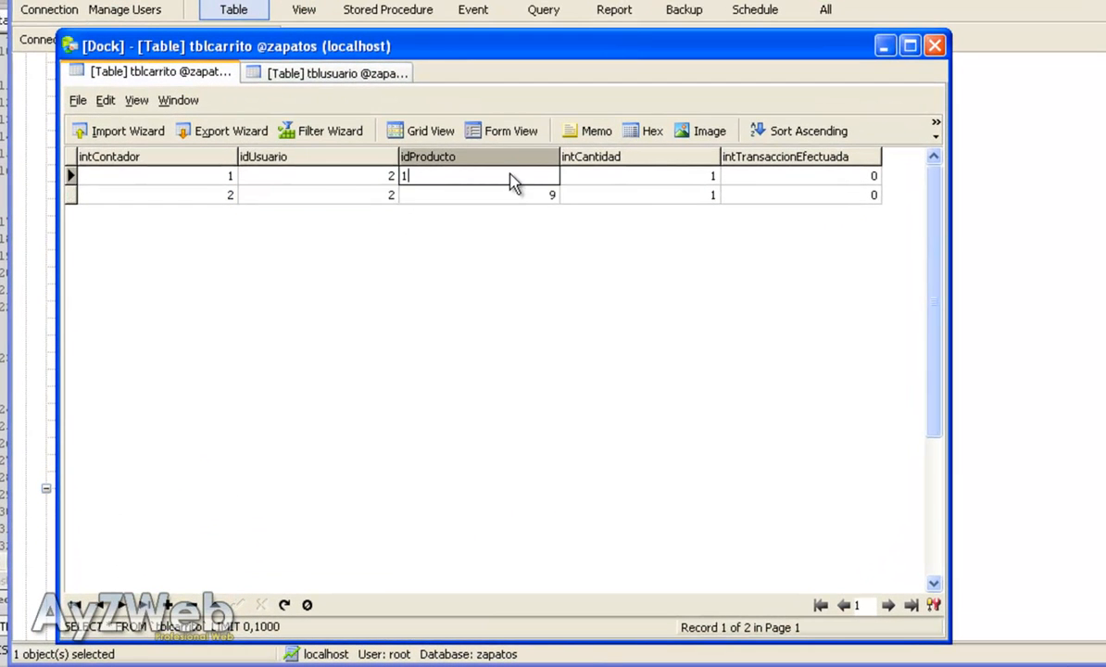
Cross-check the cart rows' product ids against tblproducto and the second row's quantity 1
{"action": "left_click", "coordinate": [934, 44]}
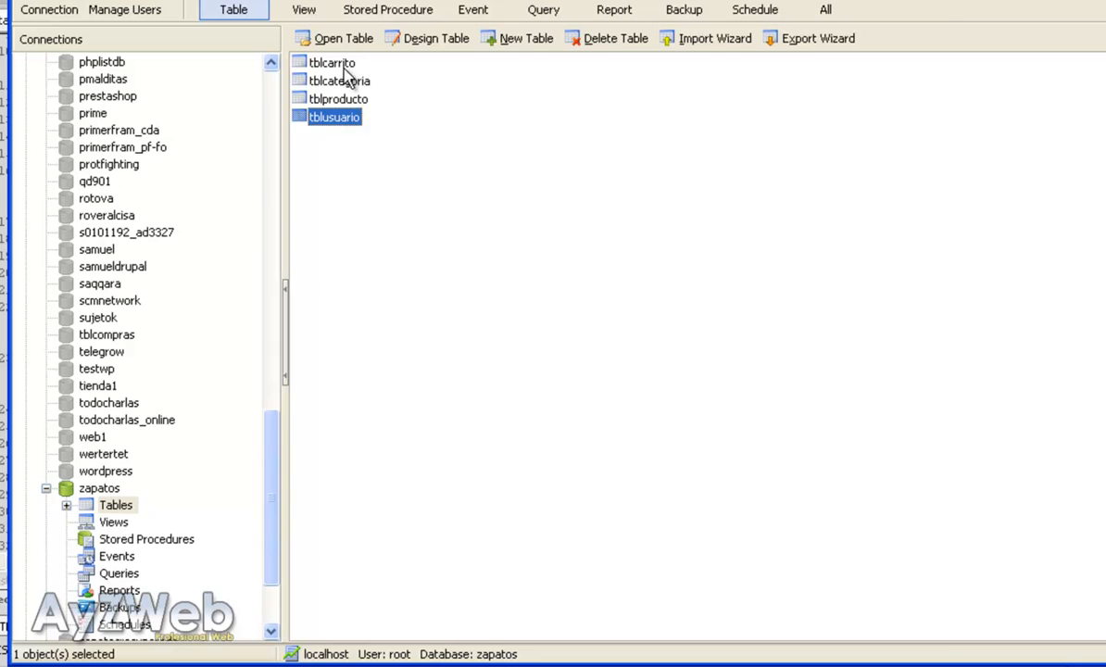
{"action": "double_click", "coordinate": [339, 98]}
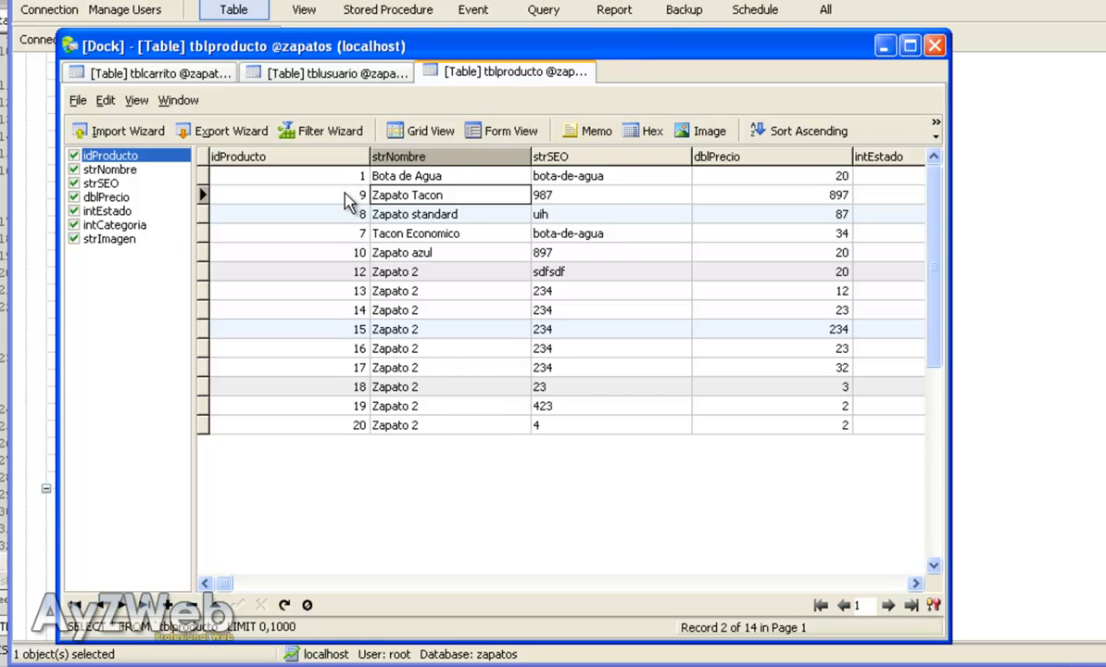
{"action": "left_click", "coordinate": [161, 71]}
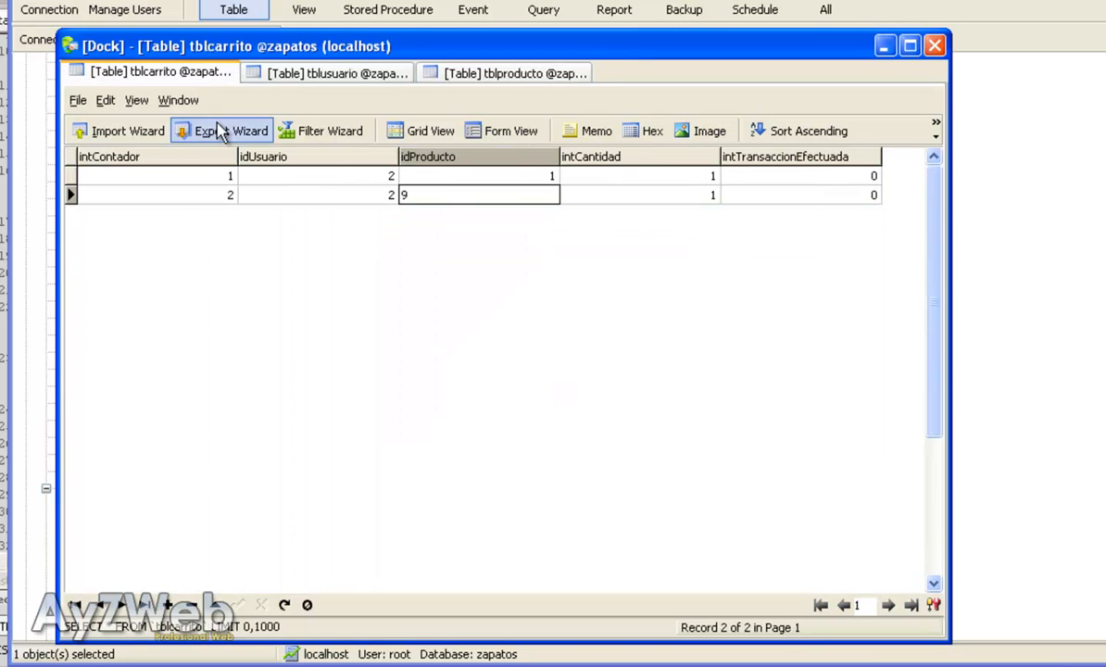
{"action": "left_click", "coordinate": [639, 195]}
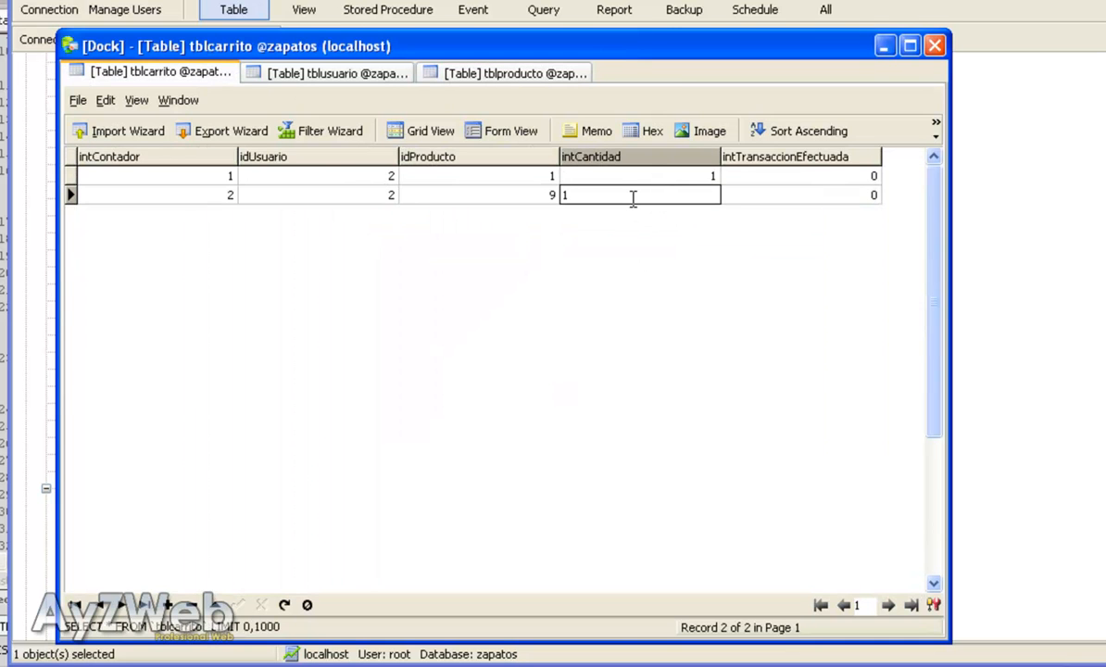
{"action": "mouse_move", "coordinate": [784, 204]}
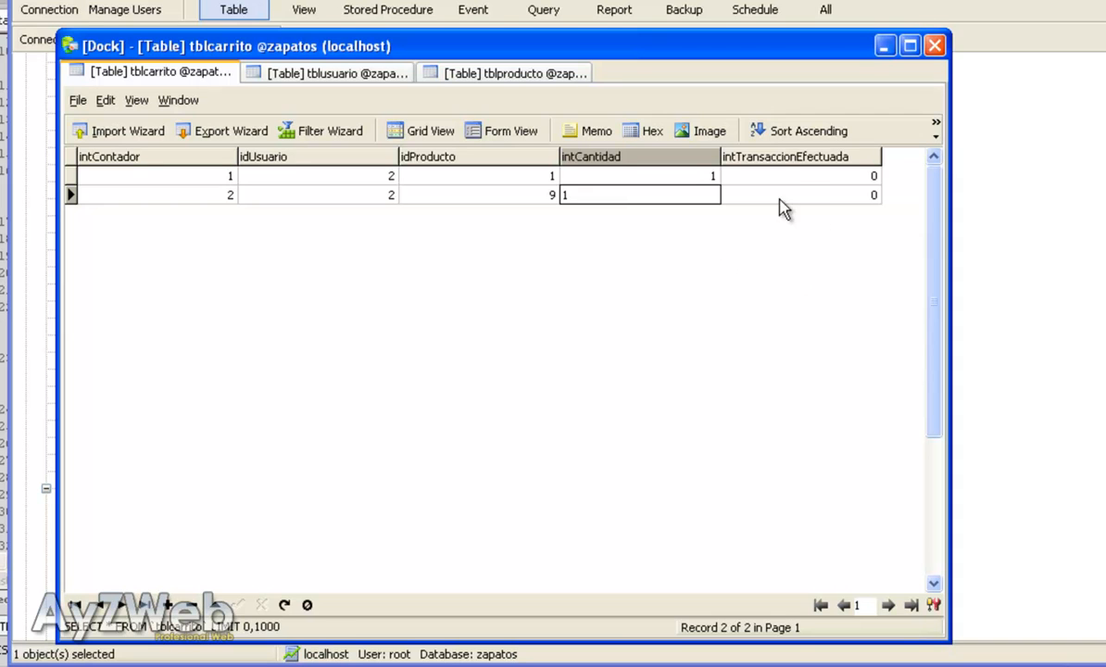
{"action": "mouse_move", "coordinate": [782, 176]}
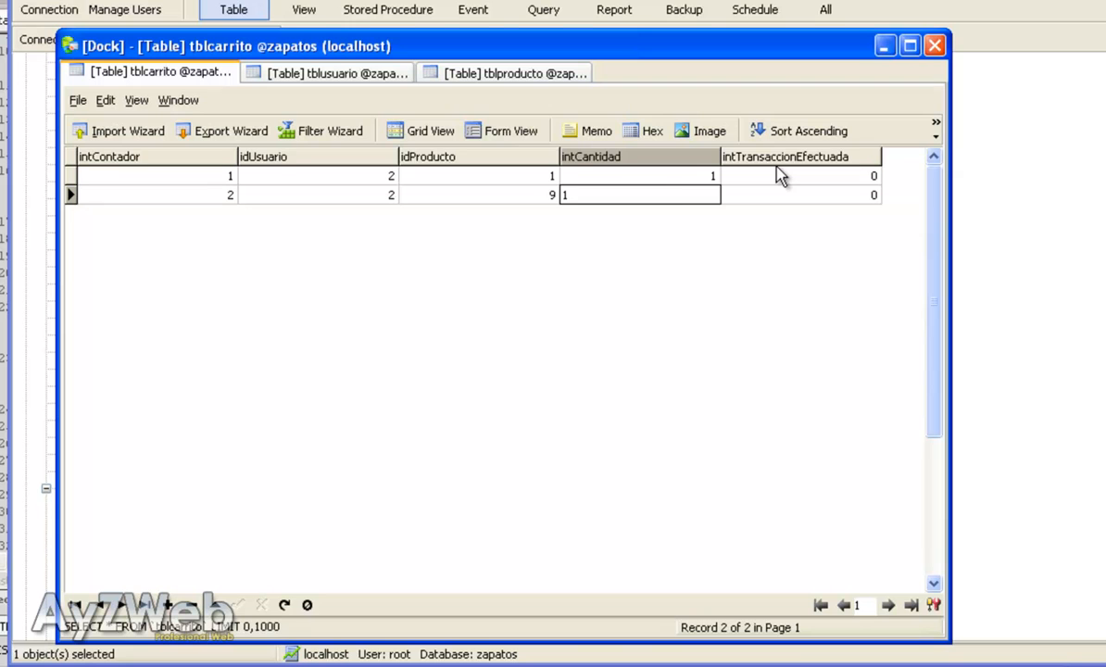
{"action": "right_click", "coordinate": [324, 73]}
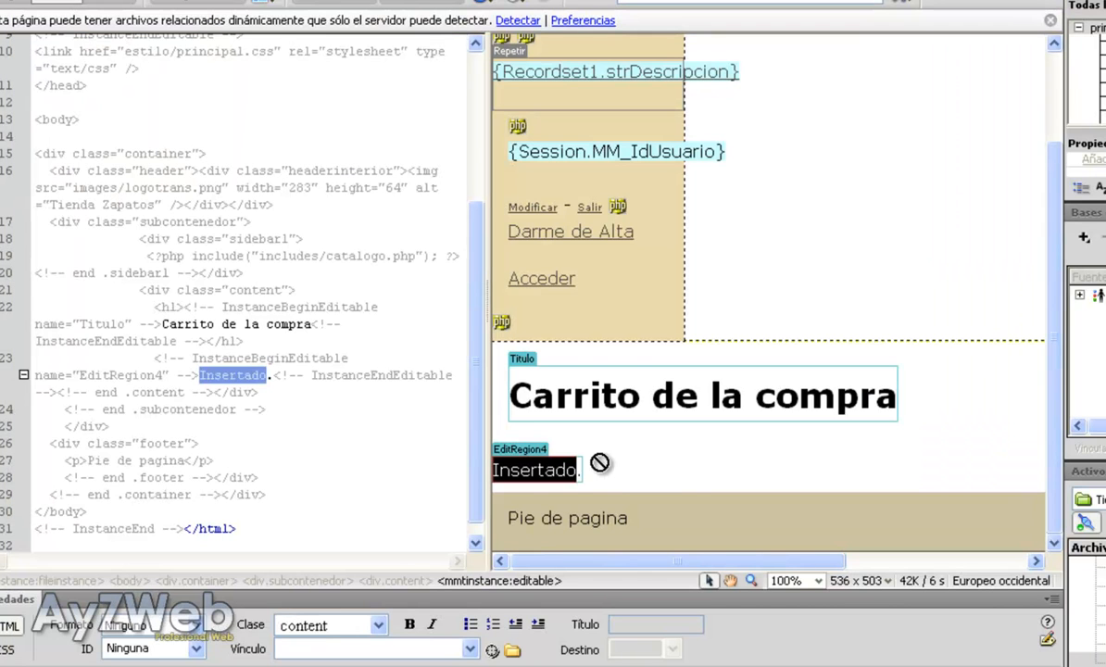
{"action": "mouse_move", "coordinate": [1089, 241]}
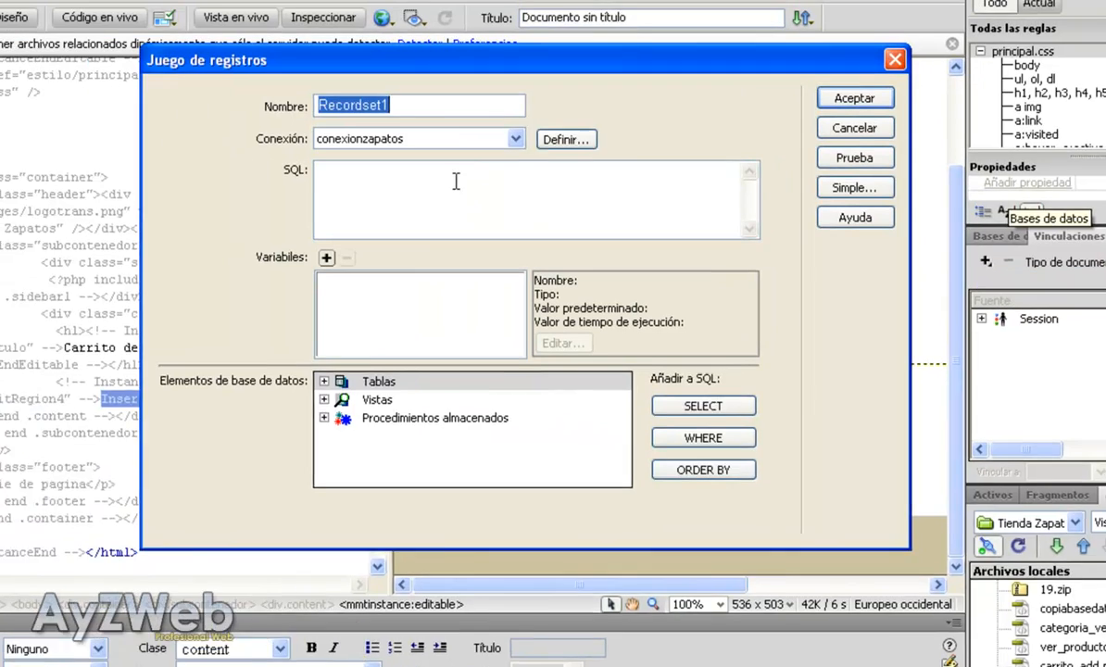
Name the new advanced recordset DatosCarrito and expose the tblcarrito columns
{"action": "type", "text": "Dat"}
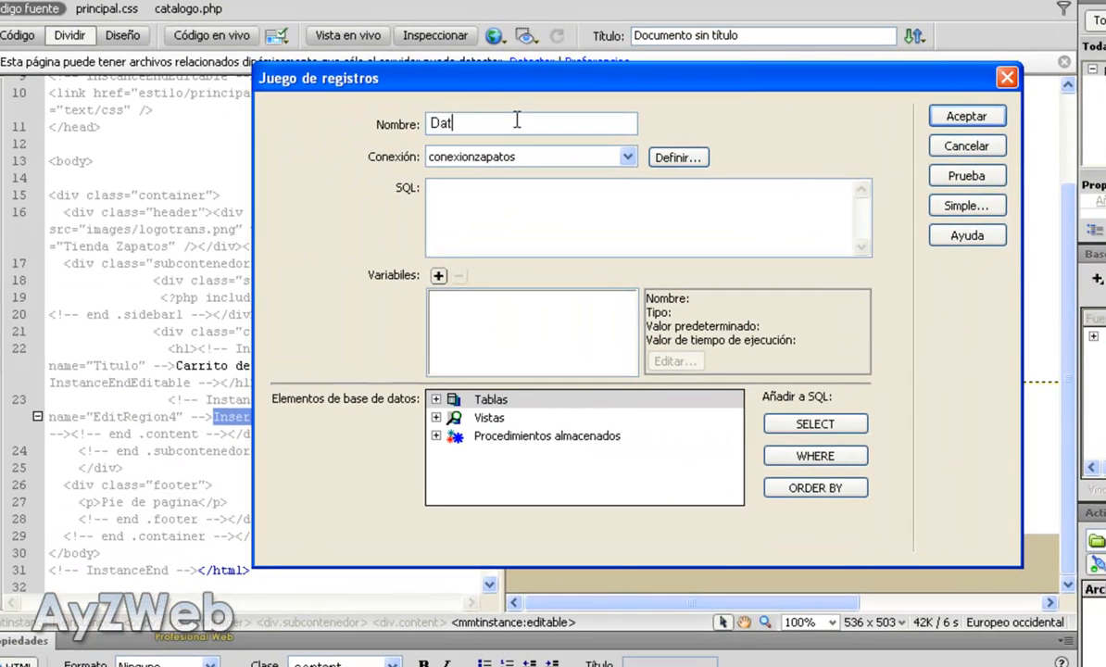
{"action": "type", "text": "osCarrito"}
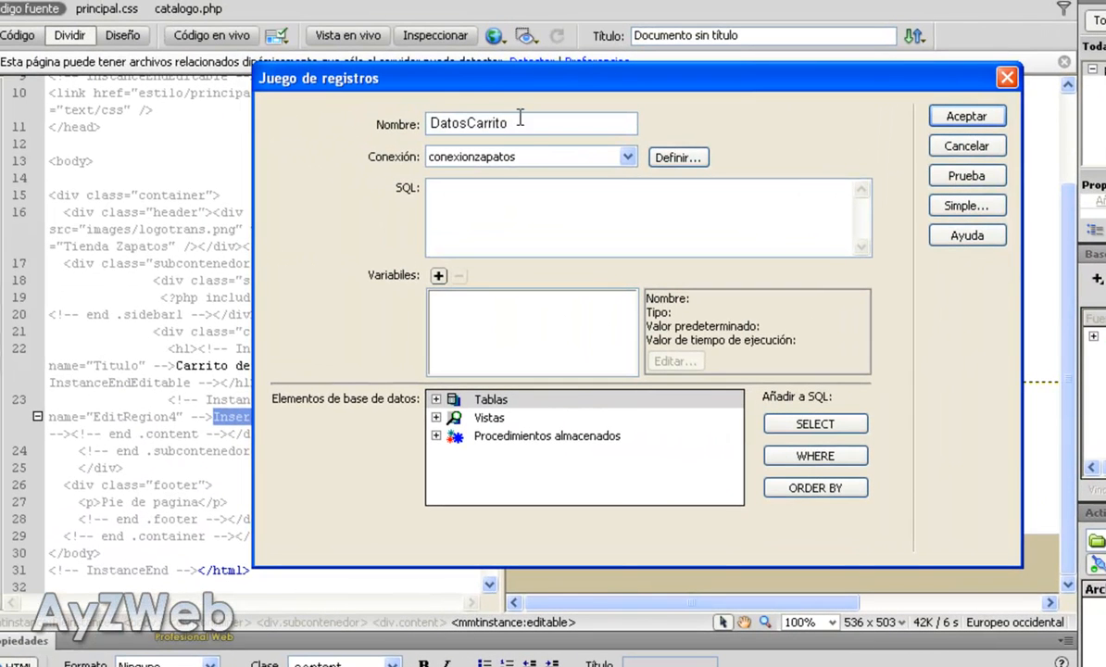
{"action": "left_click", "coordinate": [436, 399]}
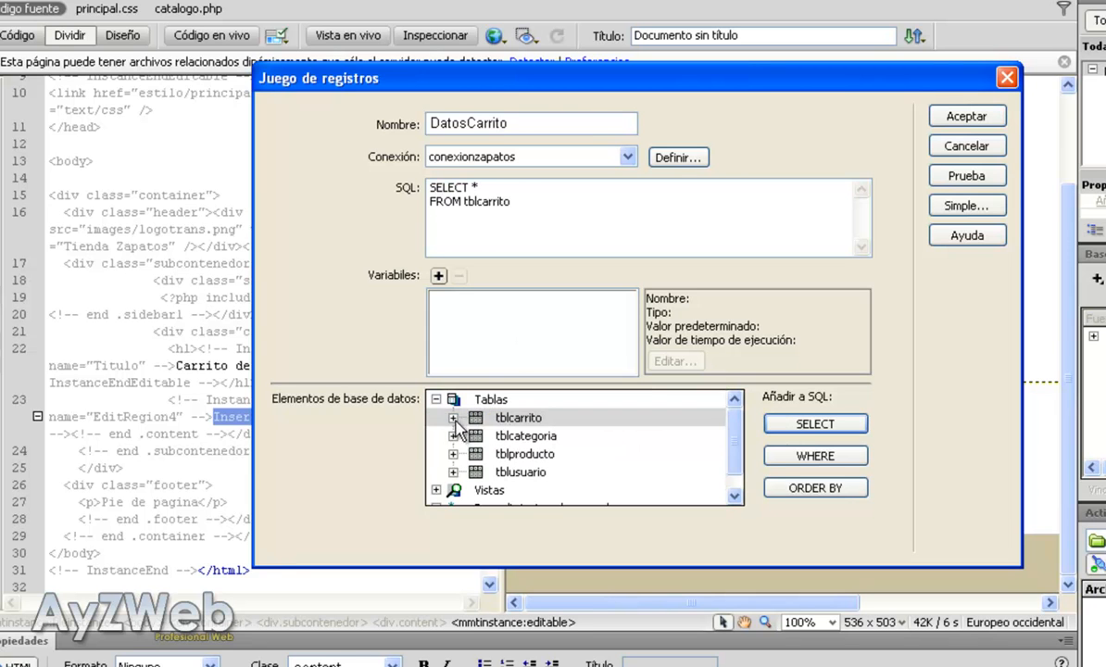
{"action": "left_click", "coordinate": [452, 419]}
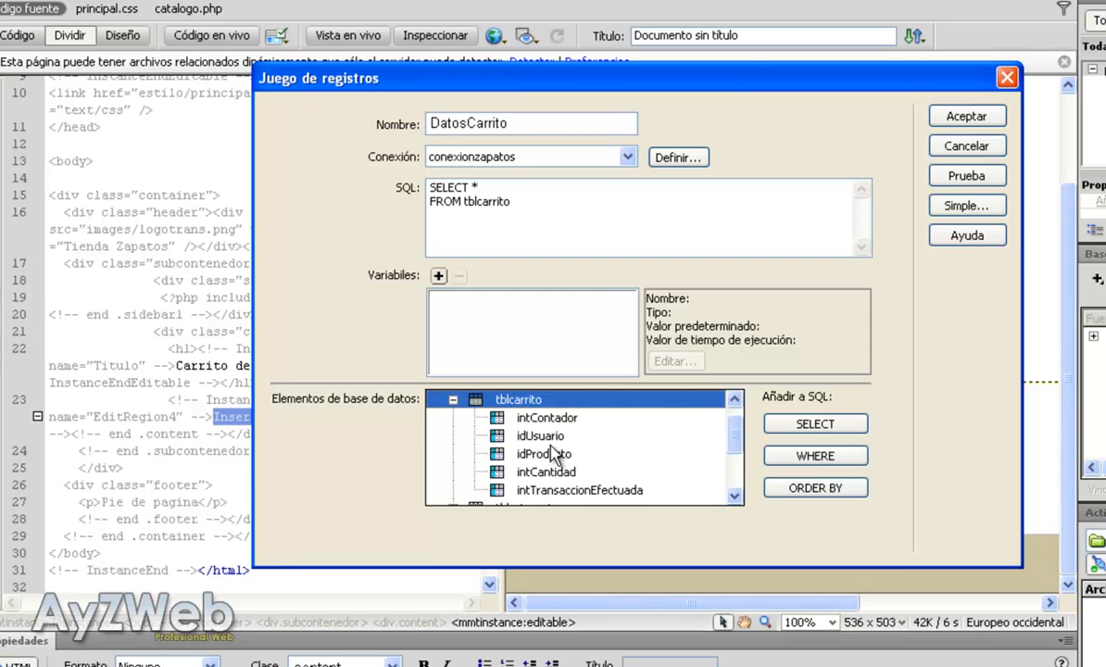
Add a WHERE condition tblcarrito.idUsuario = varUsuario and start a new query variable
{"action": "left_click", "coordinate": [815, 456]}
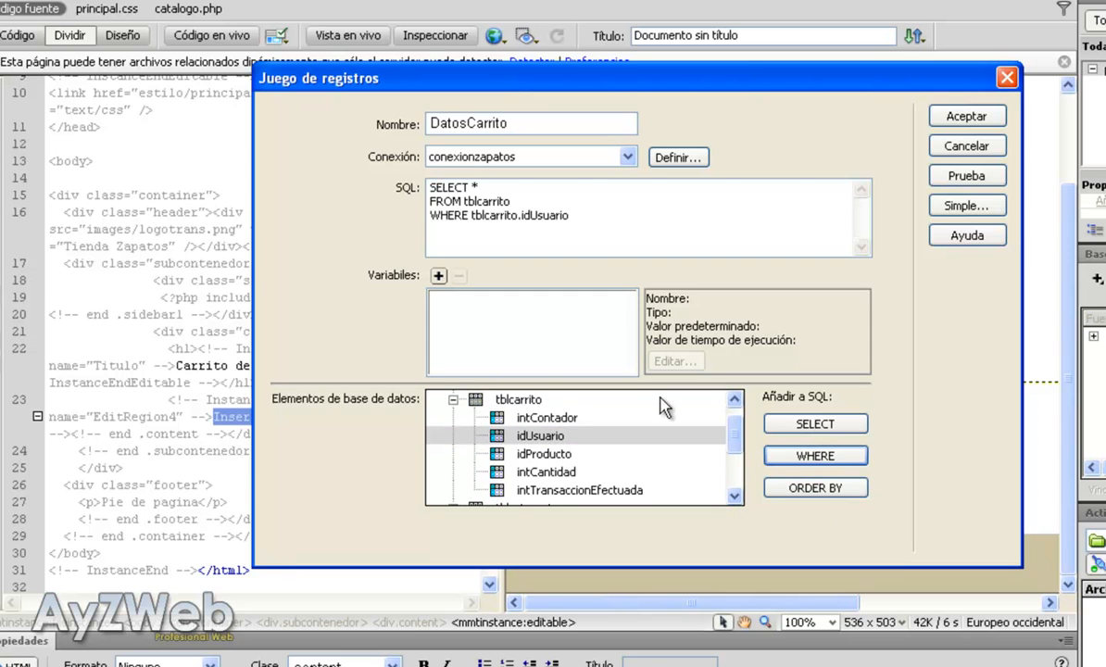
{"action": "left_click", "coordinate": [815, 456]}
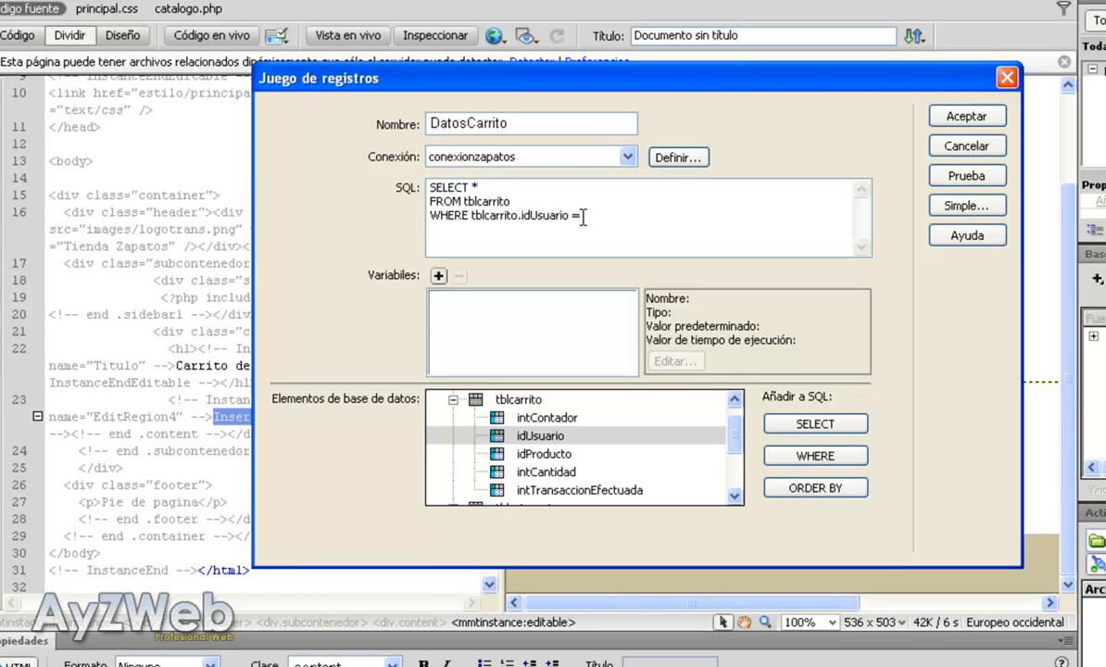
{"action": "type", "text": "var"}
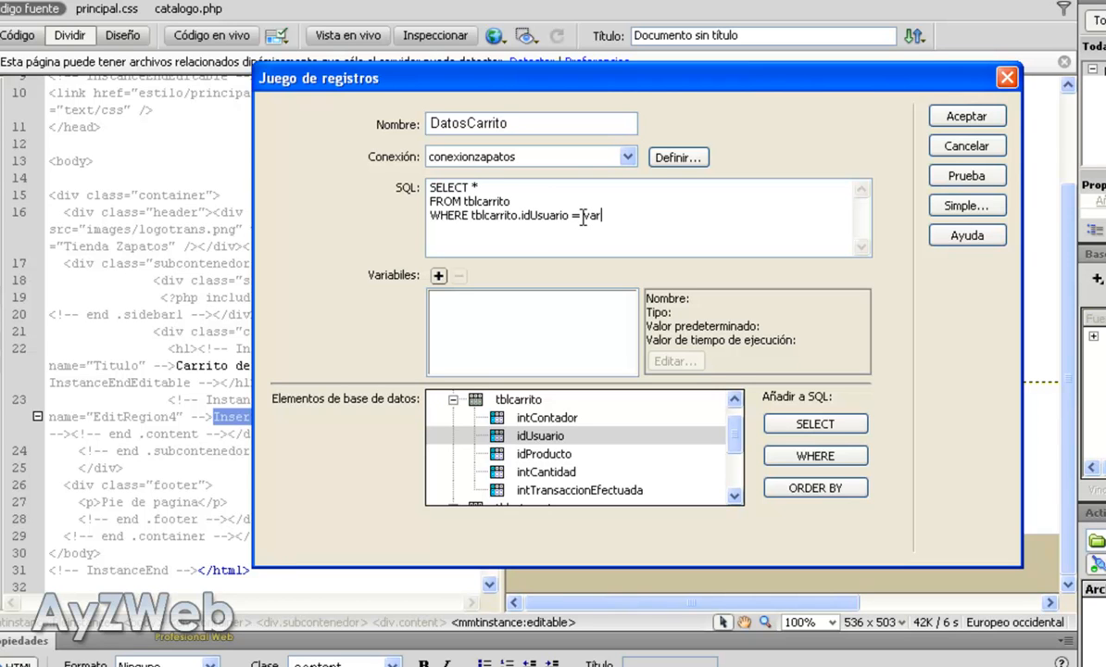
{"action": "type", "text": "Usuario"}
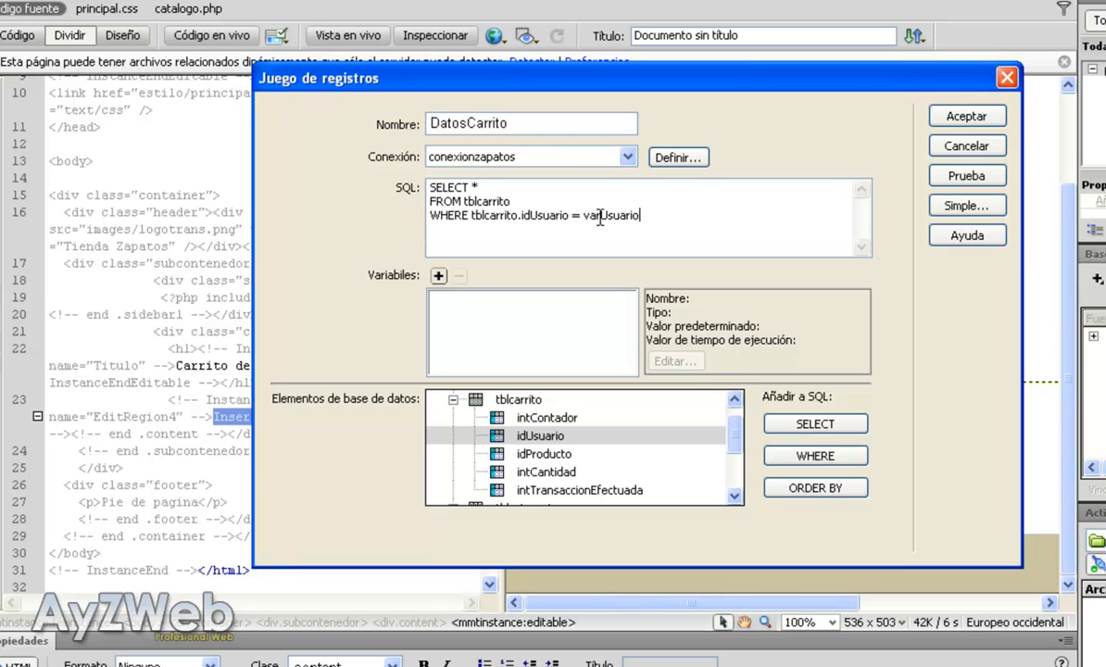
{"action": "left_click", "coordinate": [437, 274]}
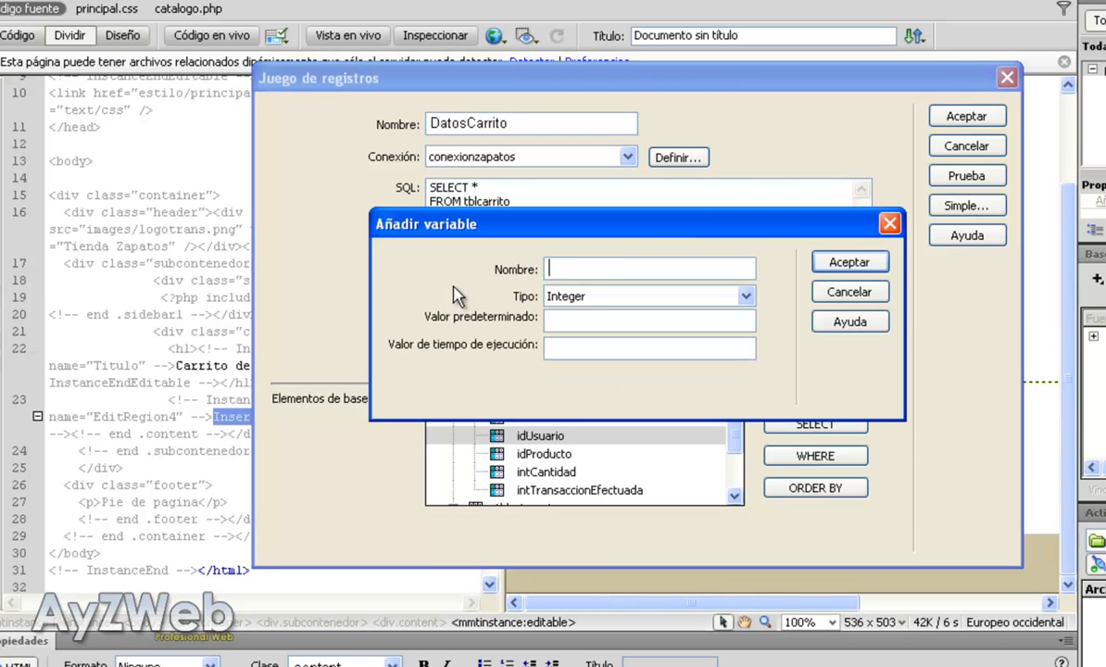
Define varUsuario as Integer, default 0, runtime value $_SESSION["MM_idUsuario"], and confirm it
{"action": "type", "text": "varUsuario"}
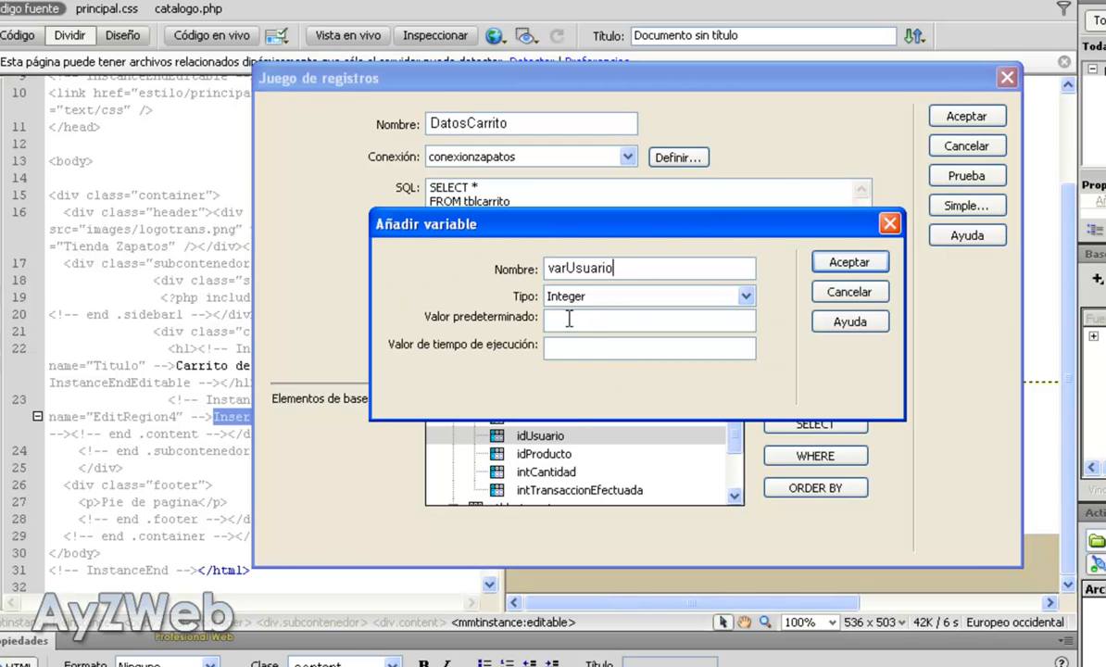
{"action": "type", "text": "0"}
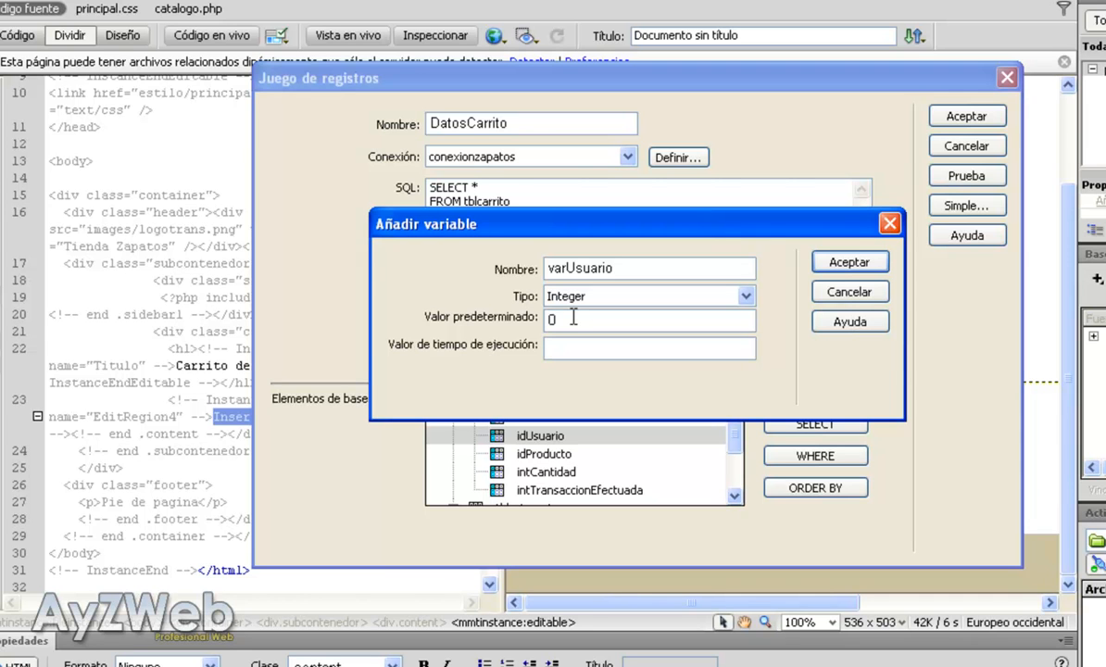
{"action": "type", "text": "$_"}
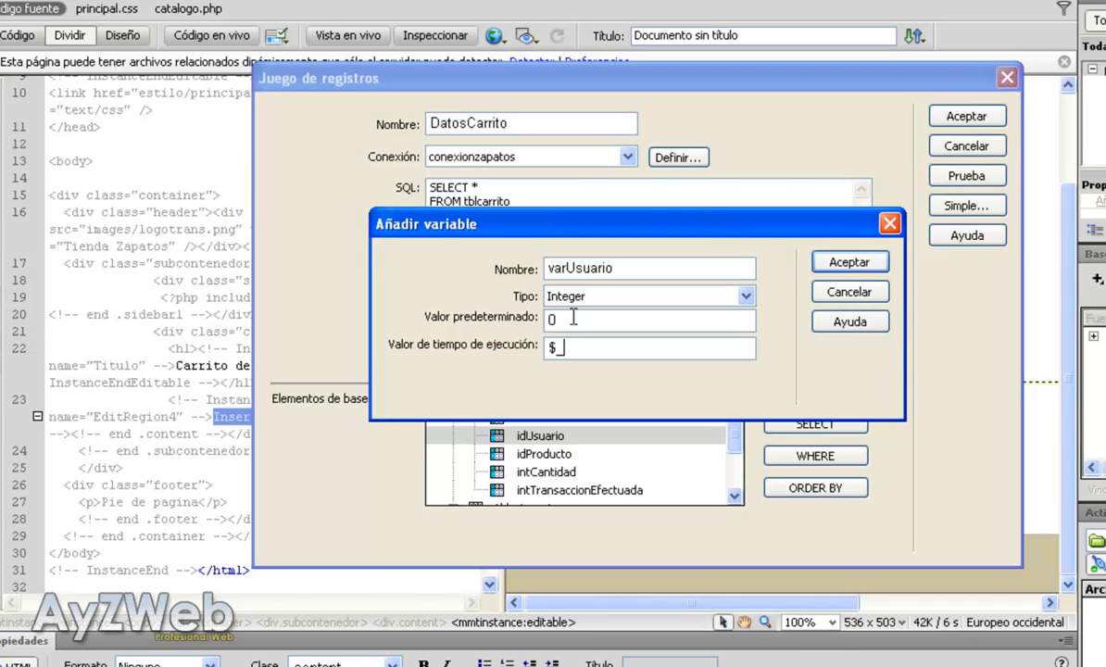
{"action": "type", "text": "SESSION[\""}
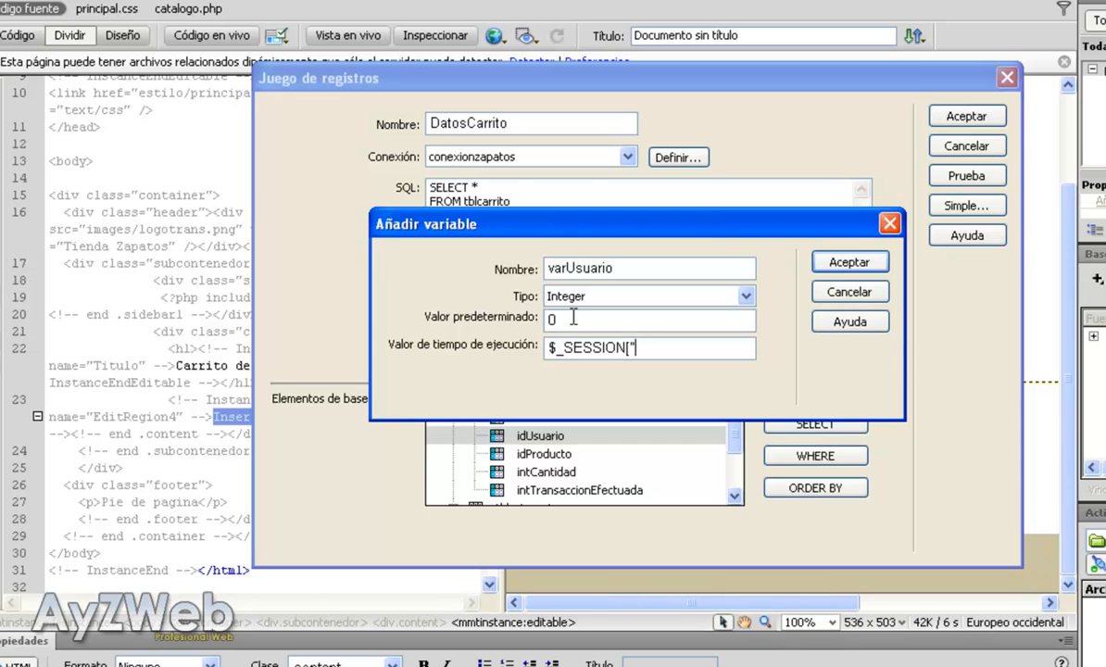
{"action": "type", "text": "\""}
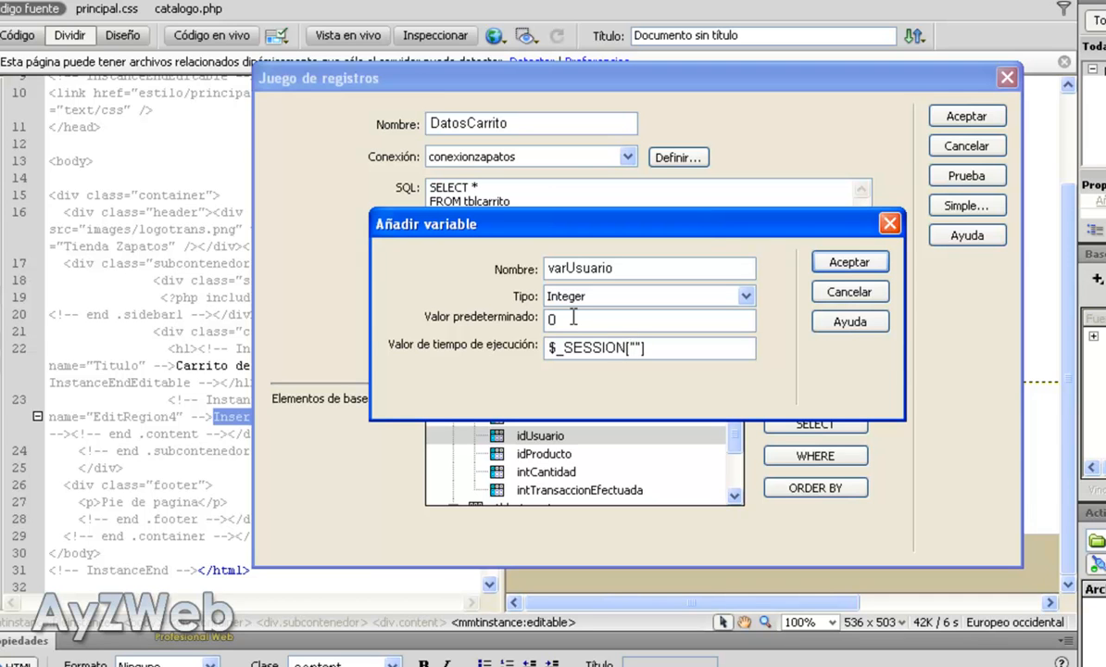
{"action": "type", "text": "MM"}
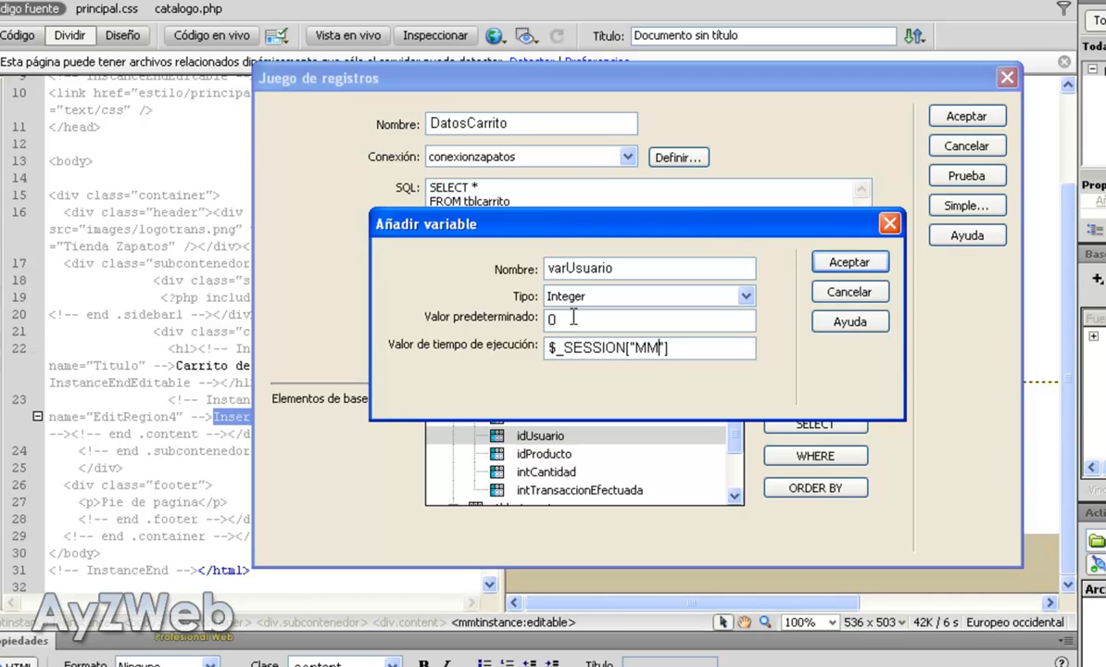
{"action": "type", "text": "_idUsuario"}
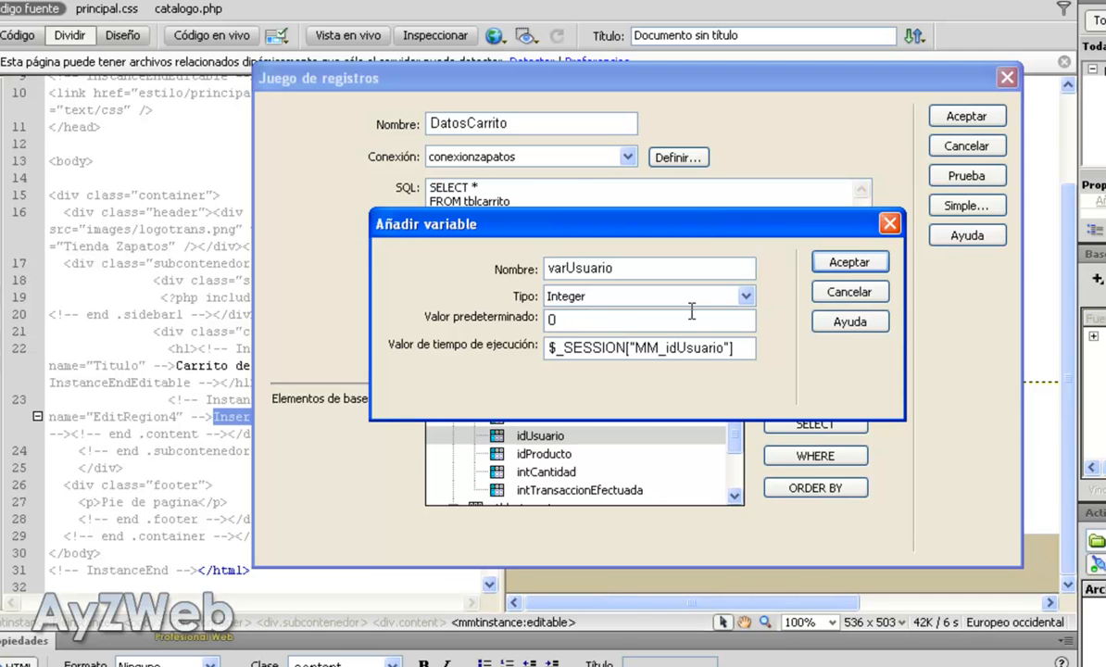
{"action": "left_click", "coordinate": [849, 262]}
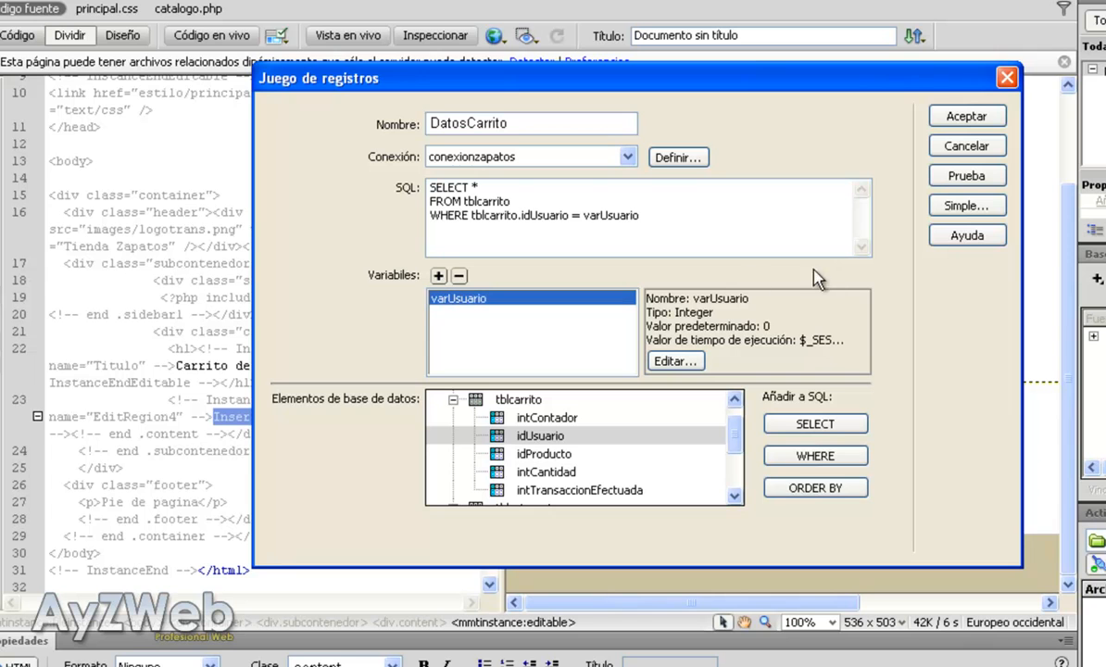
{"action": "mouse_move", "coordinate": [694, 283]}
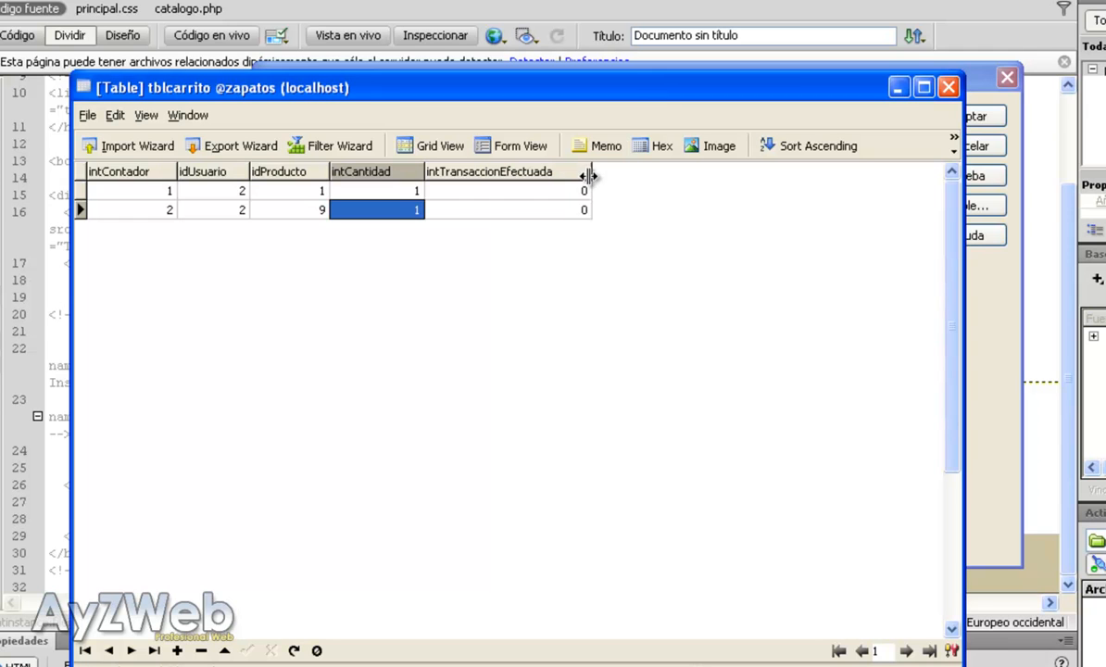
{"action": "mouse_move", "coordinate": [552, 206]}
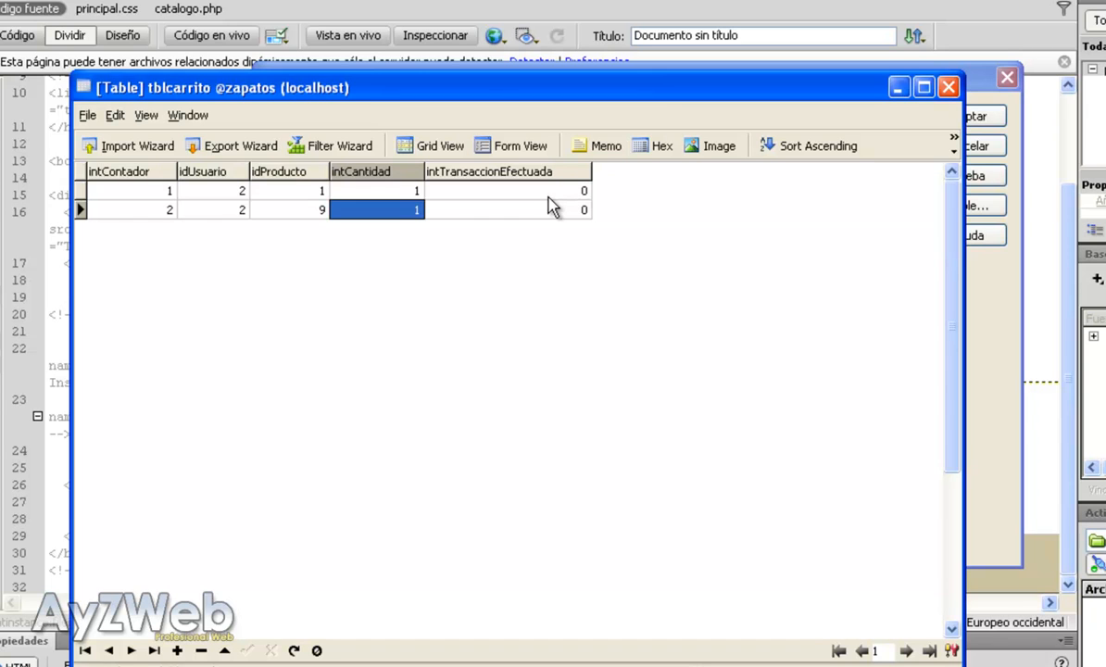
{"action": "mouse_move", "coordinate": [475, 207]}
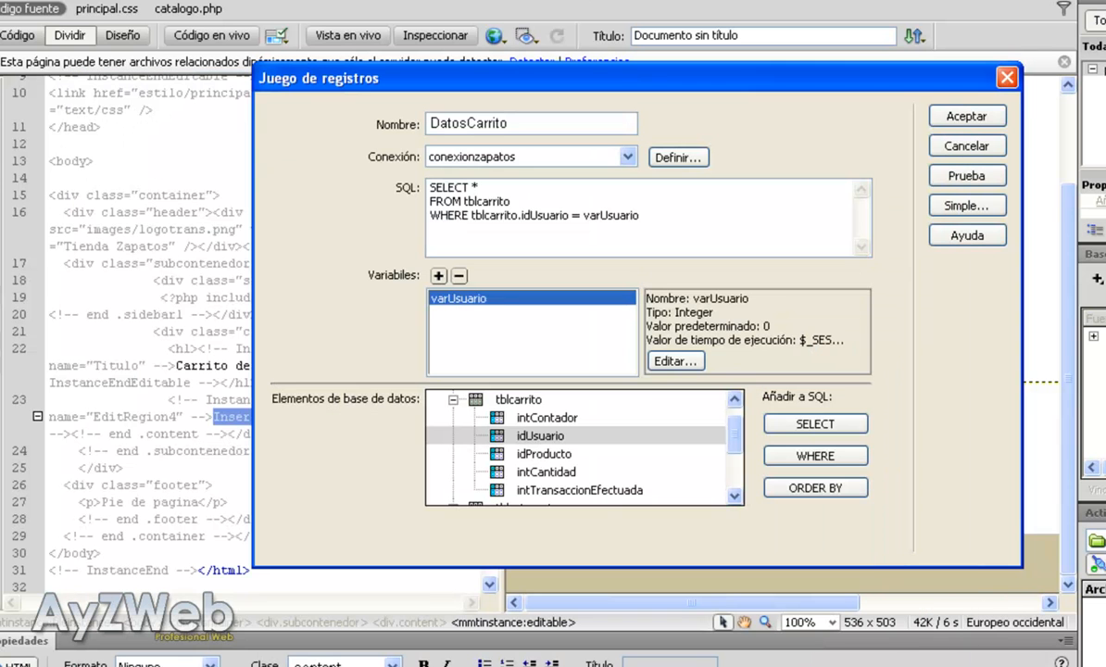
Add the condition intTransaccionEfectuada = 0 and save the DatosCarrito recordset into the page
{"action": "left_click", "coordinate": [581, 490]}
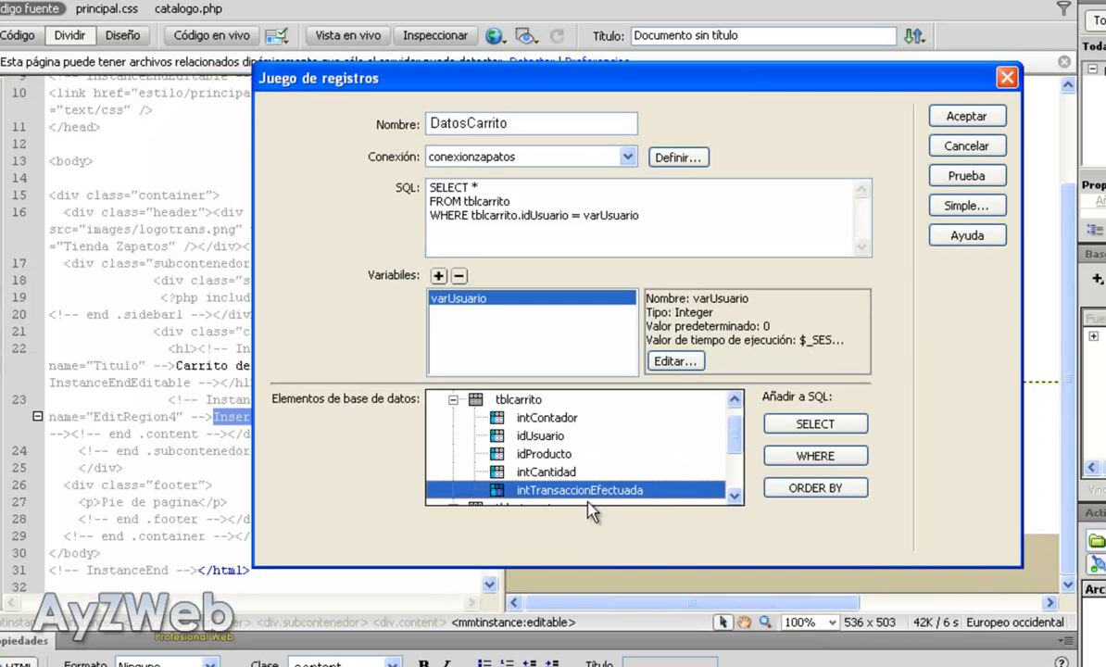
{"action": "mouse_move", "coordinate": [767, 472]}
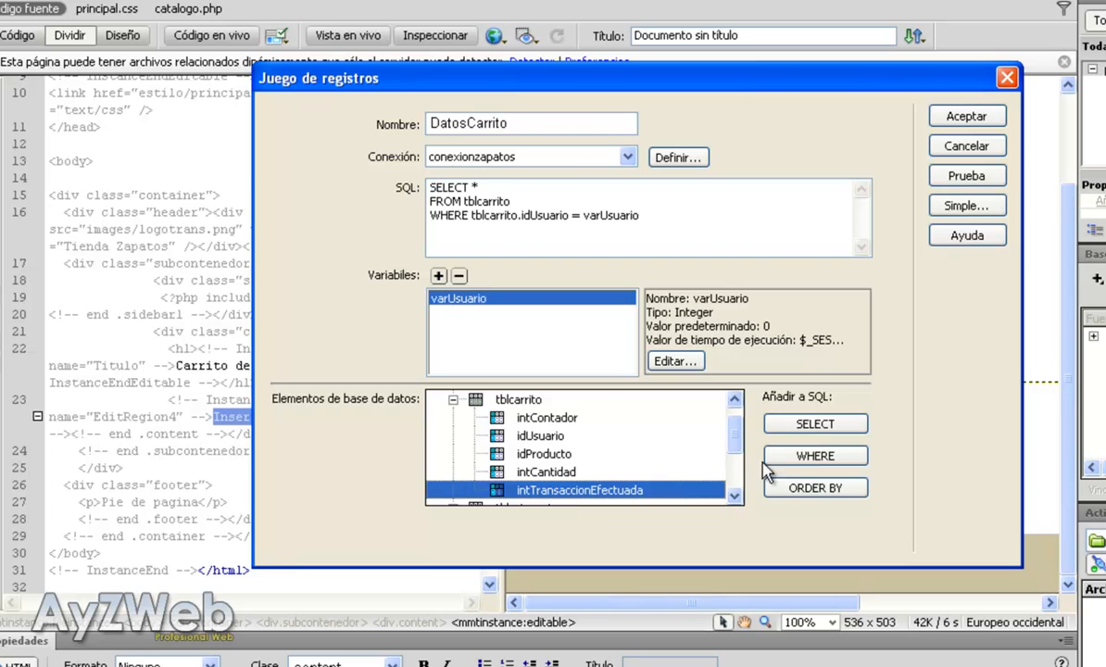
{"action": "left_click", "coordinate": [816, 456]}
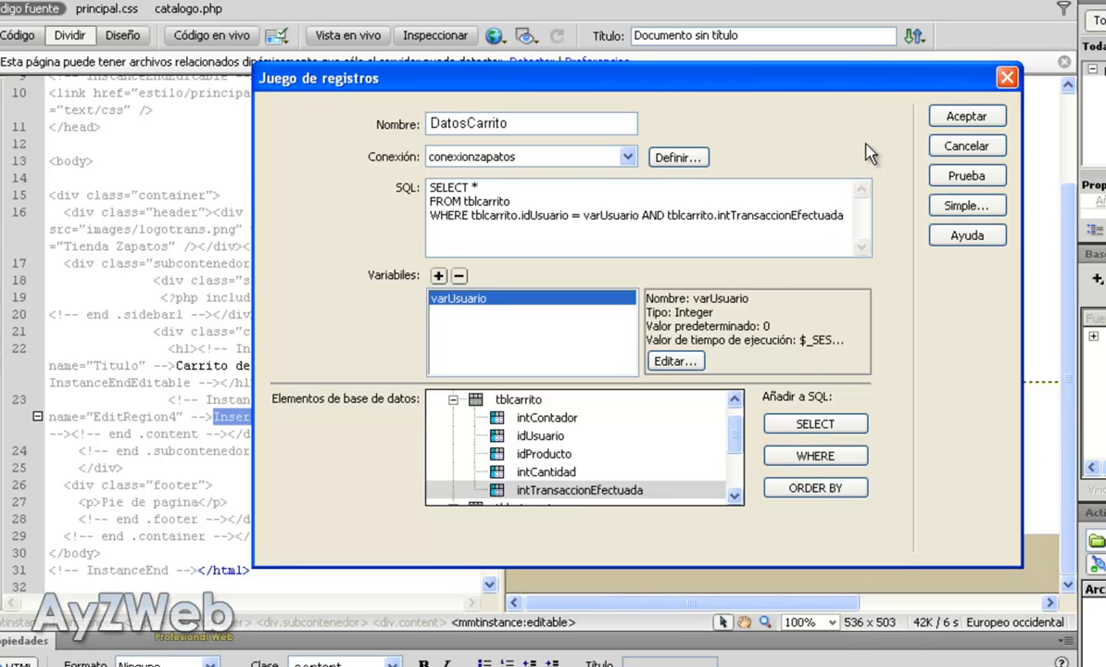
{"action": "type", "text": "= 0"}
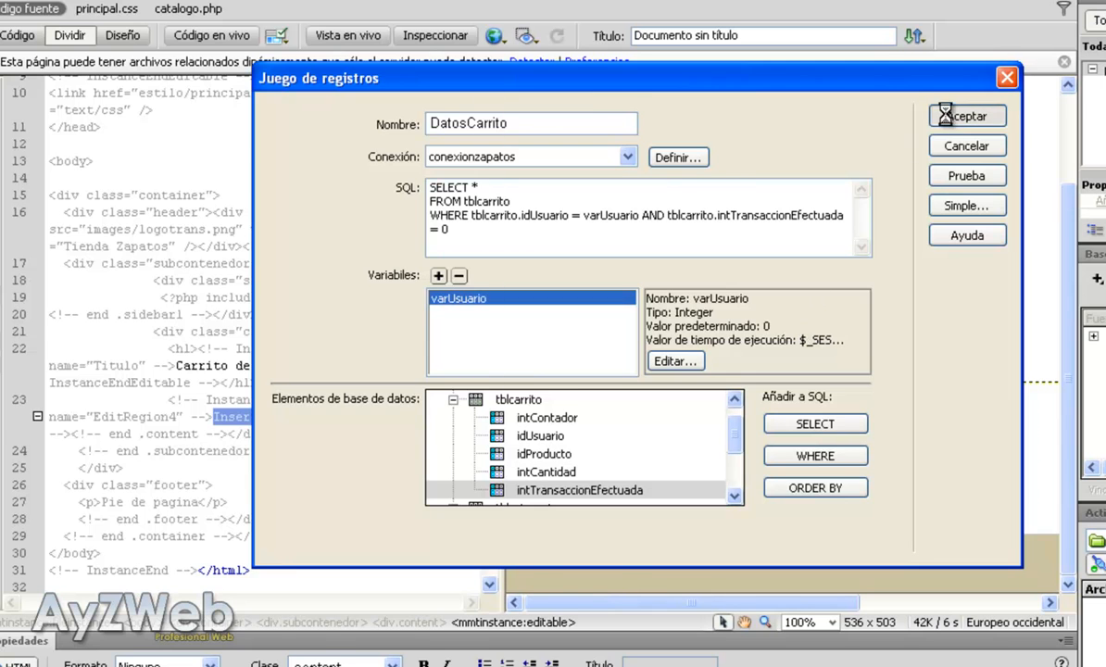
{"action": "left_click", "coordinate": [967, 114]}
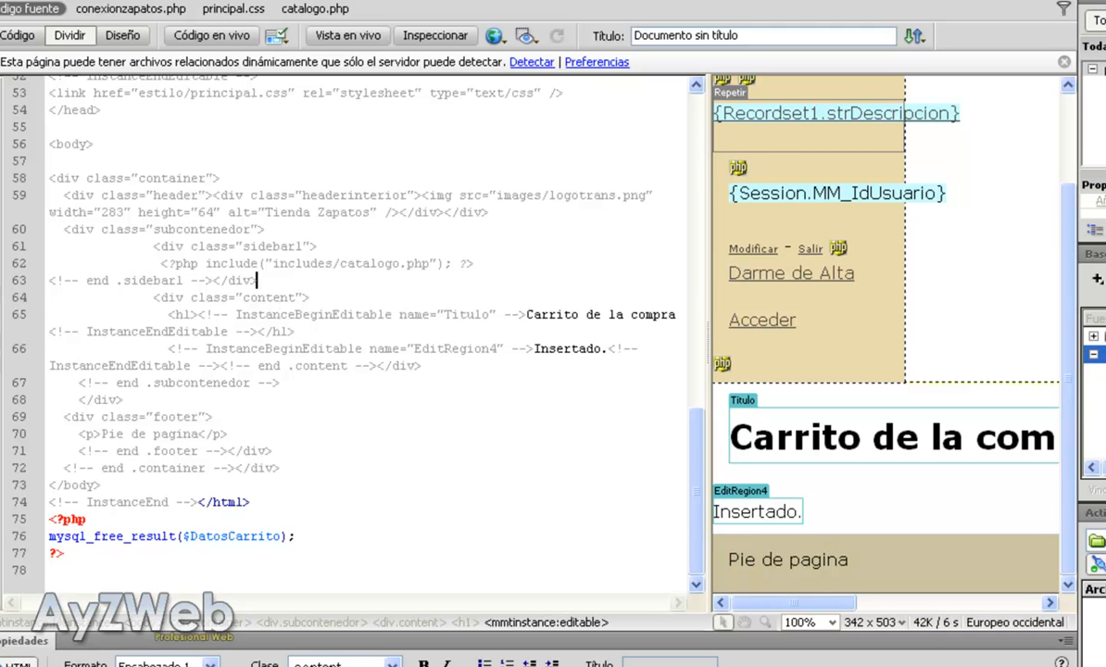
{"action": "scroll", "scroll_direction": "up", "scroll_amount": 3}
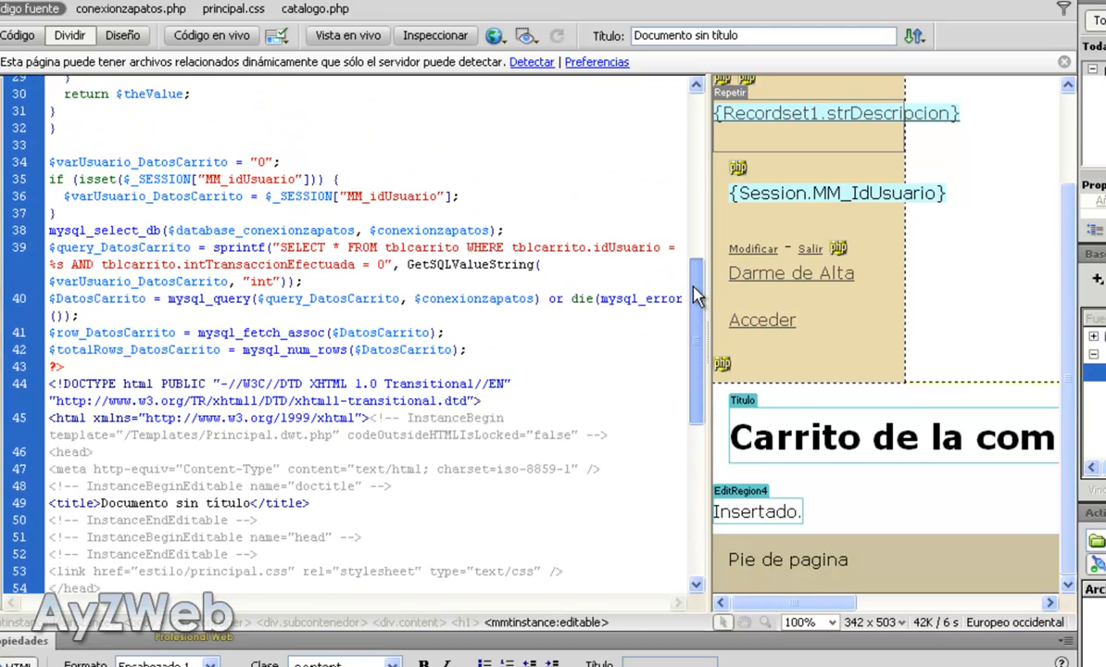
{"action": "scroll", "scroll_direction": "up", "scroll_amount": 3}
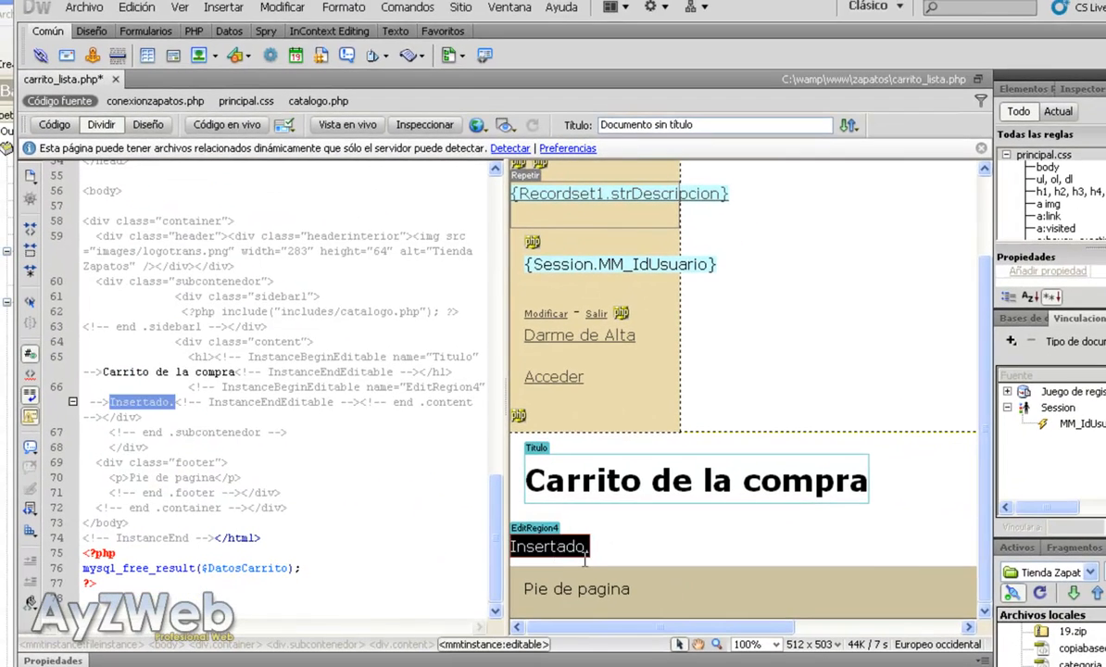
Replace the 'Insertado' placeholder with a 2-row, 4-column table at 100% width
{"action": "left_click", "coordinate": [223, 8]}
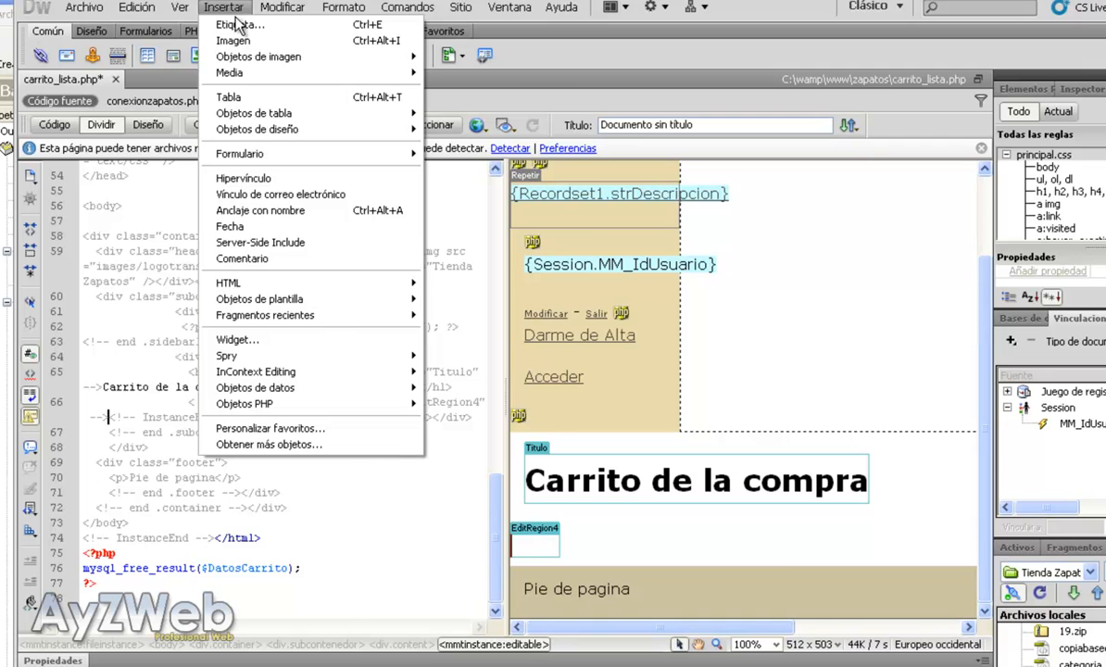
{"action": "left_click", "coordinate": [230, 97]}
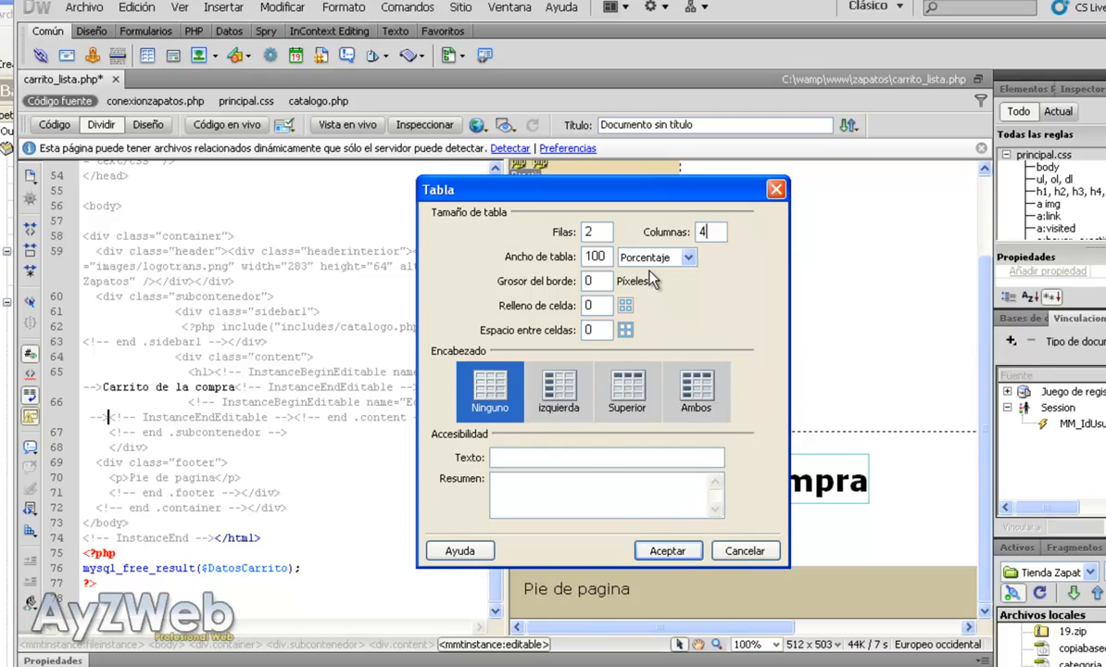
{"action": "left_click", "coordinate": [668, 551]}
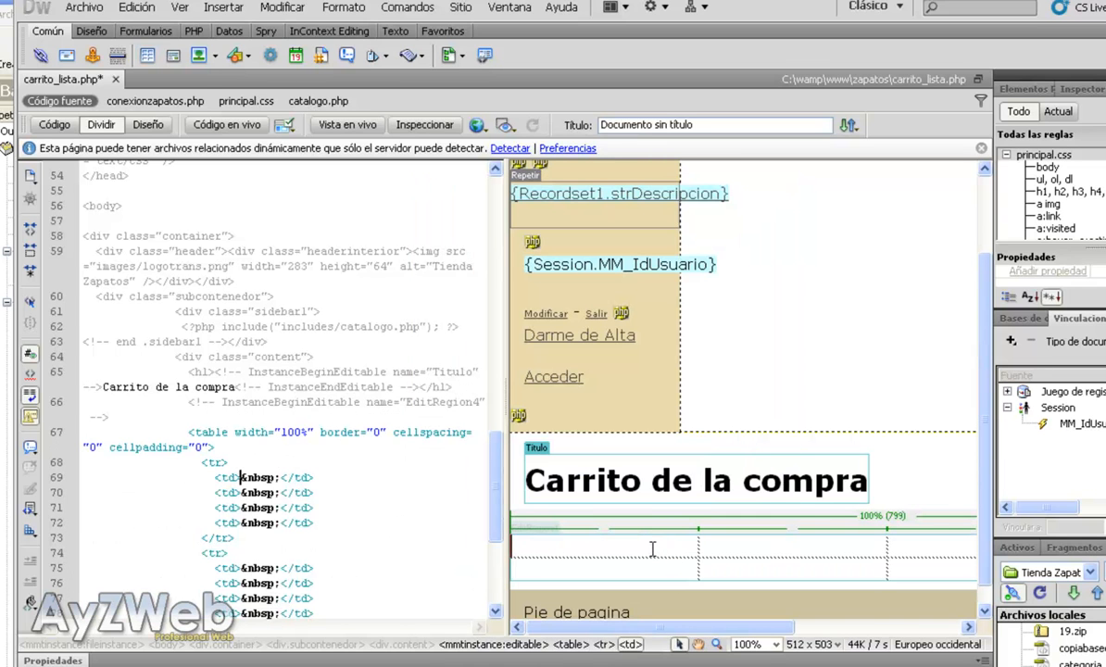
Fill the header cells with Producto, Unidades, Precio and Acciones
{"action": "type", "text": "Pro"}
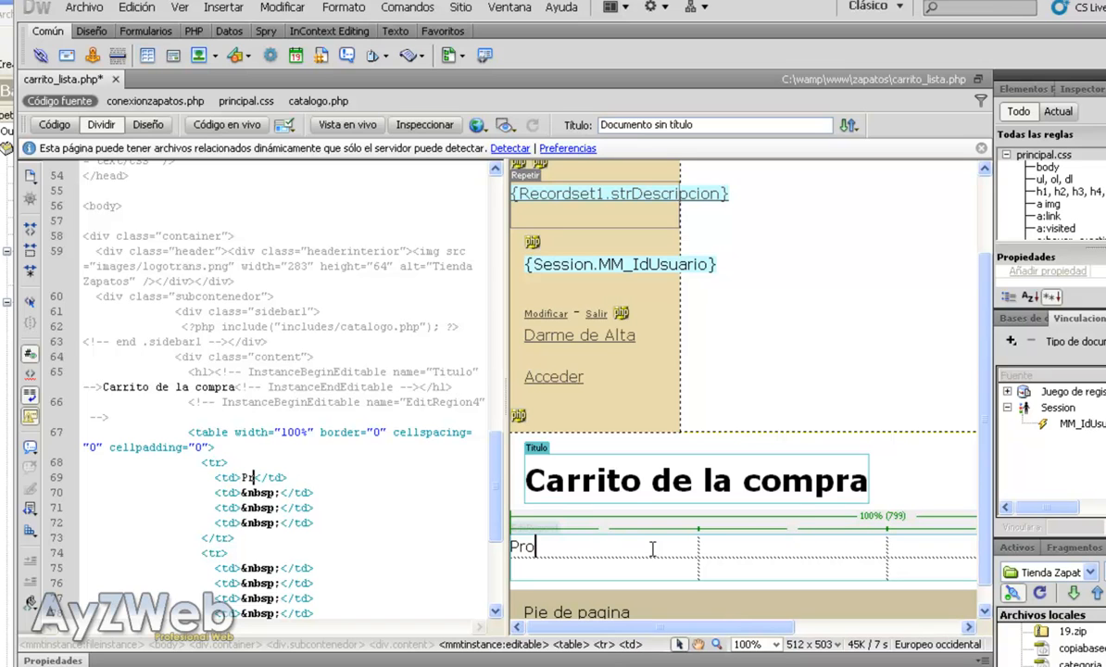
{"action": "type", "text": "ducto"}
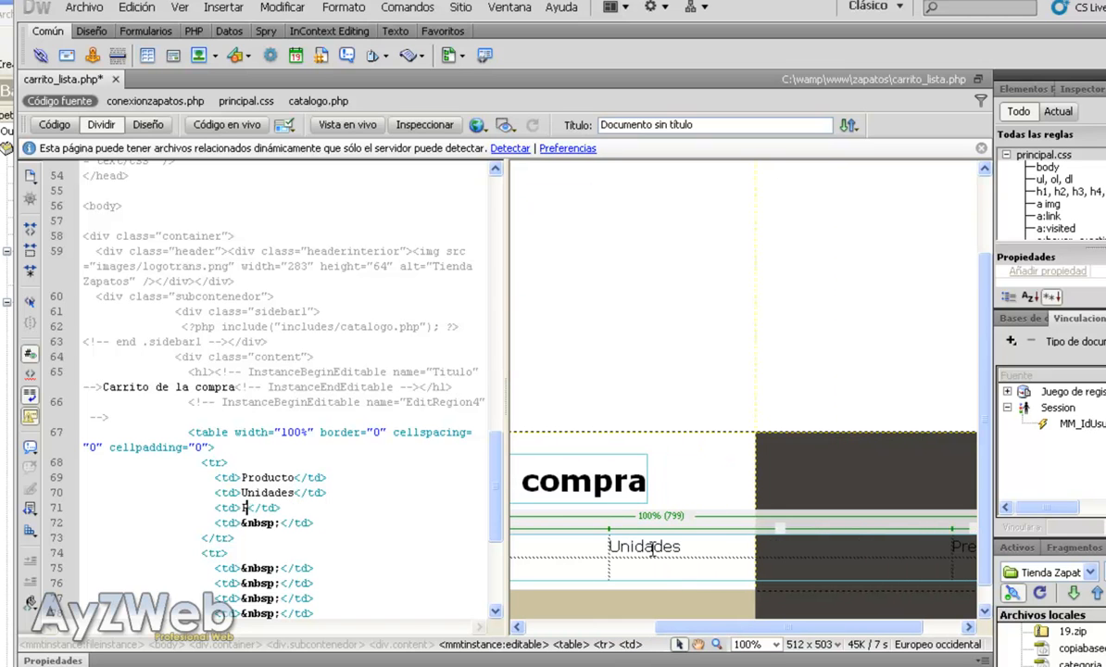
{"action": "type", "text": "Precio"}
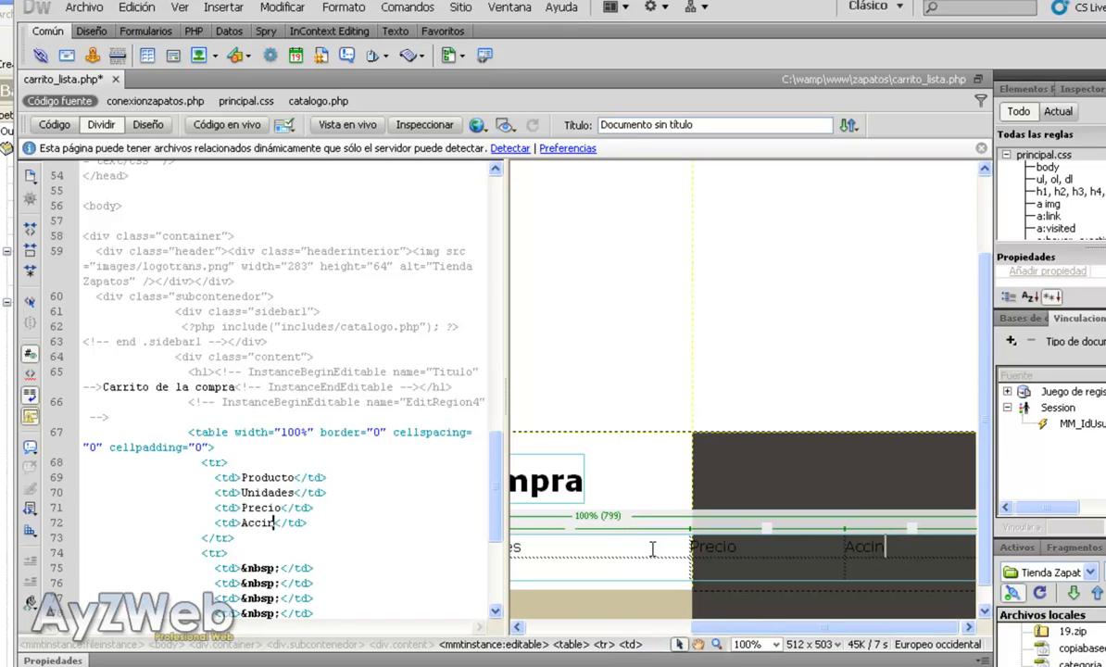
{"action": "type", "text": "opres"}
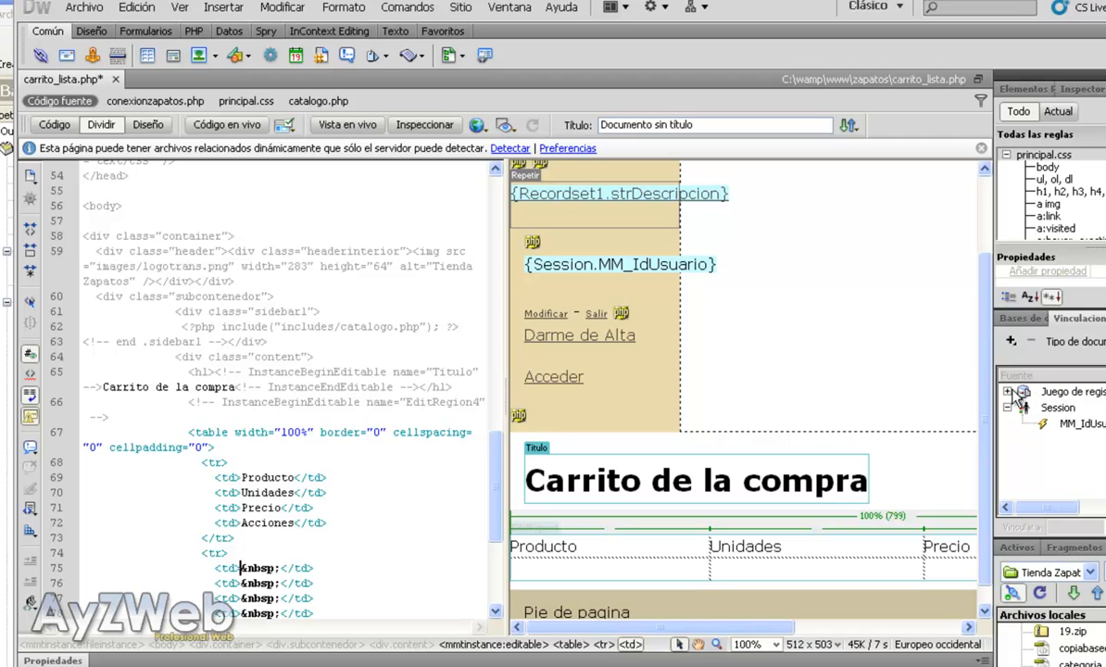
Expand the DatosCarrito recordset in Bindings and pick its idProducto field
{"action": "left_click", "coordinate": [1008, 391]}
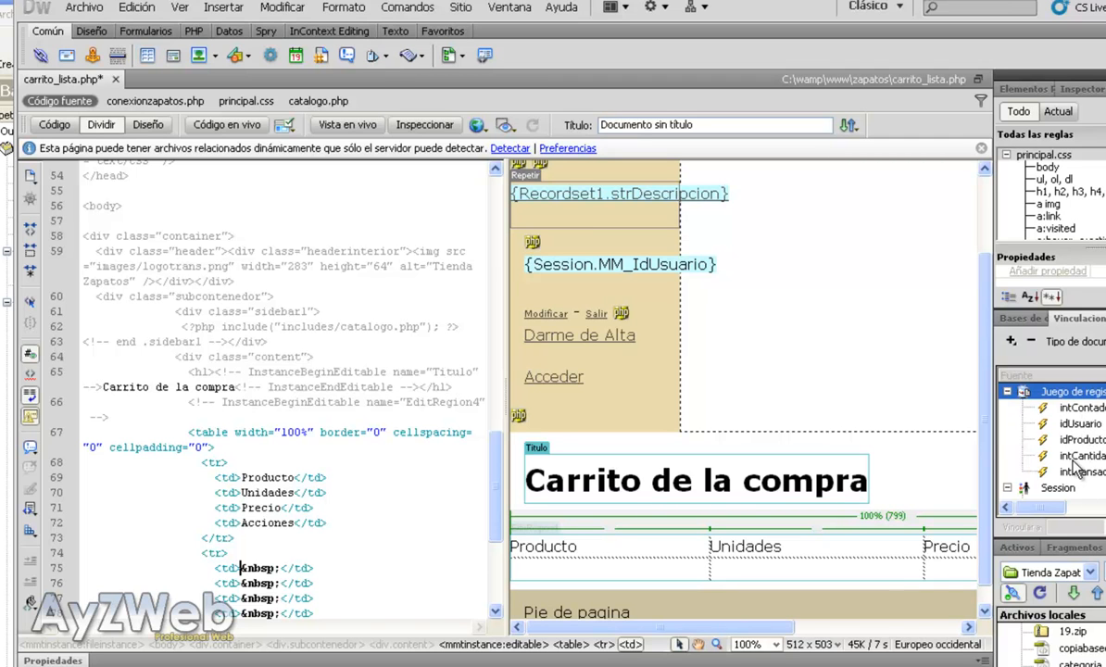
{"action": "left_click", "coordinate": [1075, 439]}
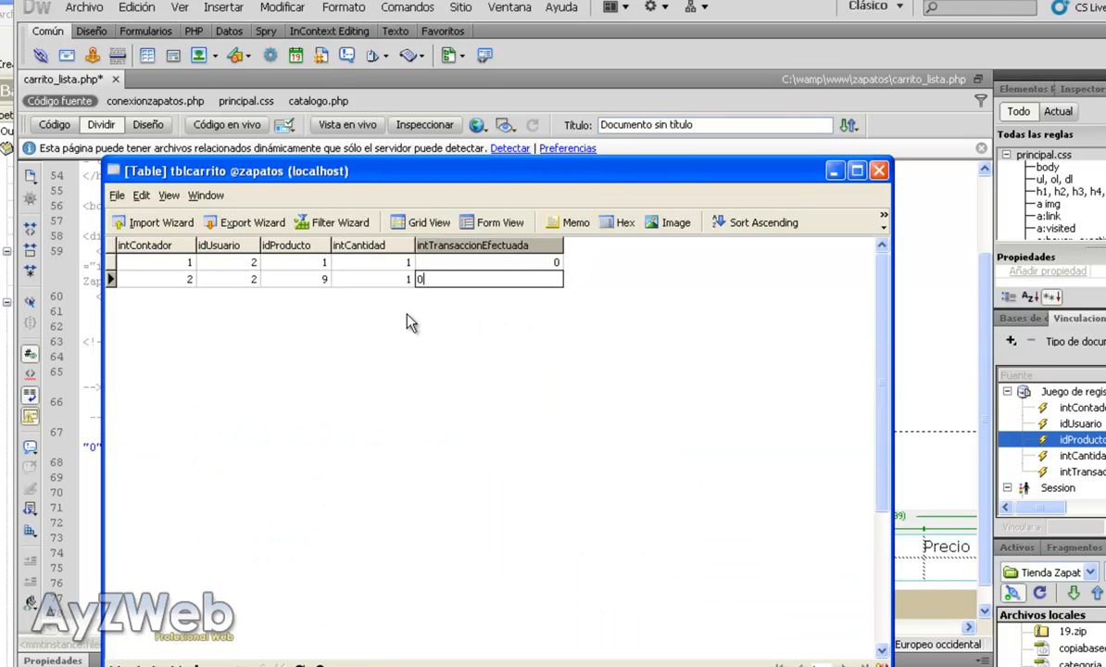
{"action": "mouse_move", "coordinate": [341, 308]}
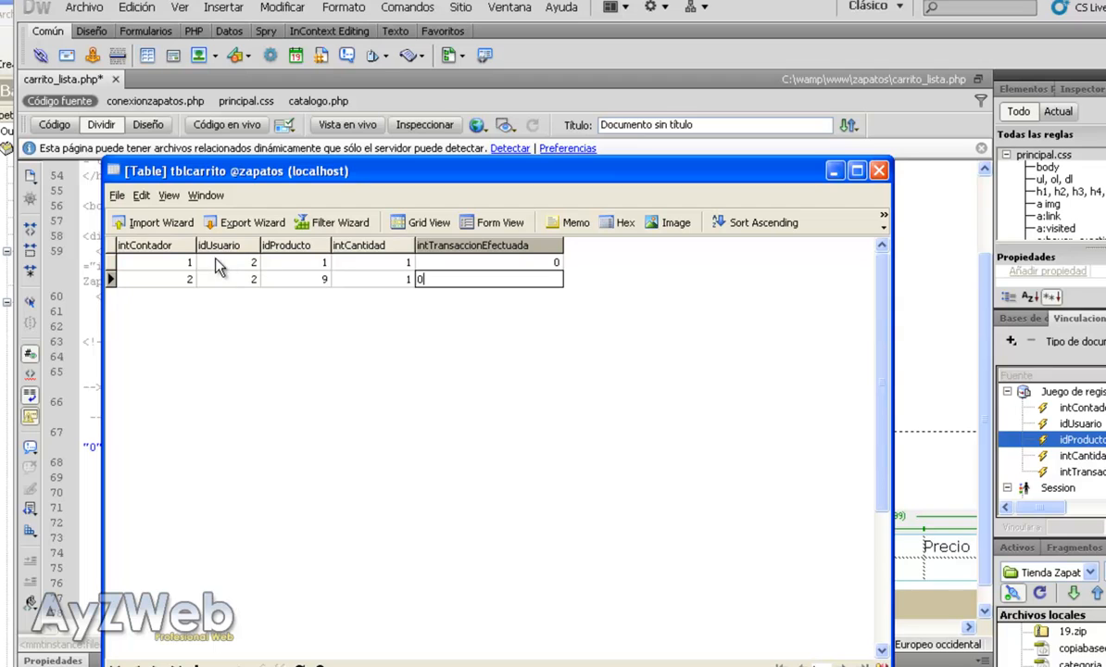
{"action": "mouse_move", "coordinate": [287, 271]}
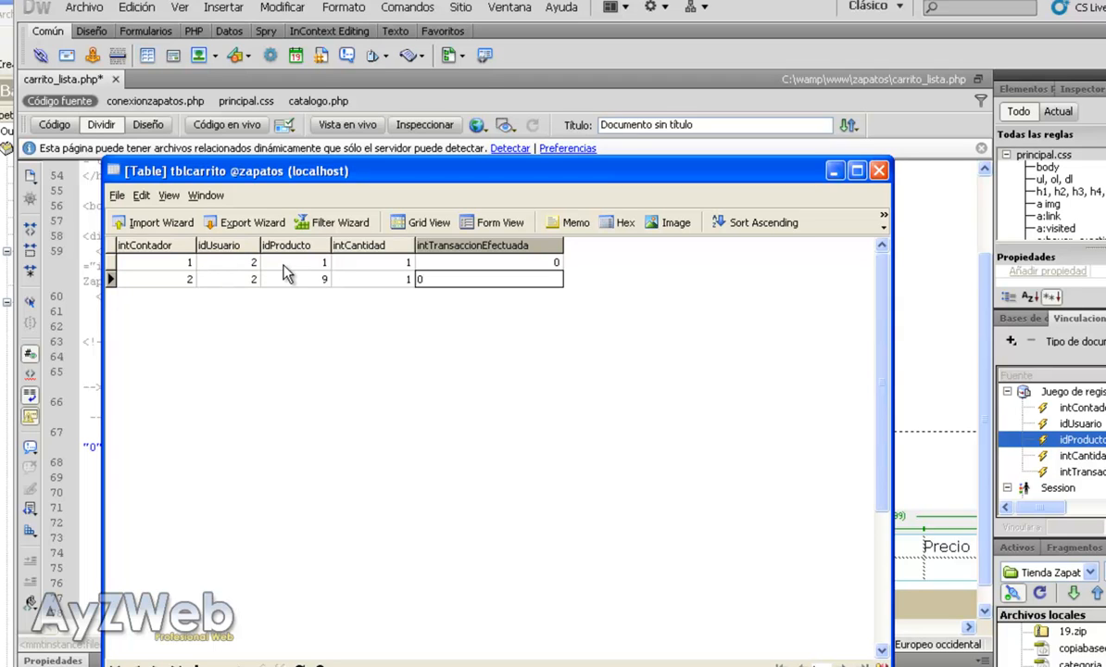
{"action": "mouse_move", "coordinate": [508, 274]}
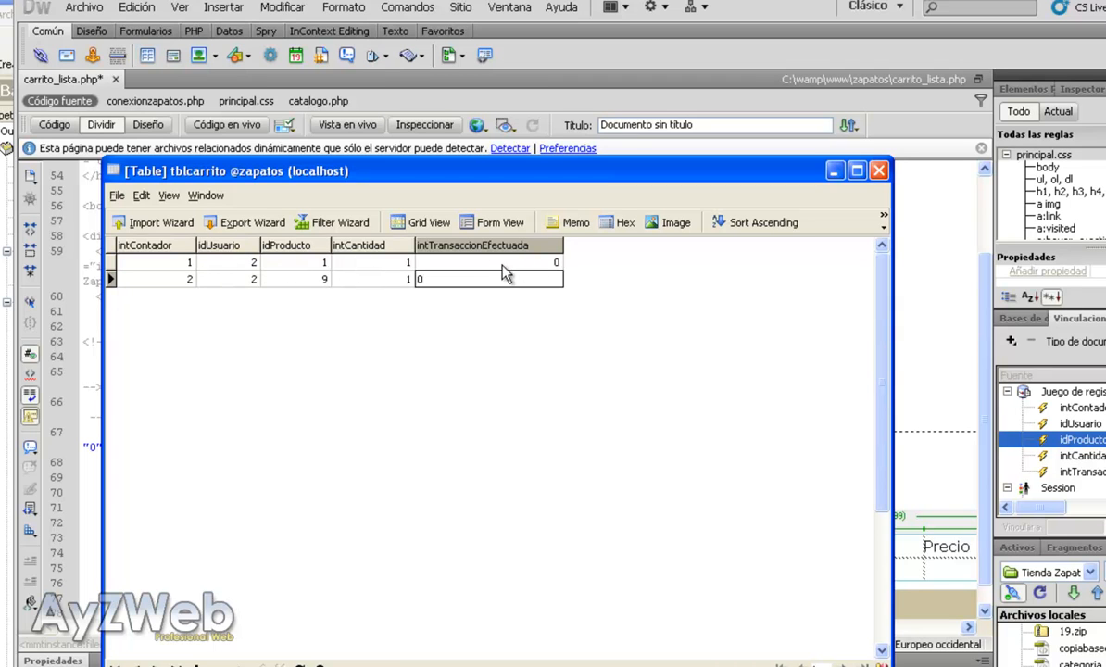
{"action": "mouse_move", "coordinate": [437, 311]}
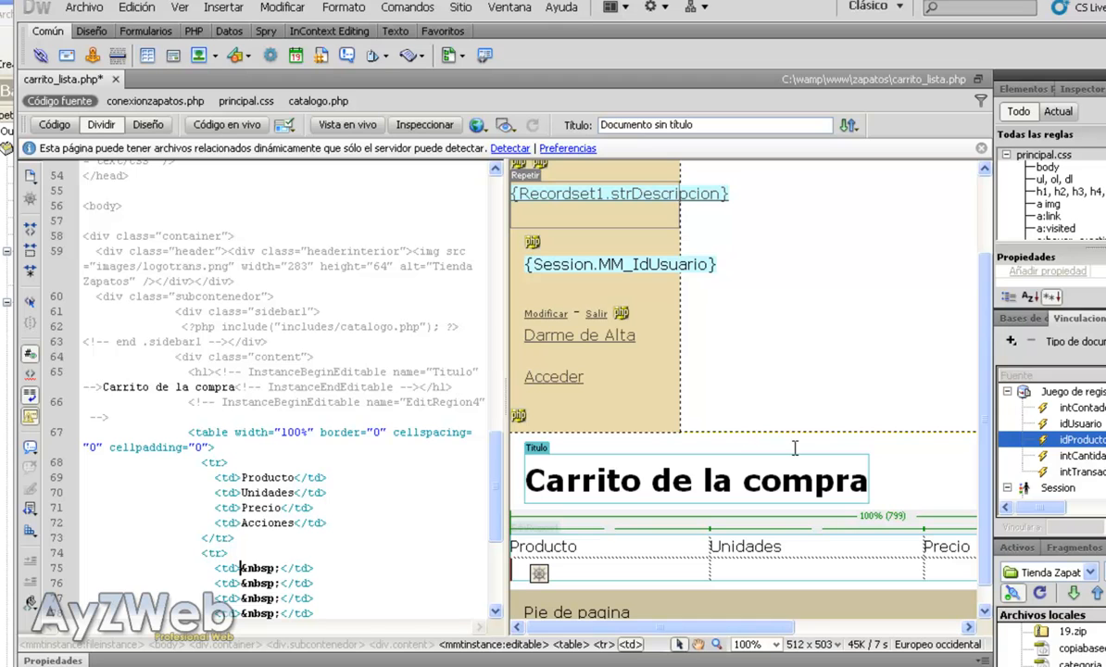
{"action": "mouse_move", "coordinate": [786, 445]}
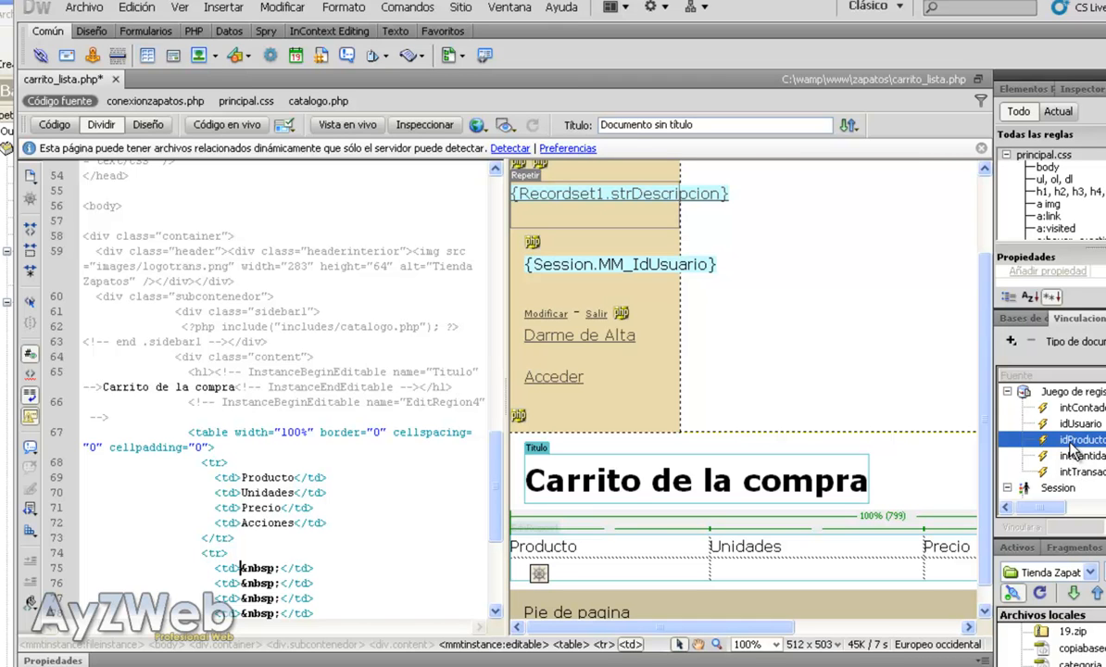
{"action": "mouse_move", "coordinate": [1063, 467]}
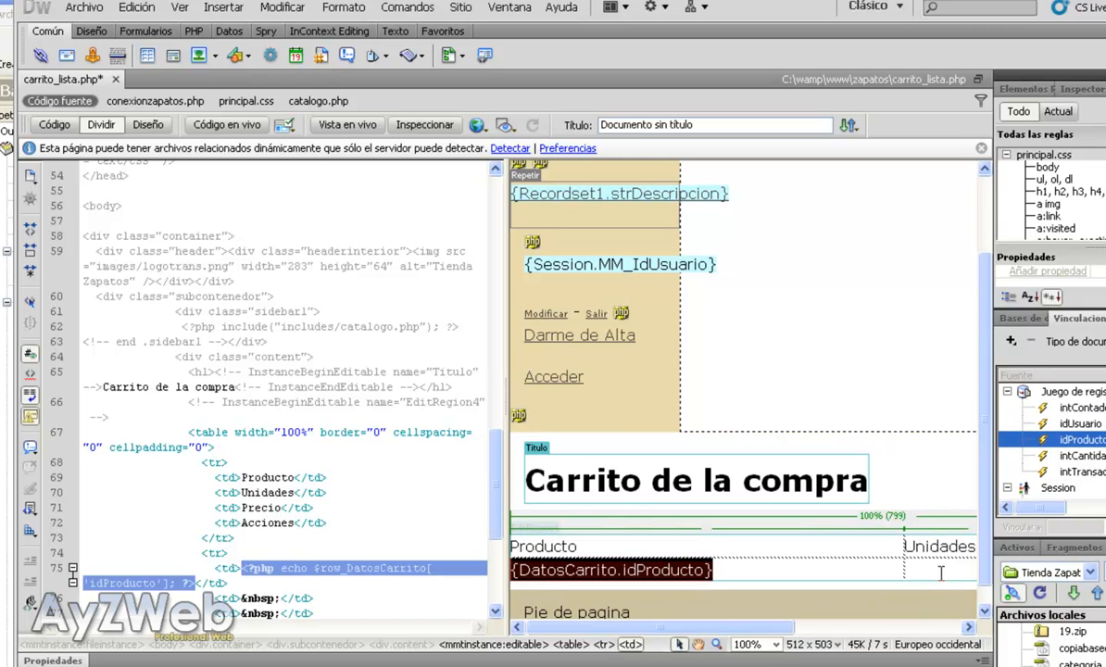
Place intCantidad and idProducto in the Unidades and Precio cells and write Eliminar in the last cell
{"action": "left_click", "coordinate": [1082, 456]}
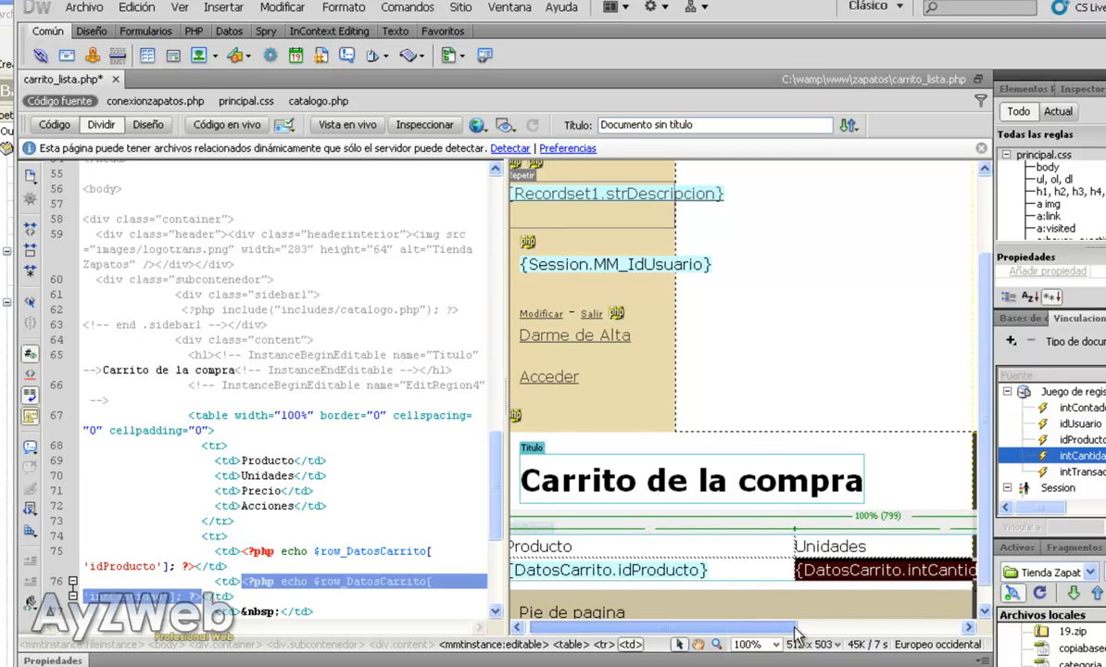
{"action": "scroll", "scroll_direction": "right", "scroll_amount": 3}
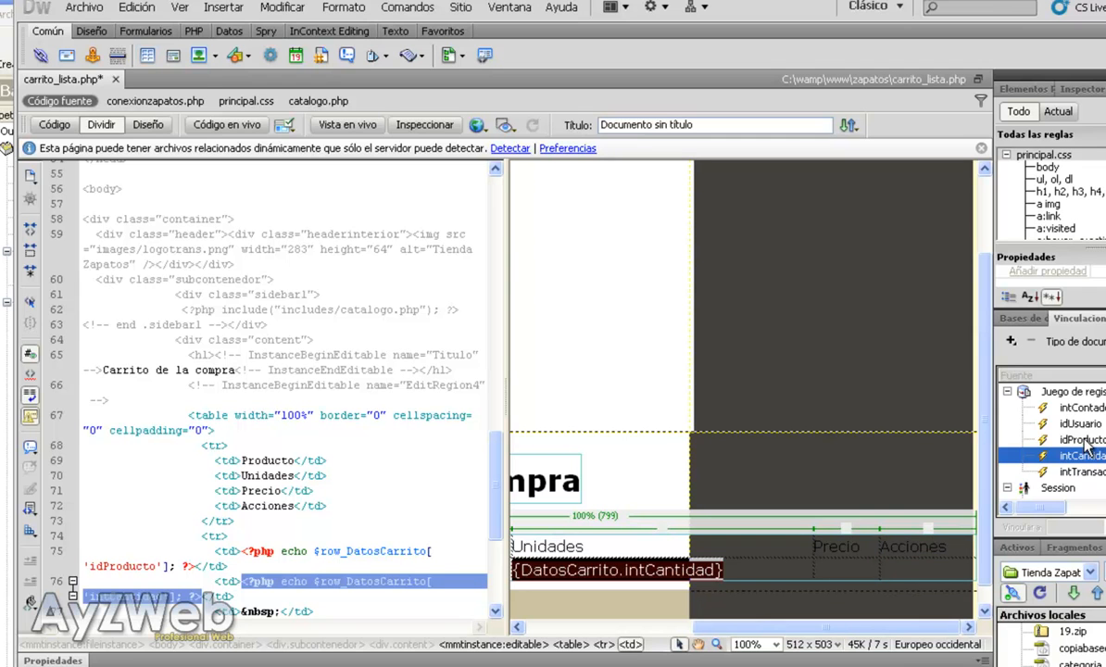
{"action": "left_click", "coordinate": [1082, 439]}
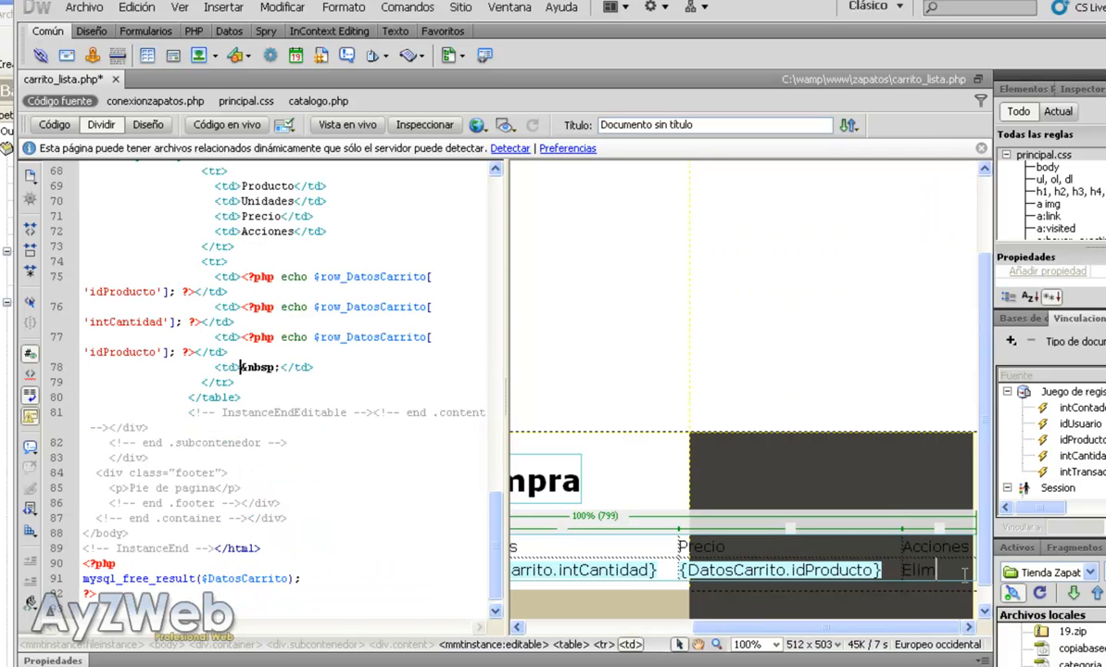
{"action": "type", "text": "Eliminar"}
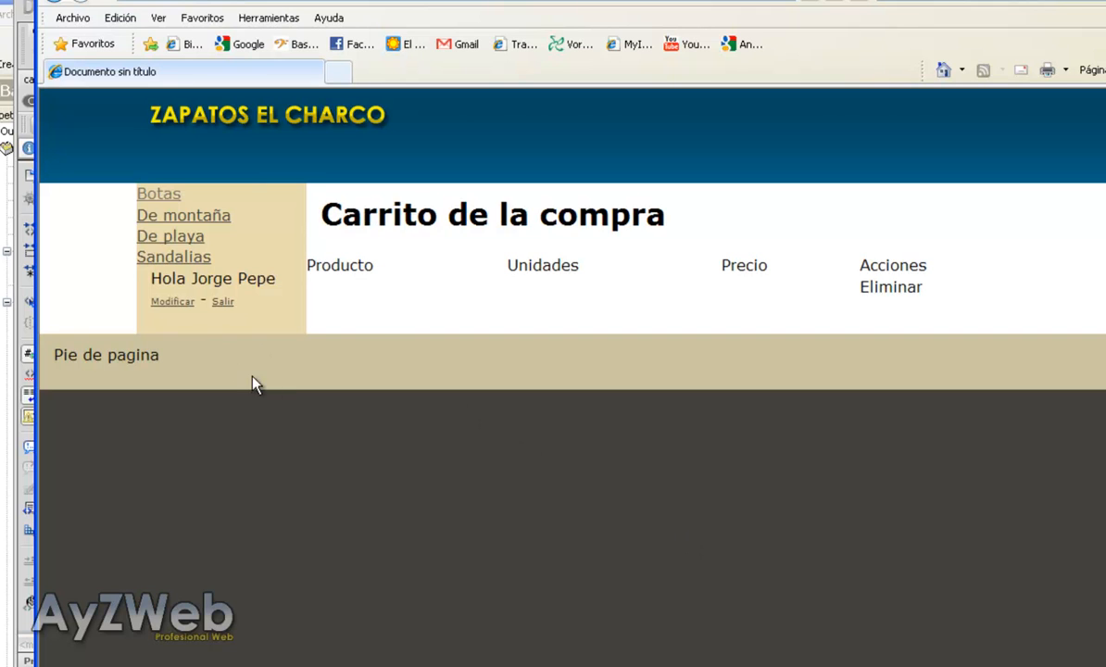
{"action": "mouse_move", "coordinate": [482, 361]}
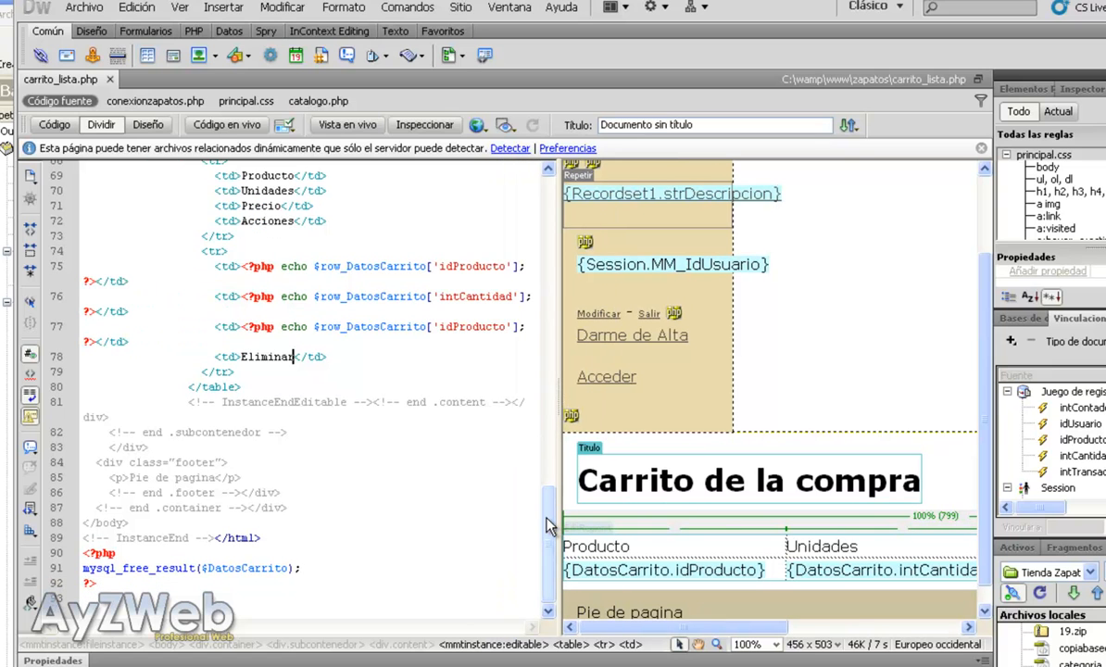
Add an echo $query_DatosCarrito; line right after the cart query definition
{"action": "scroll", "scroll_direction": "up", "scroll_amount": 3}
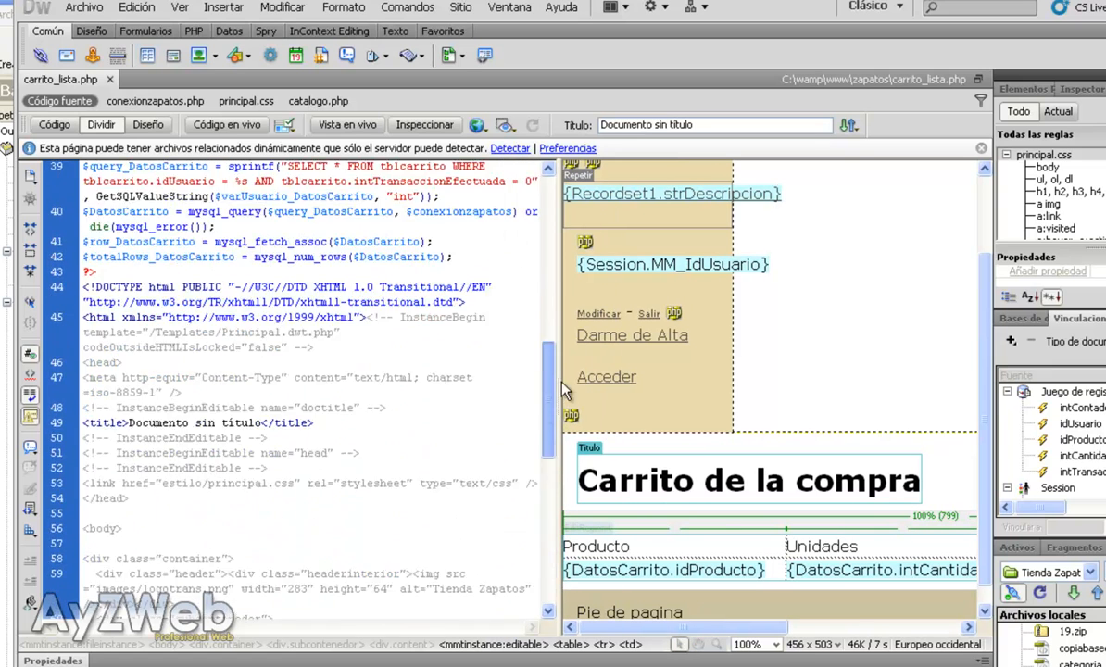
{"action": "scroll", "scroll_direction": "up", "scroll_amount": 3}
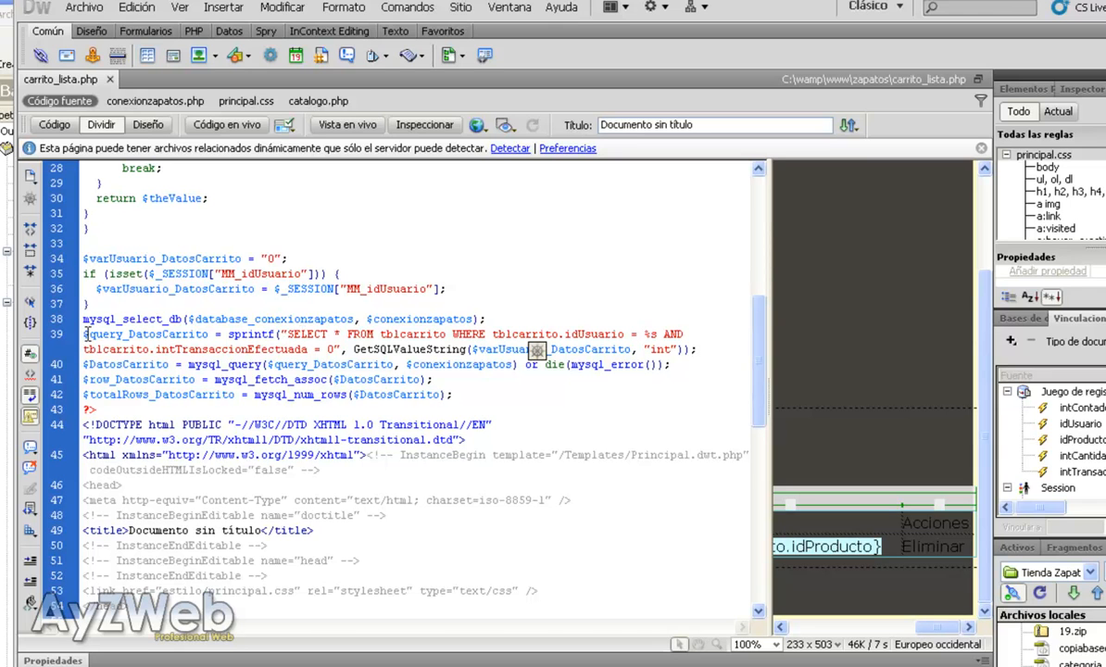
{"action": "double_click", "coordinate": [145, 334]}
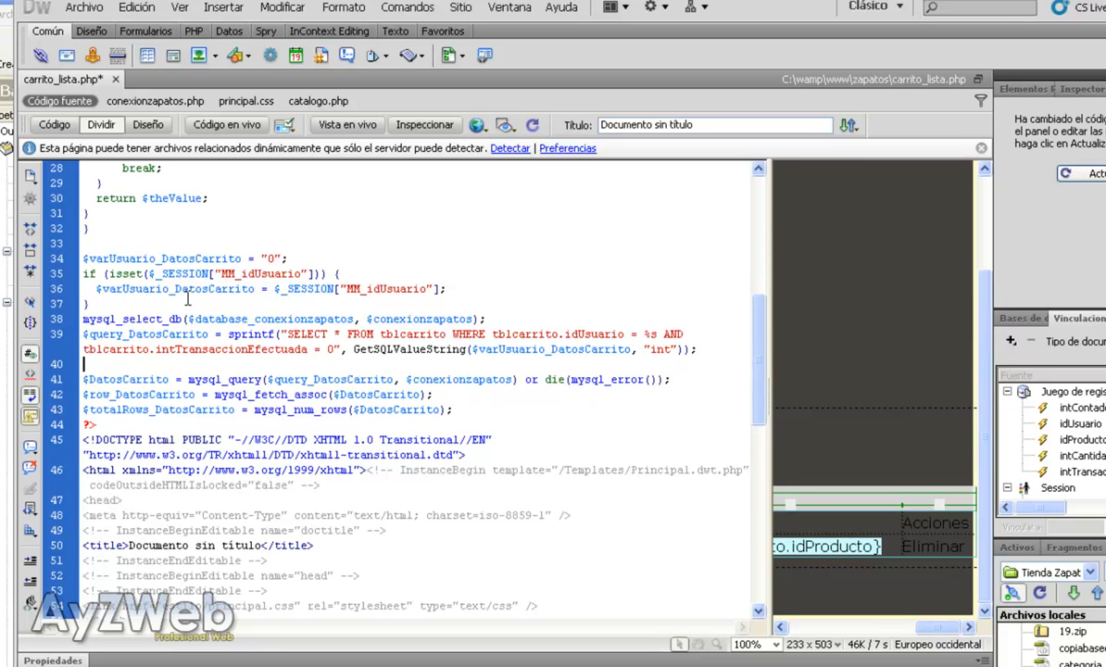
{"action": "type", "text": "echo"}
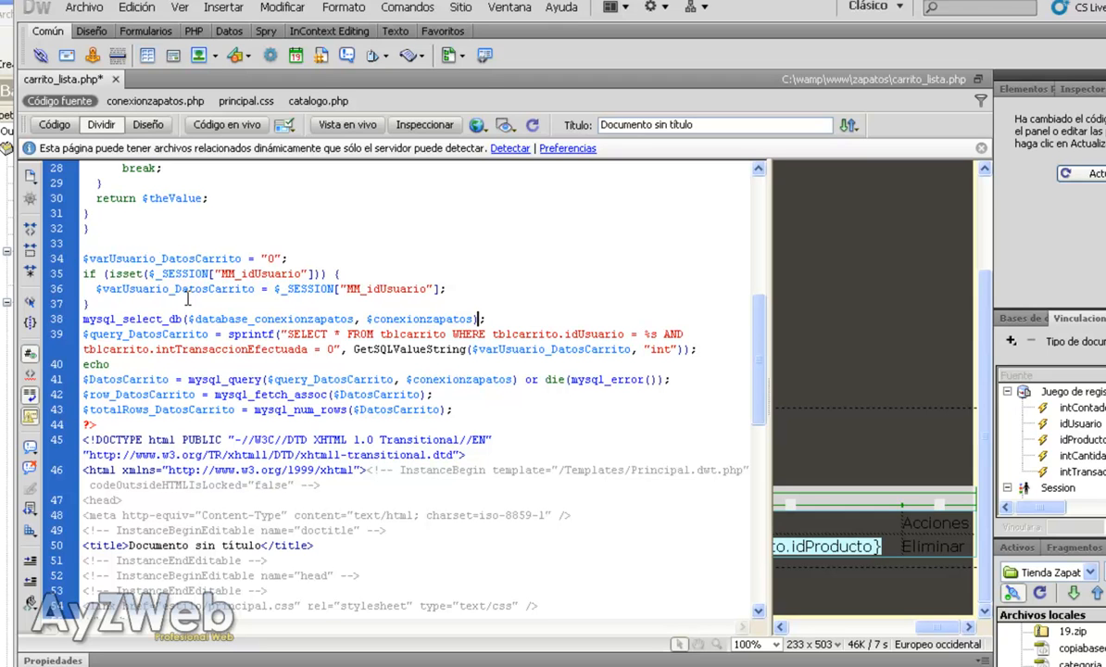
{"action": "double_click", "coordinate": [145, 333]}
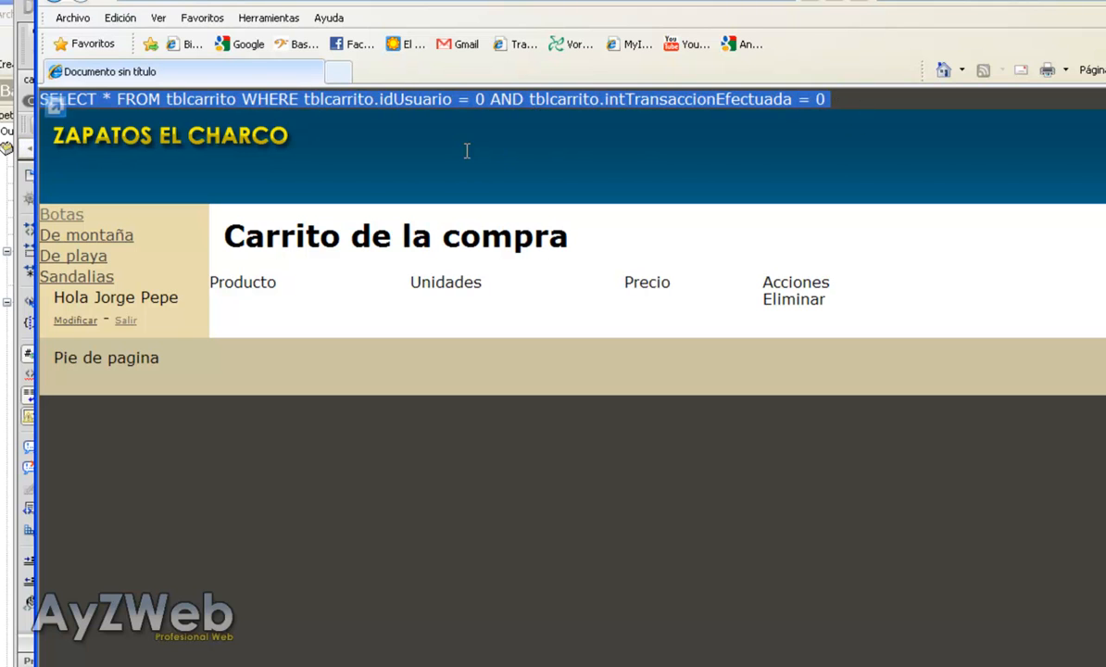
{"action": "mouse_move", "coordinate": [489, 109]}
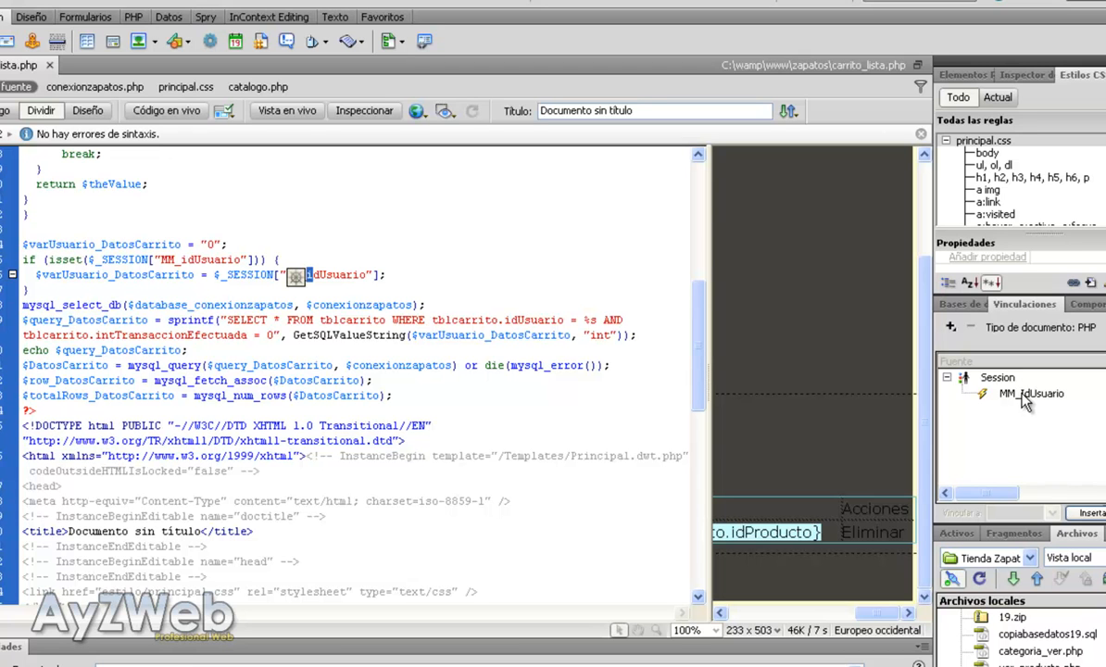
{"action": "mouse_move", "coordinate": [625, 396]}
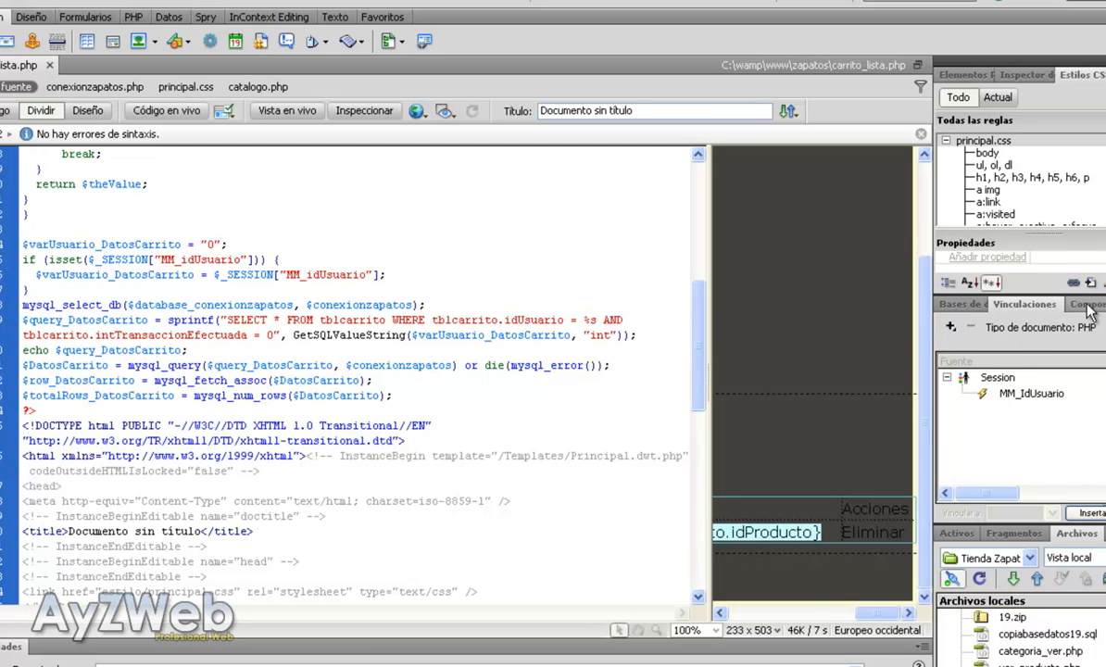
Show the Server Behaviors panel and select Juego de registros (DatosCarrito)
{"action": "left_click", "coordinate": [1086, 304]}
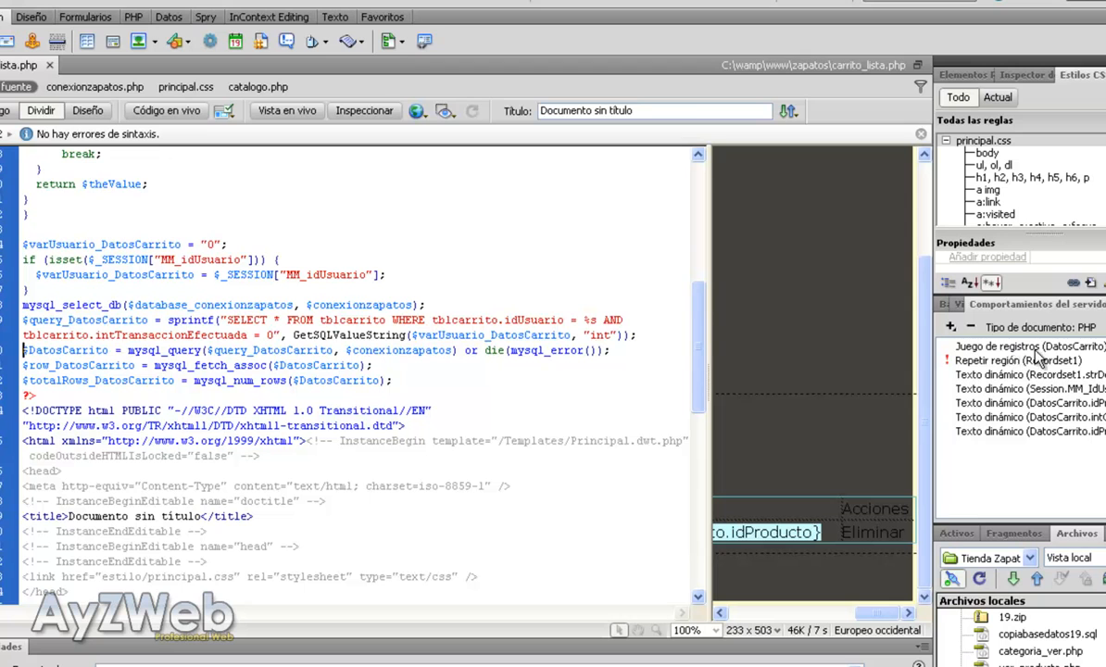
{"action": "left_click", "coordinate": [1023, 347]}
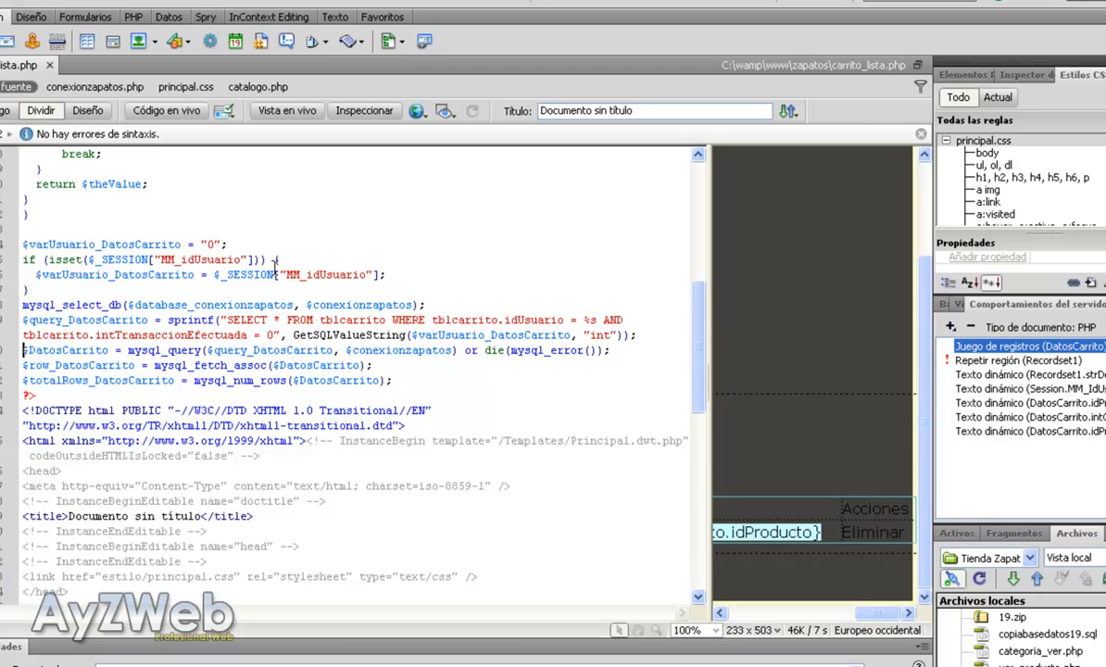
{"action": "mouse_move", "coordinate": [215, 286]}
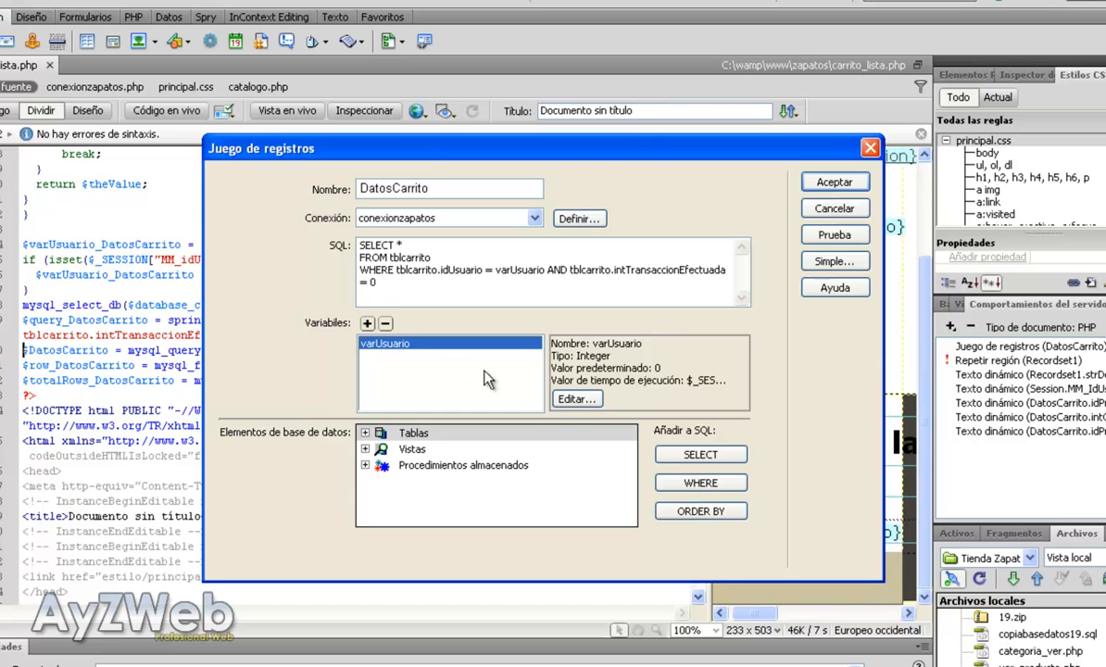
Review varUsuario as an Integer from the session user id and confirm the recordset
{"action": "left_click", "coordinate": [576, 398]}
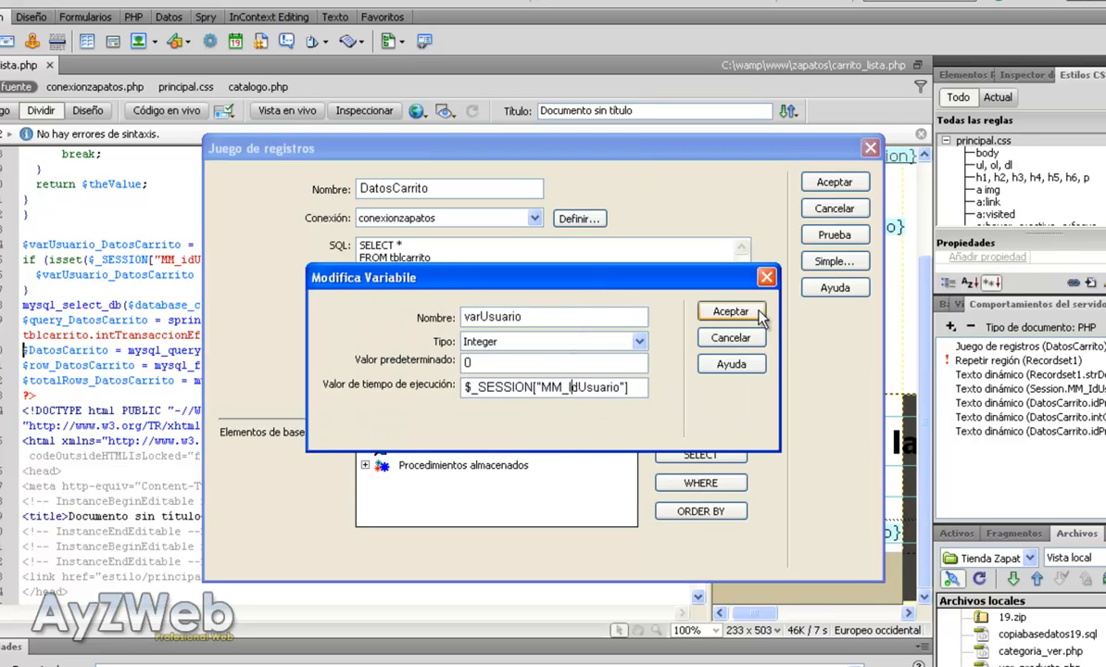
{"action": "left_click", "coordinate": [730, 311]}
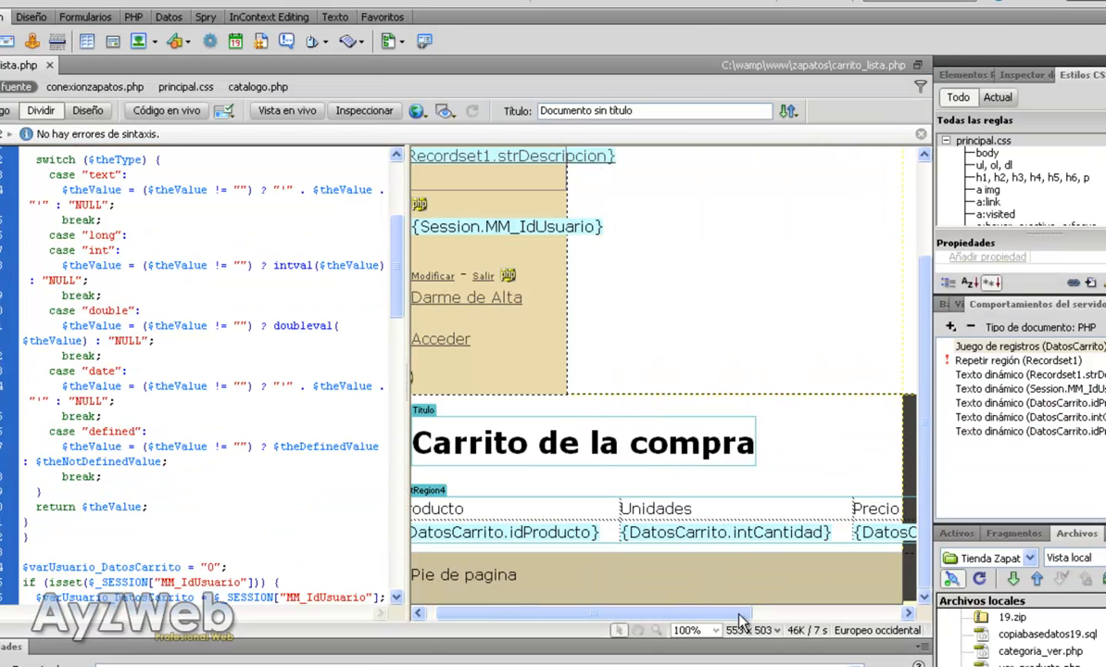
Select the data row's <tr> via the idProducto placeholder and add a Repetir región behavior
{"action": "left_click", "coordinate": [511, 532]}
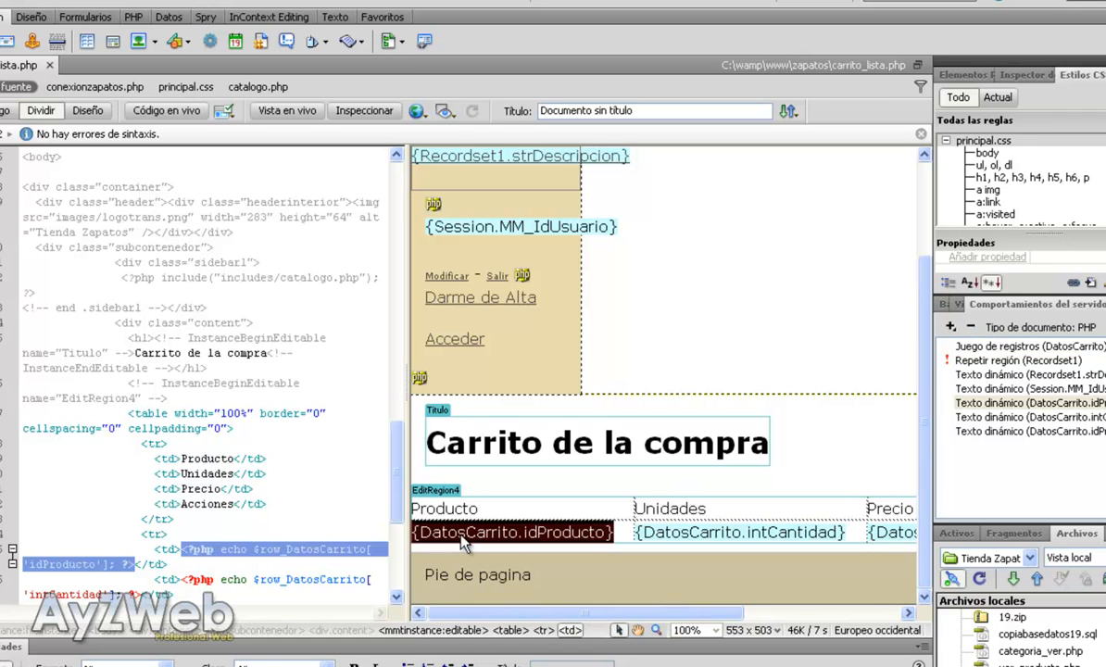
{"action": "scroll", "scroll_direction": "down", "scroll_amount": 3}
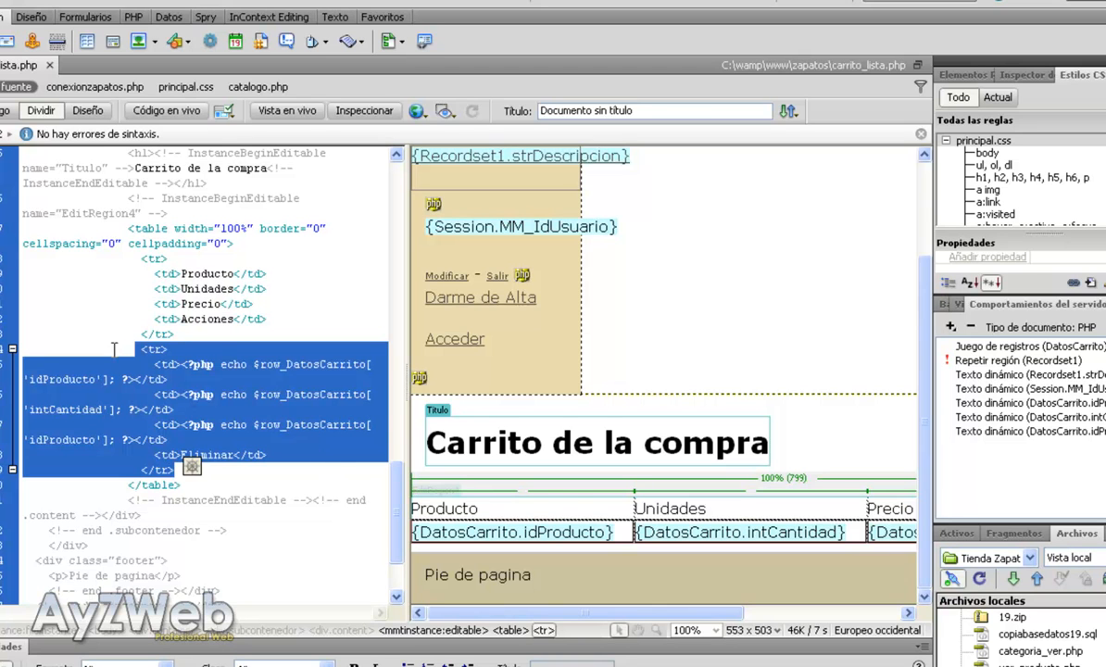
{"action": "mouse_move", "coordinate": [170, 447]}
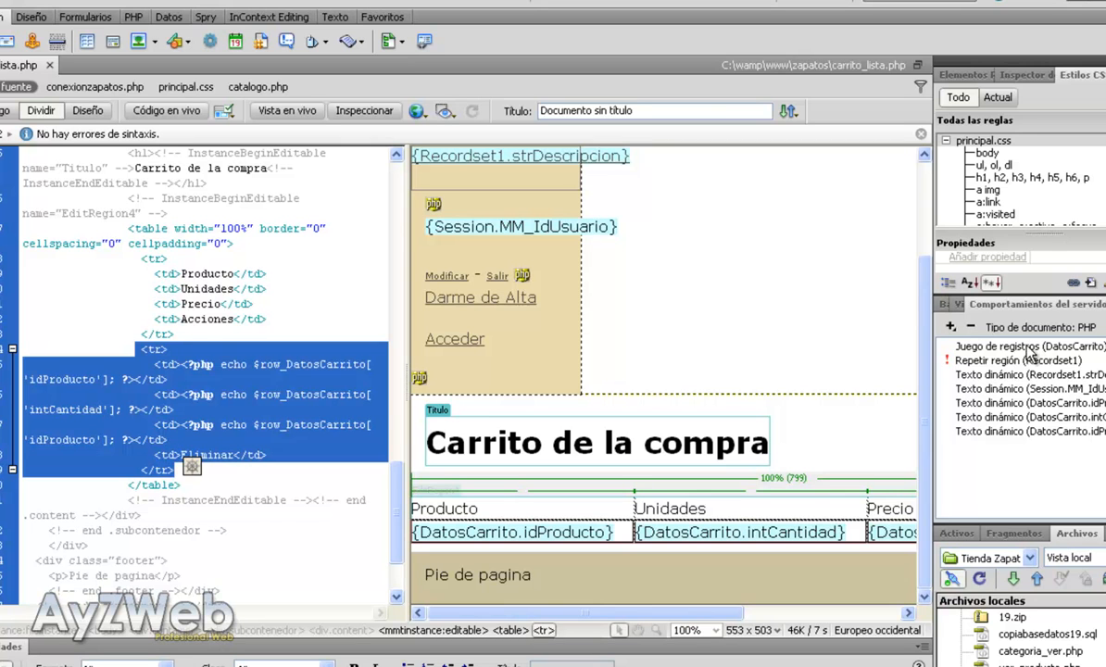
{"action": "left_click", "coordinate": [951, 326]}
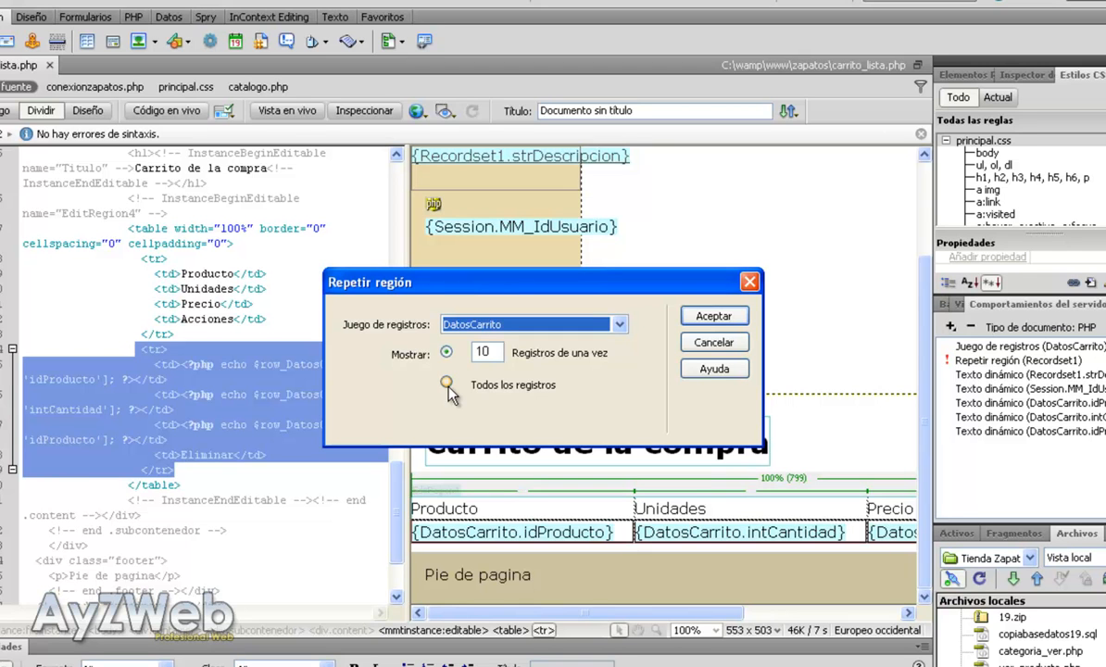
Repeat the row for all records of the DatosCarrito recordset and confirm
{"action": "left_click", "coordinate": [446, 383]}
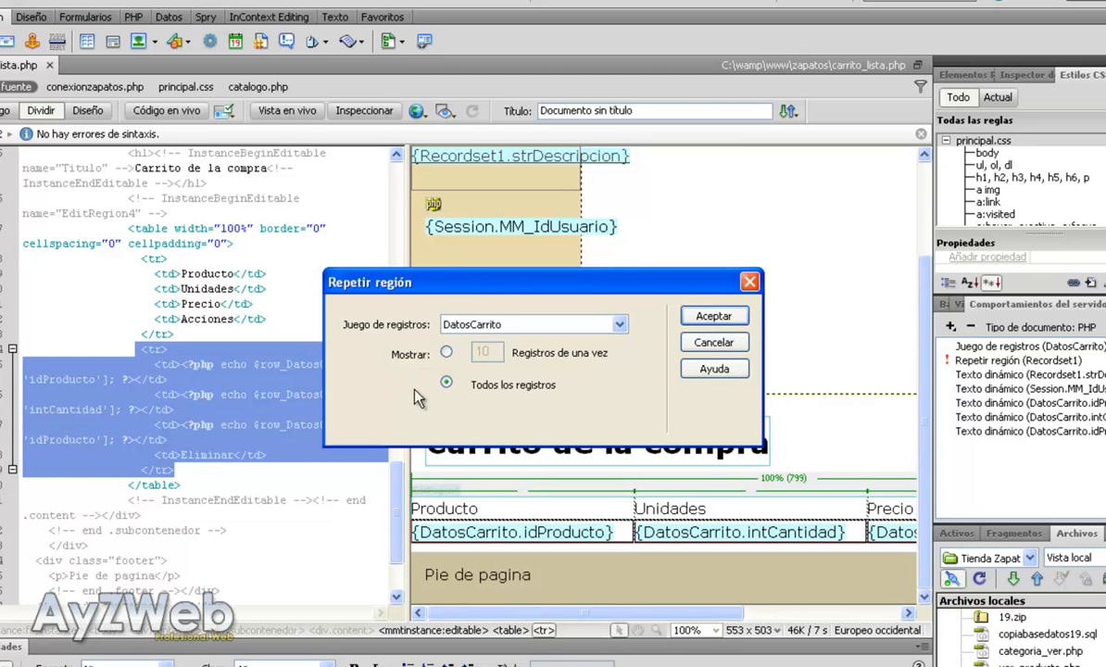
{"action": "left_click", "coordinate": [619, 324]}
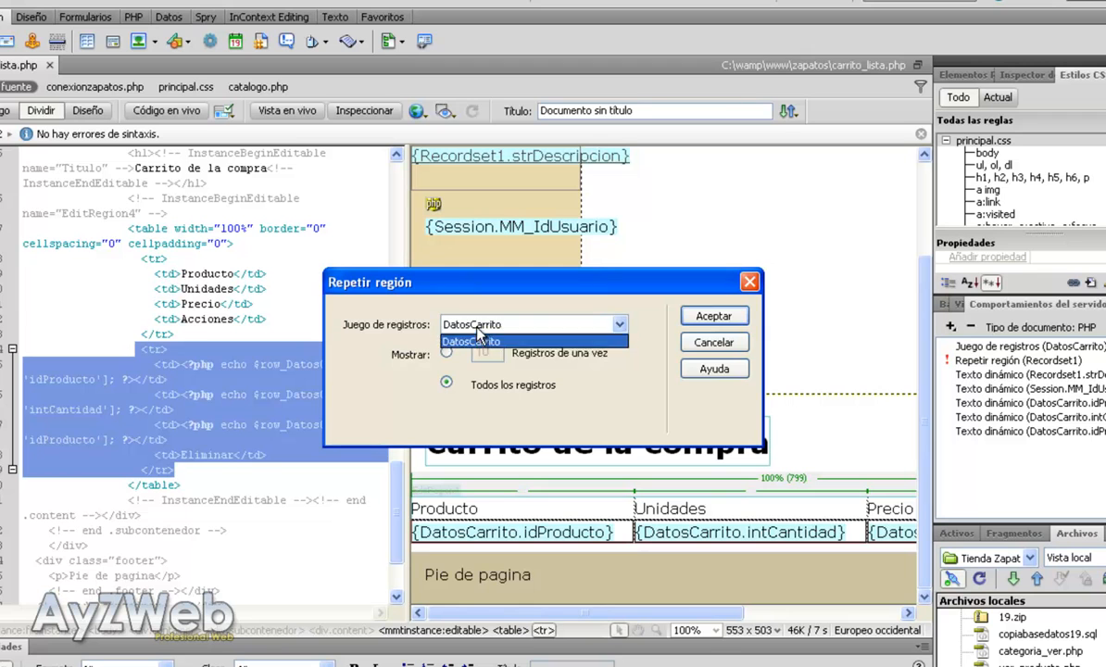
{"action": "left_click", "coordinate": [714, 315]}
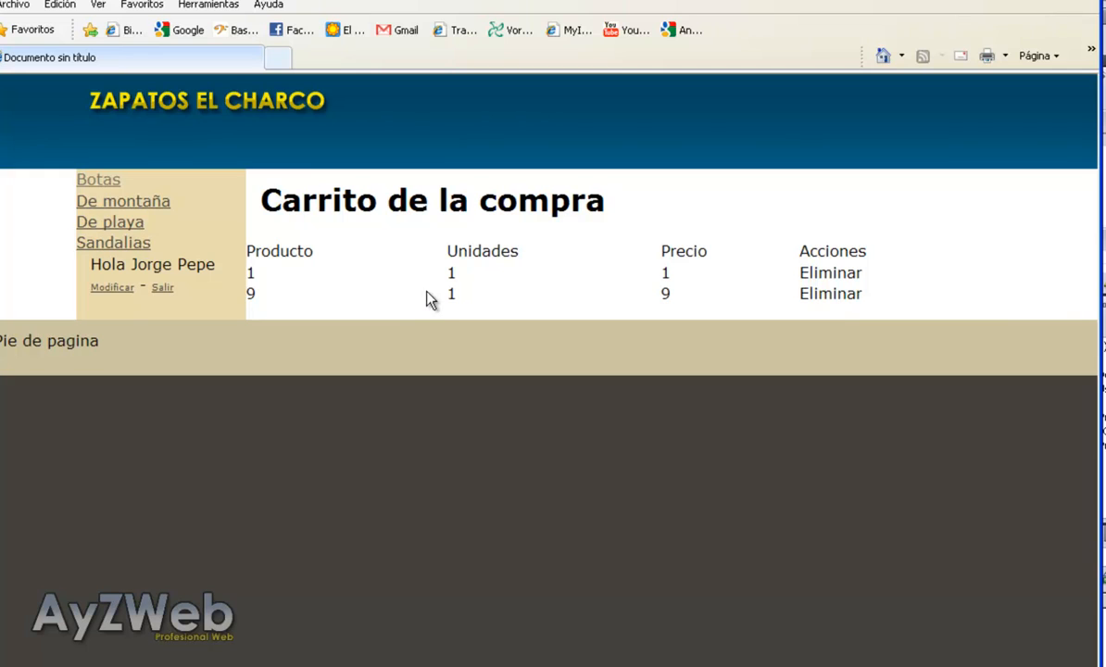
{"action": "mouse_move", "coordinate": [430, 307]}
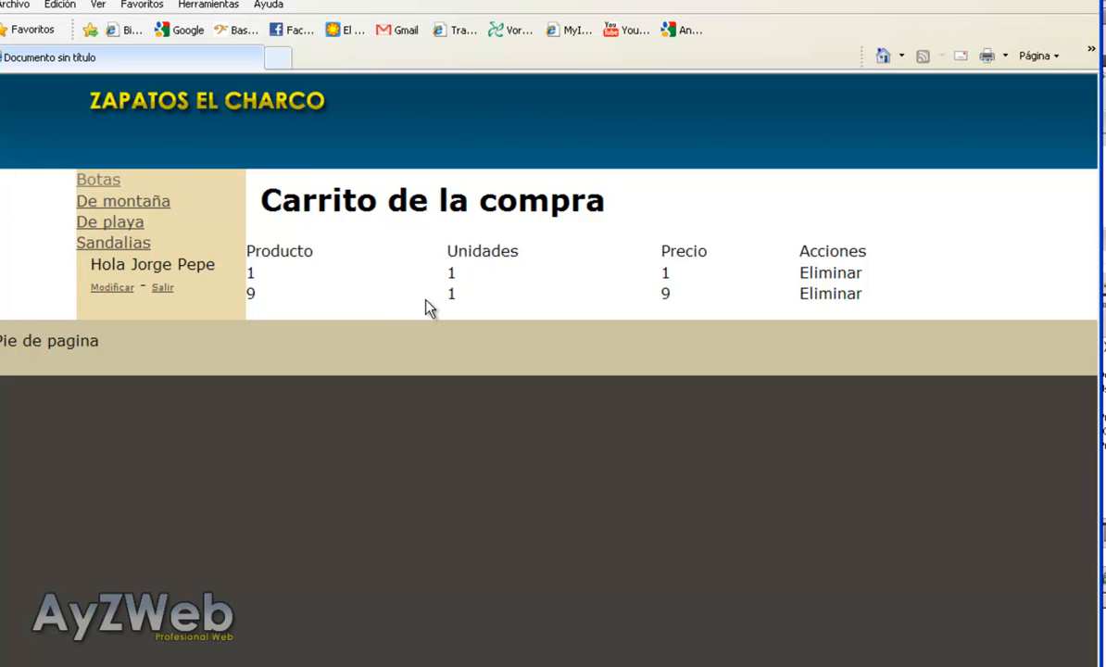
{"action": "mouse_move", "coordinate": [248, 285]}
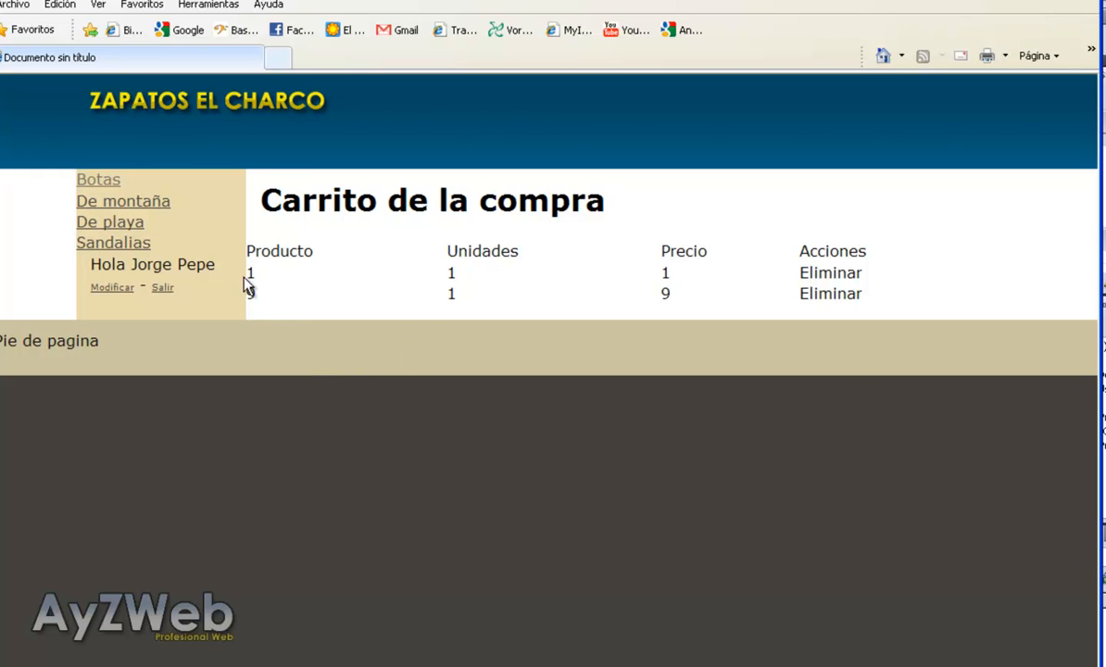
{"action": "mouse_move", "coordinate": [249, 295]}
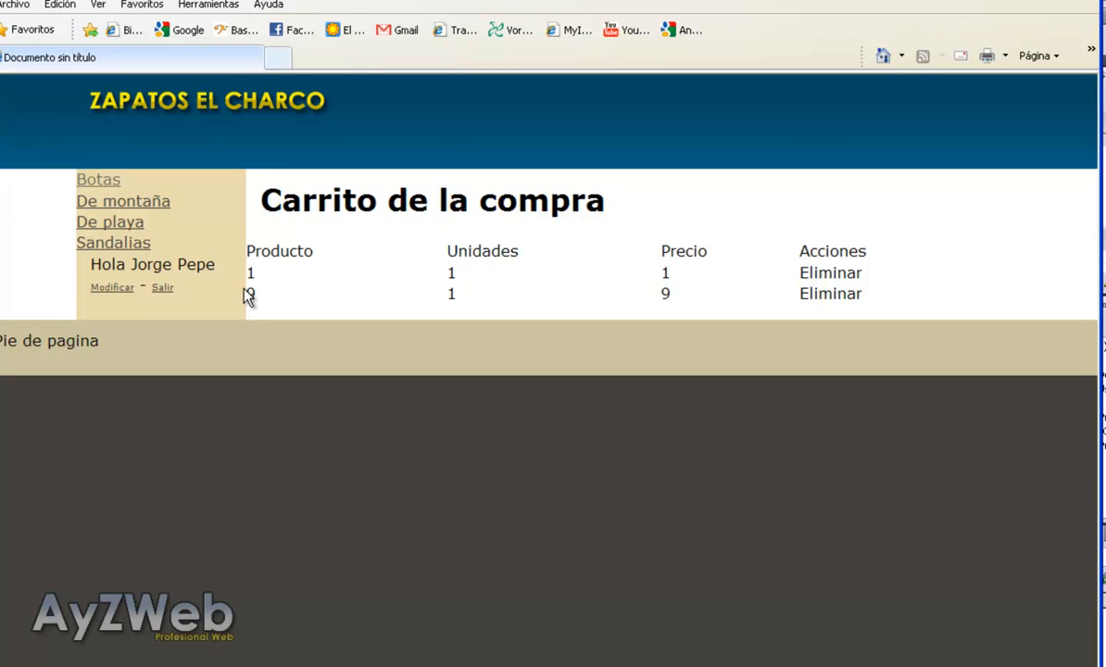
{"action": "mouse_move", "coordinate": [311, 308]}
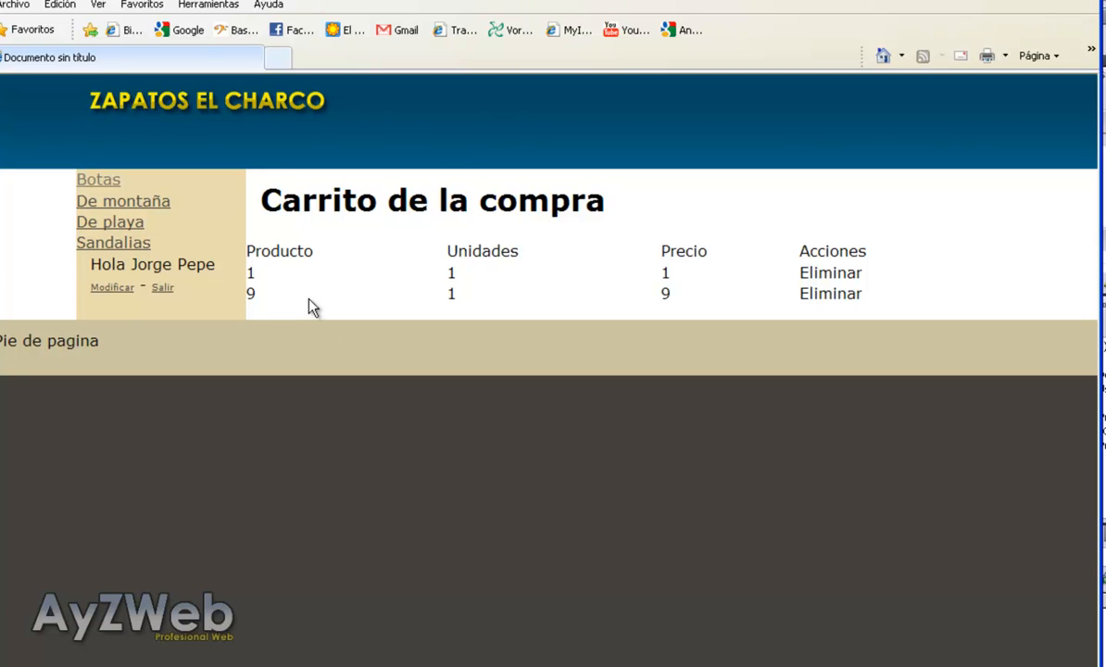
{"action": "mouse_move", "coordinate": [671, 293]}
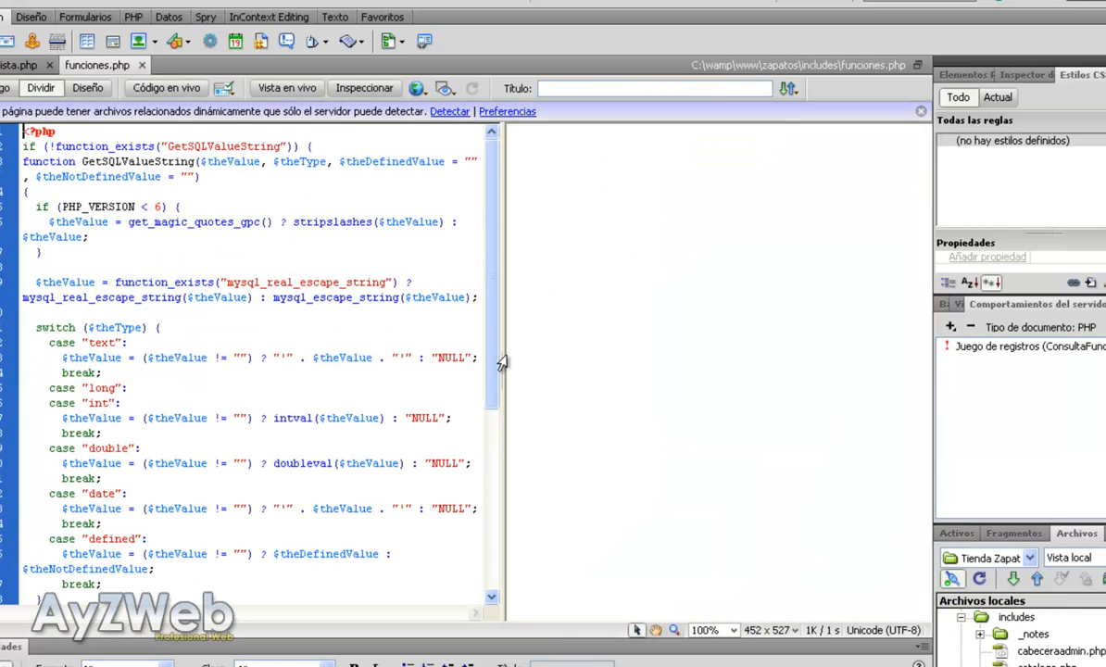
Add // **** comment divider lines above ObtenerNombreUsuario in funciones.php
{"action": "scroll", "scroll_direction": "down", "scroll_amount": 3}
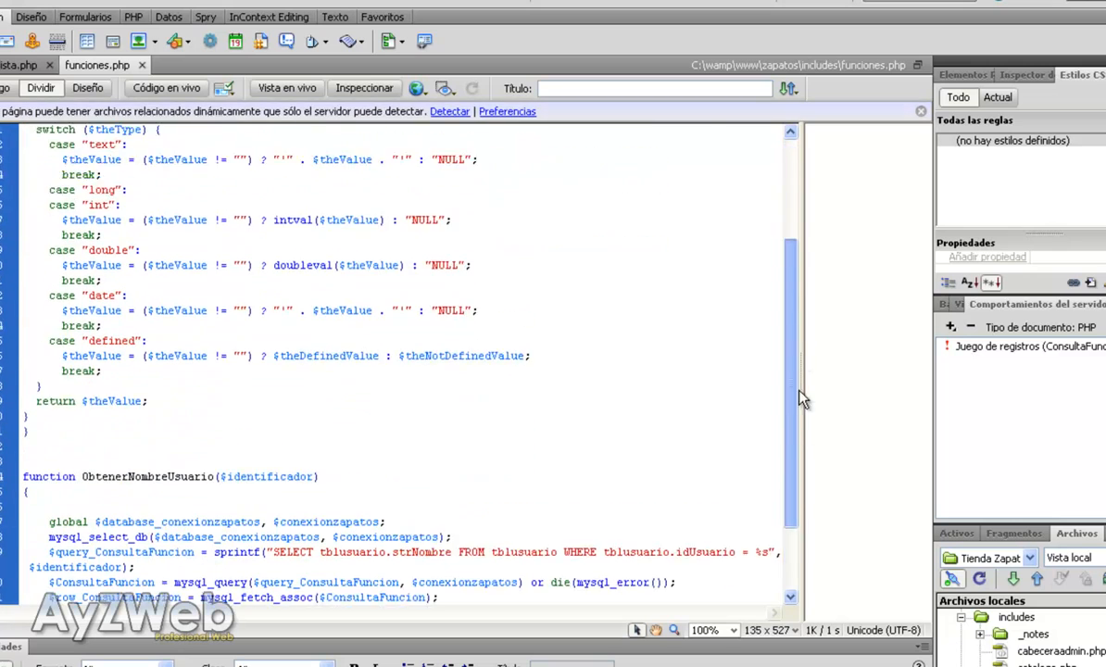
{"action": "scroll", "scroll_direction": "up", "scroll_amount": 3}
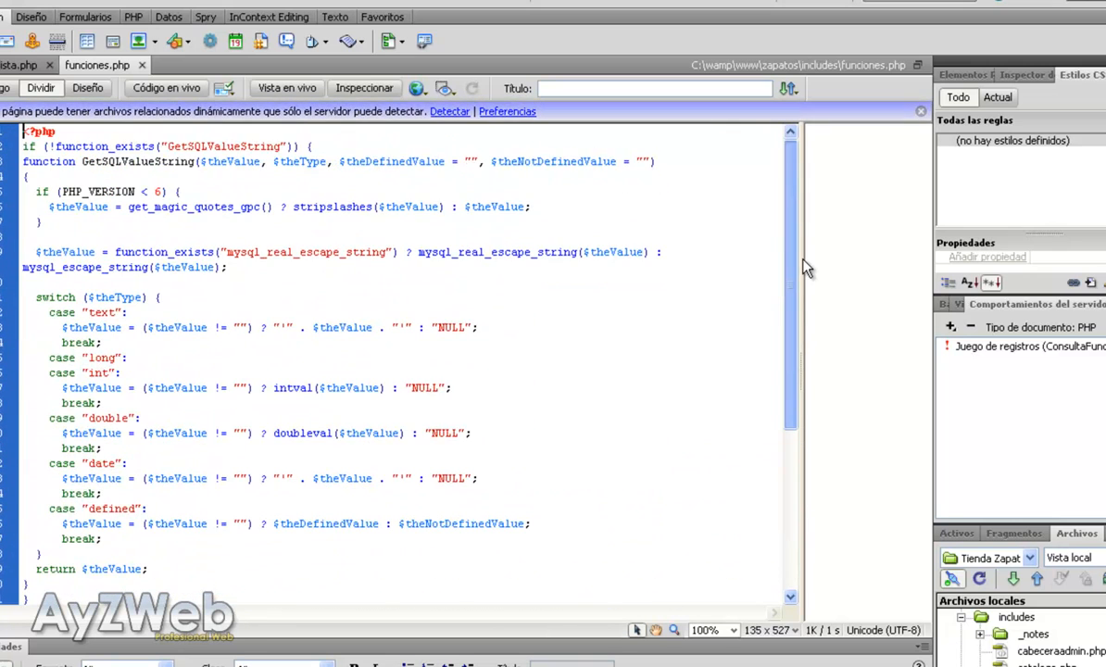
{"action": "scroll", "scroll_direction": "down", "scroll_amount": 3}
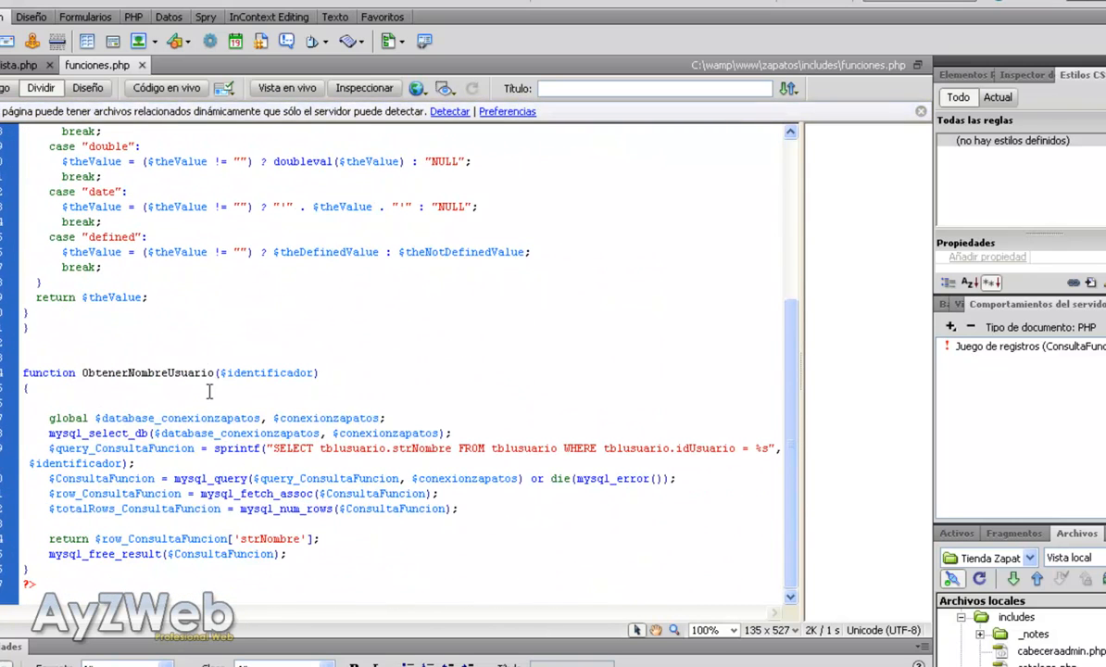
{"action": "mouse_move", "coordinate": [256, 363]}
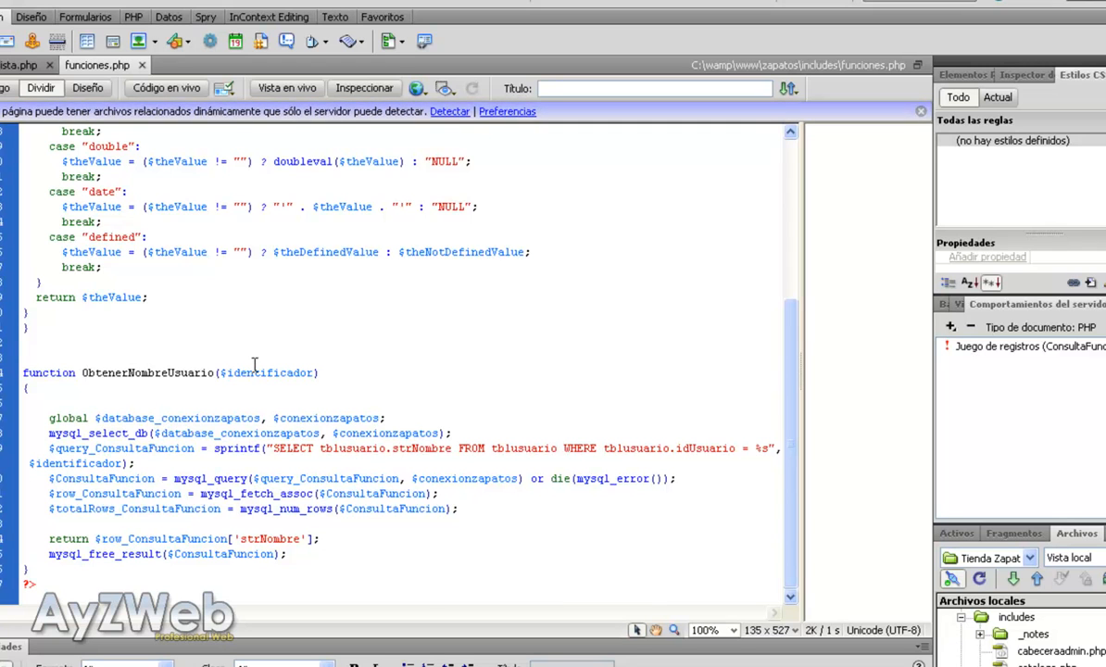
{"action": "mouse_move", "coordinate": [264, 504]}
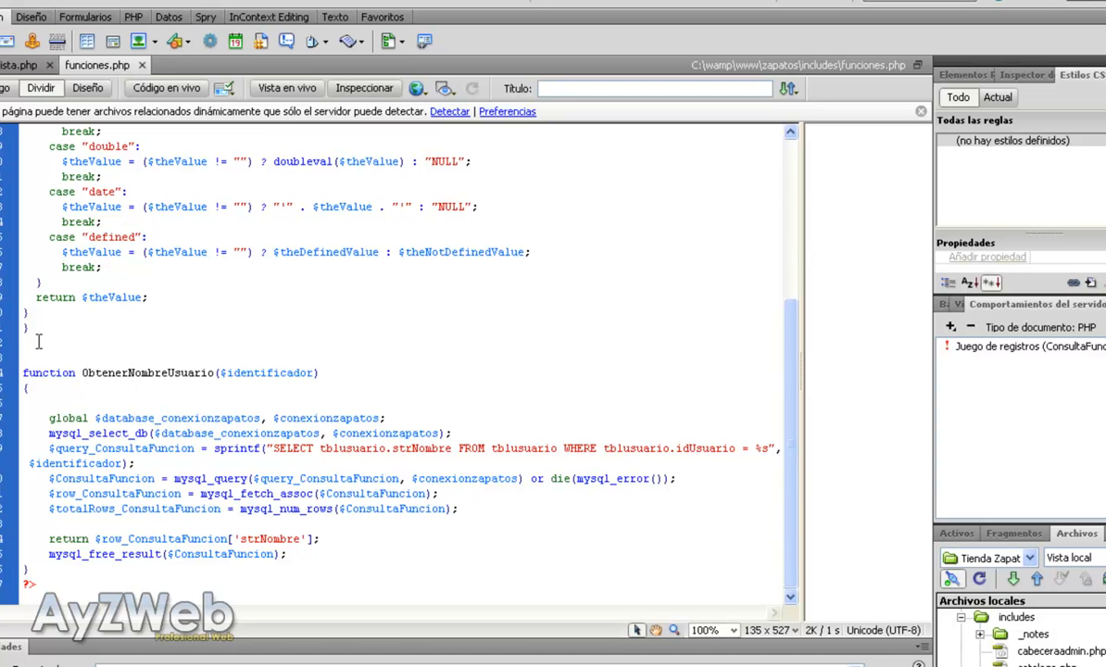
{"action": "type", "text": "//"}
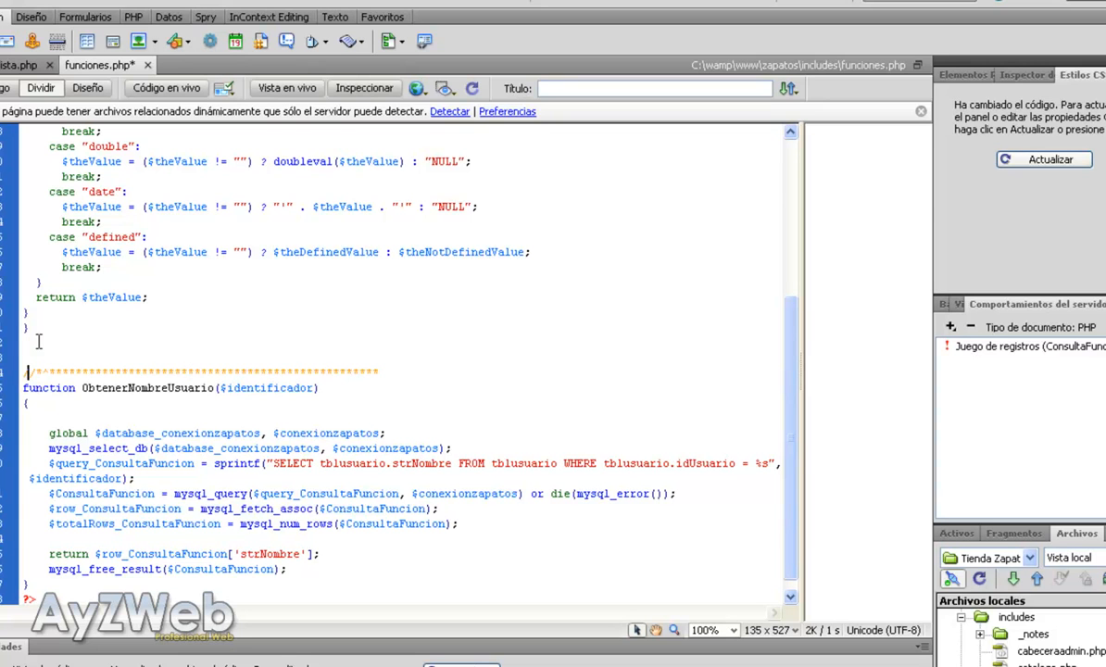
{"action": "left_click", "coordinate": [201, 370]}
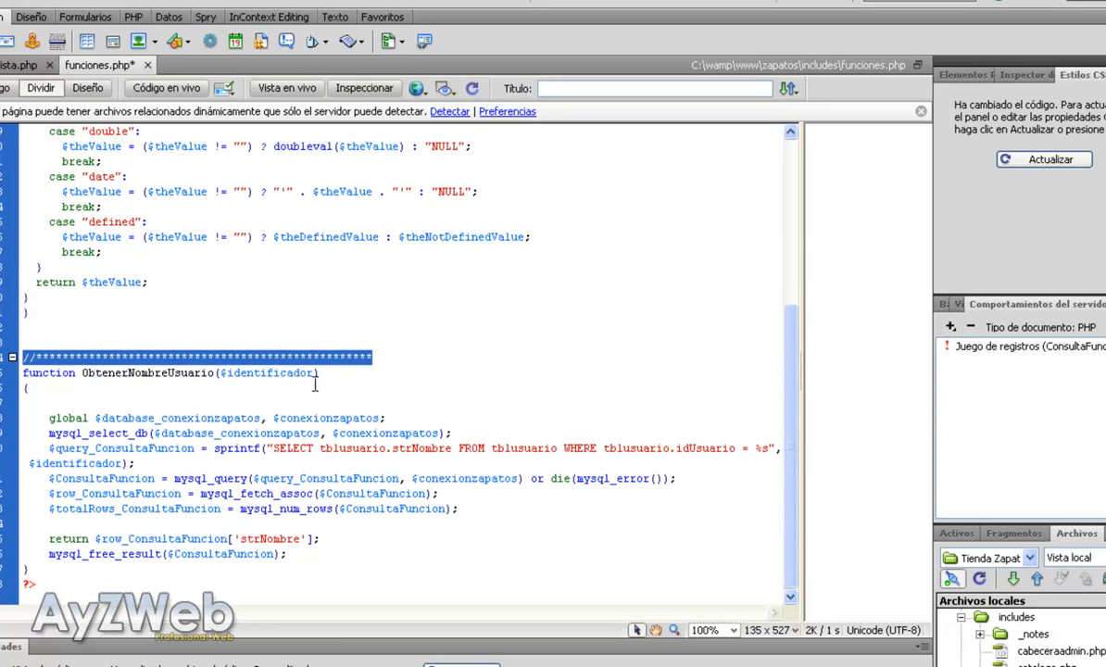
{"action": "left_click", "coordinate": [370, 356]}
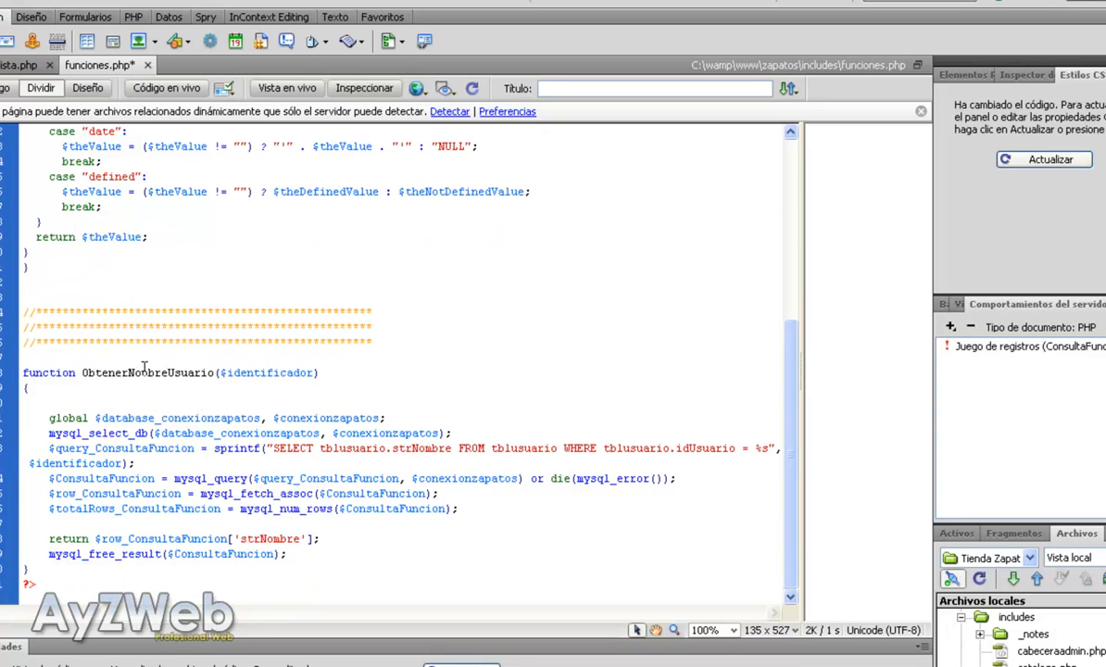
Copy the ObtenerNombreUsuario function and paste a second copy beneath it
{"action": "left_click", "coordinate": [26, 357]}
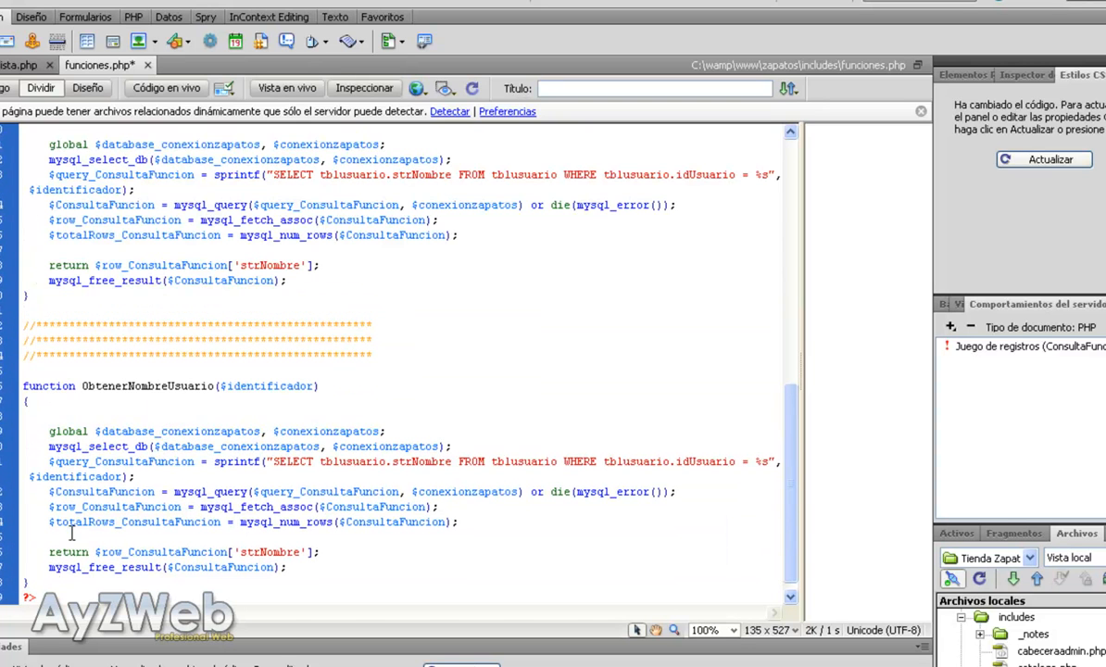
Rename the pasted function from ObtenerNombreUsuario to ObtenerNombreProducto
{"action": "double_click", "coordinate": [191, 385]}
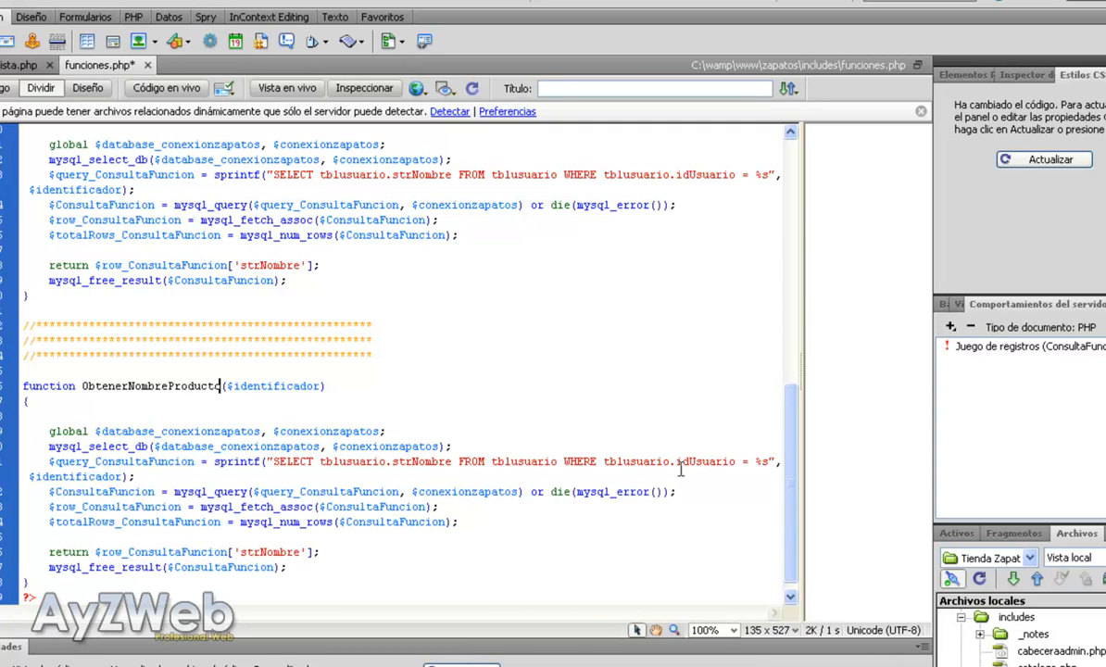
{"action": "mouse_move", "coordinate": [415, 470]}
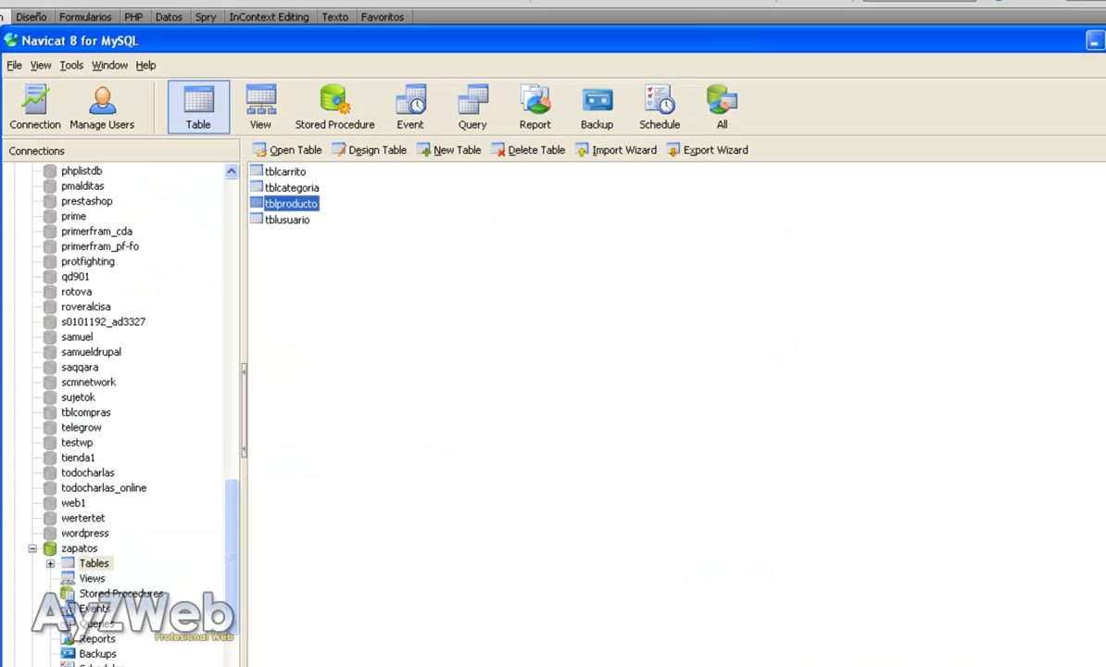
{"action": "double_click", "coordinate": [289, 202]}
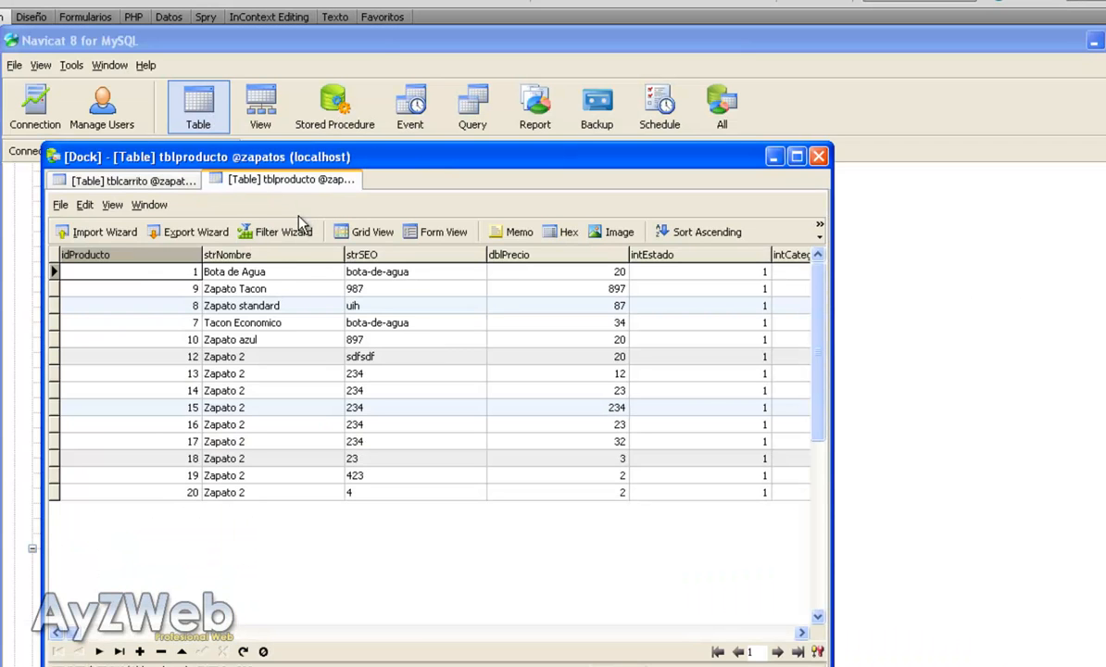
{"action": "mouse_move", "coordinate": [211, 271]}
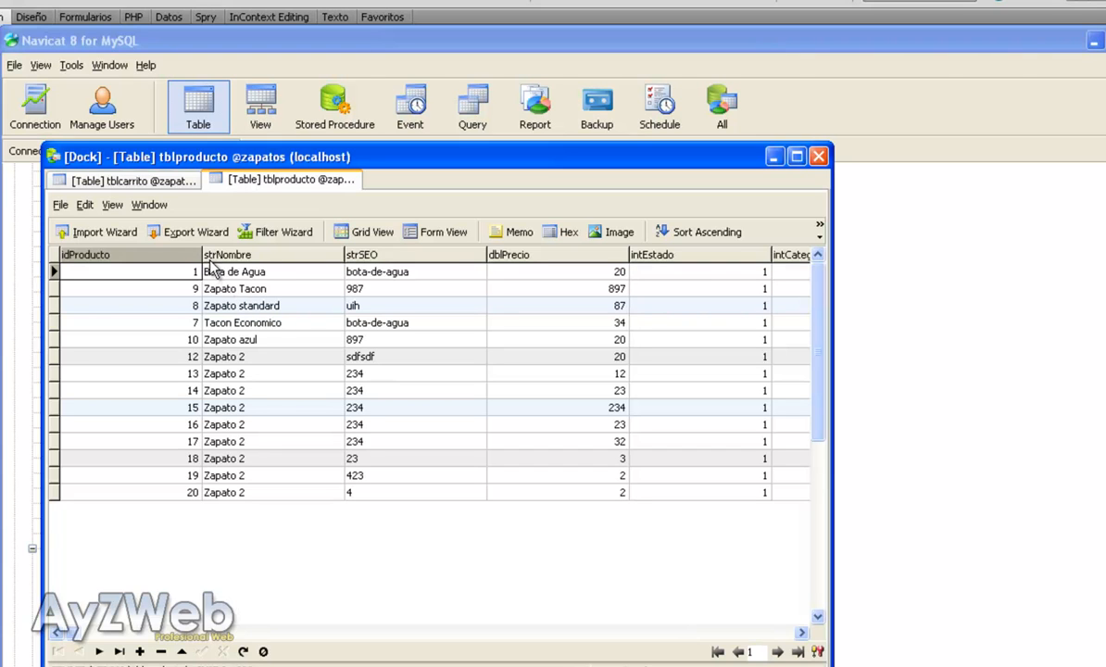
{"action": "mouse_move", "coordinate": [282, 185]}
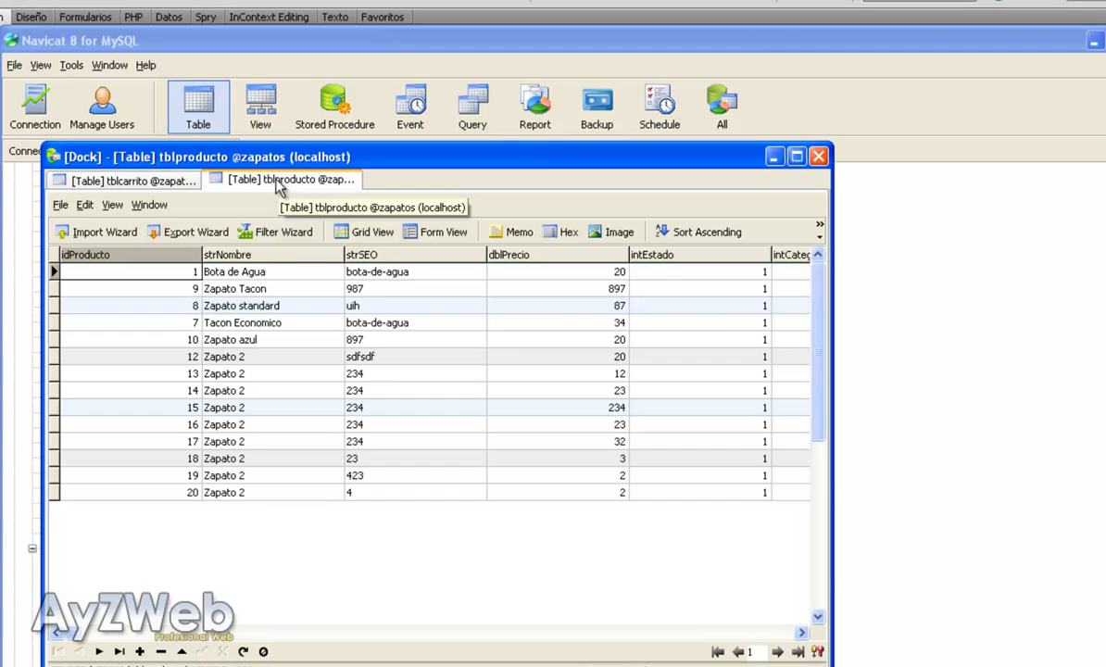
{"action": "mouse_move", "coordinate": [276, 194]}
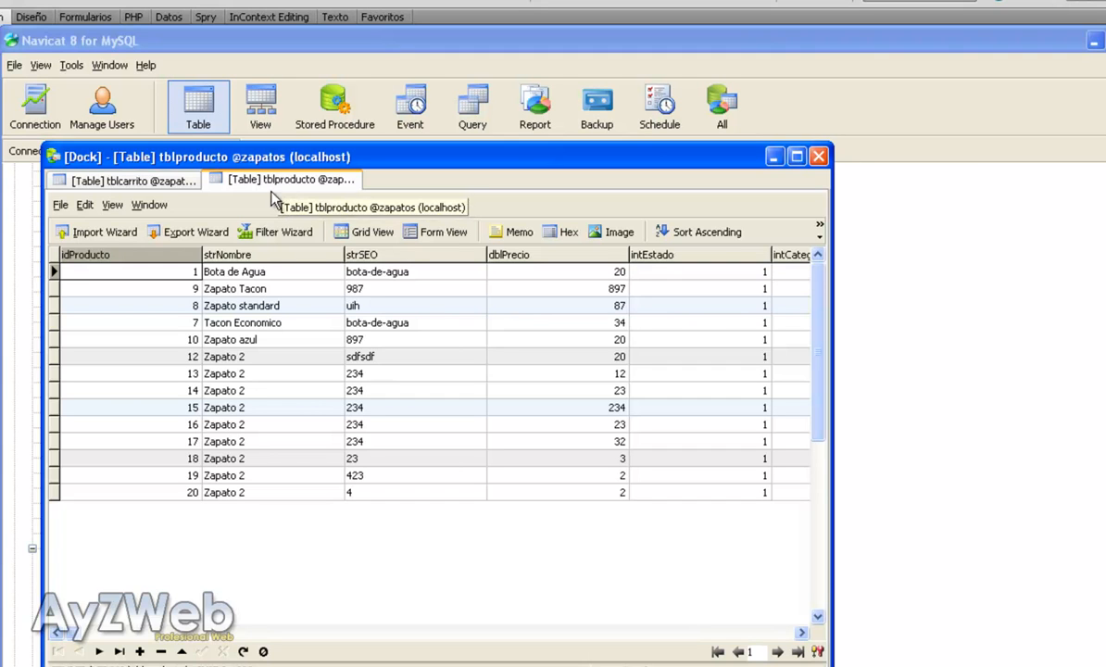
{"action": "mouse_move", "coordinate": [259, 274]}
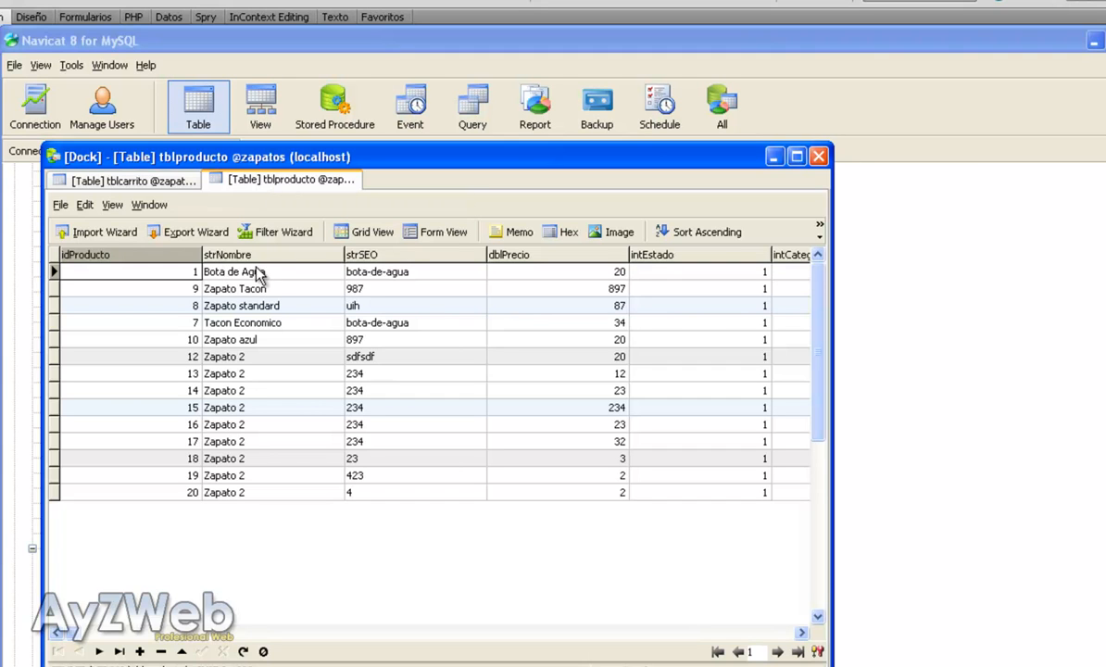
{"action": "mouse_move", "coordinate": [275, 181]}
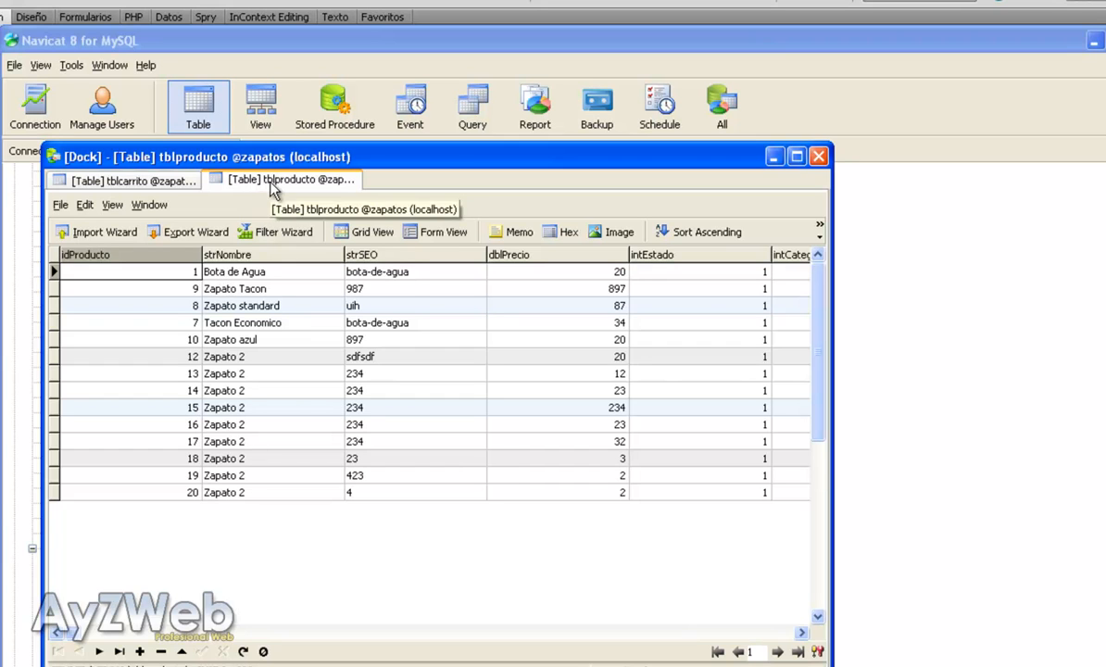
{"action": "mouse_move", "coordinate": [282, 189]}
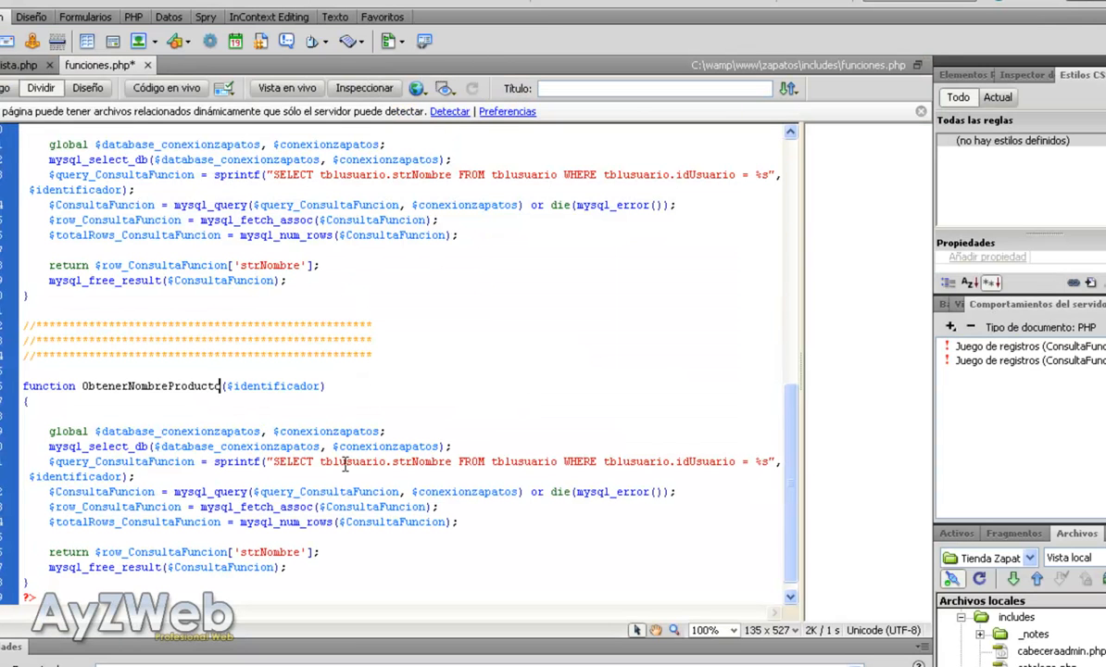
Make the query select strNombre from tblproducto, checking field names against Navicat
{"action": "double_click", "coordinate": [352, 461]}
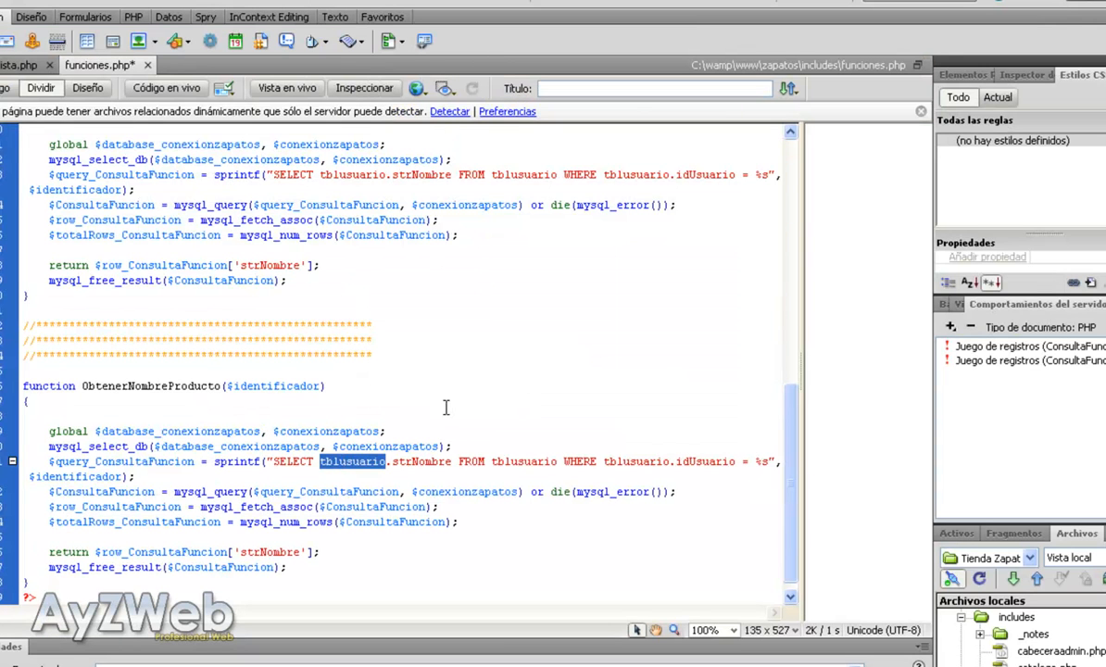
{"action": "type", "text": "bre"}
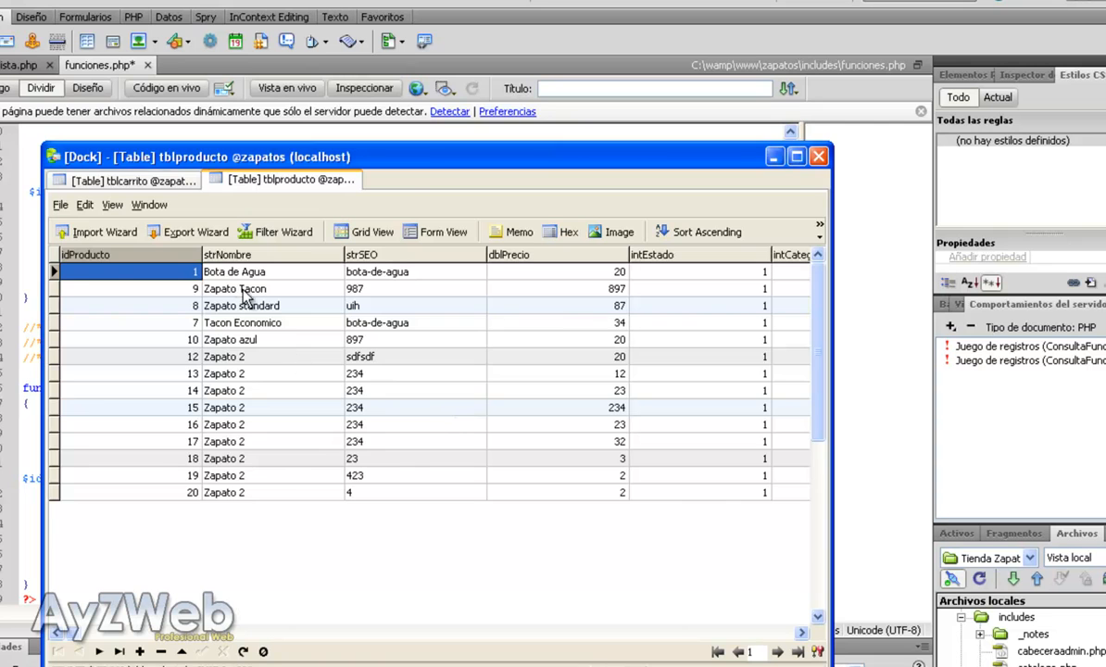
{"action": "left_click", "coordinate": [819, 156]}
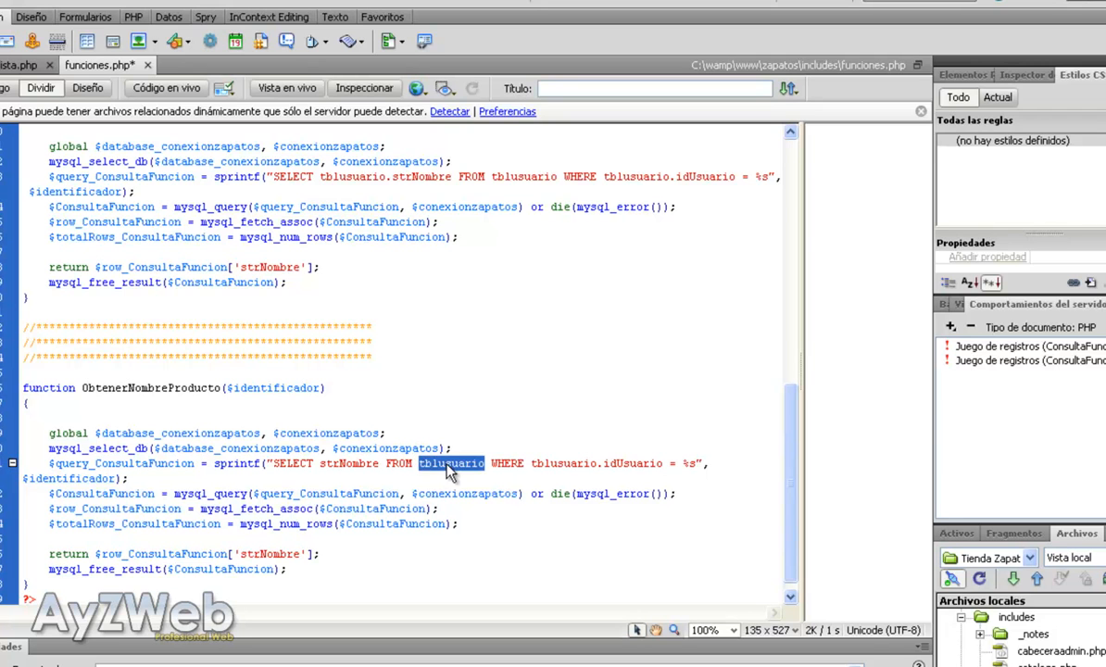
{"action": "type", "text": "tblprodu"}
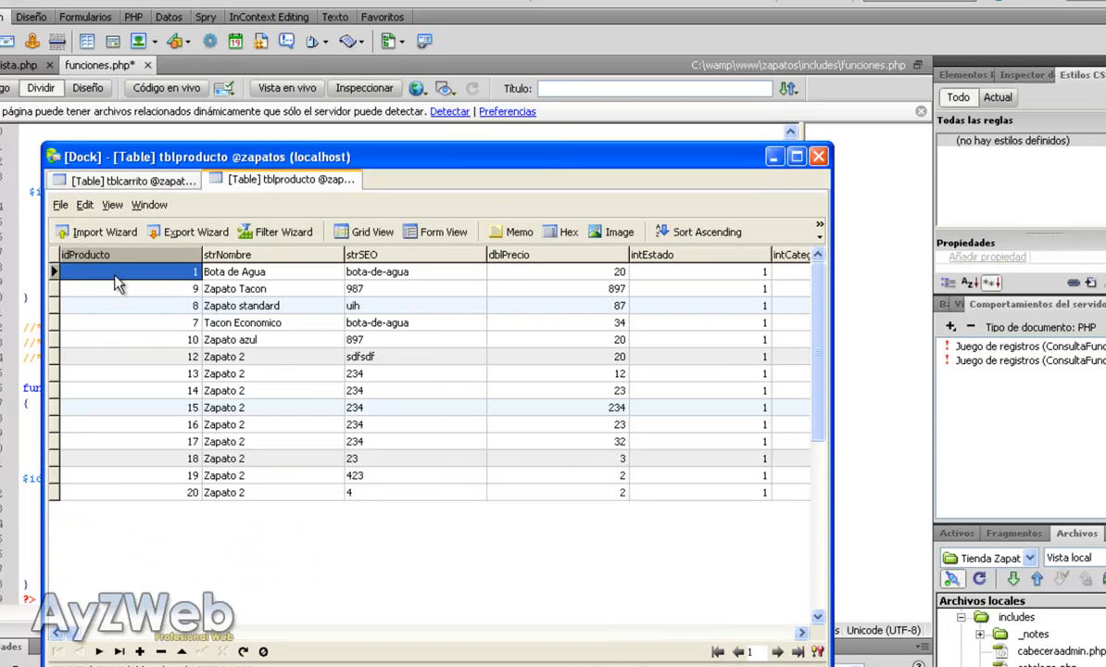
Change the WHERE clause to match idProducto against the passed identificador
{"action": "left_click", "coordinate": [819, 155]}
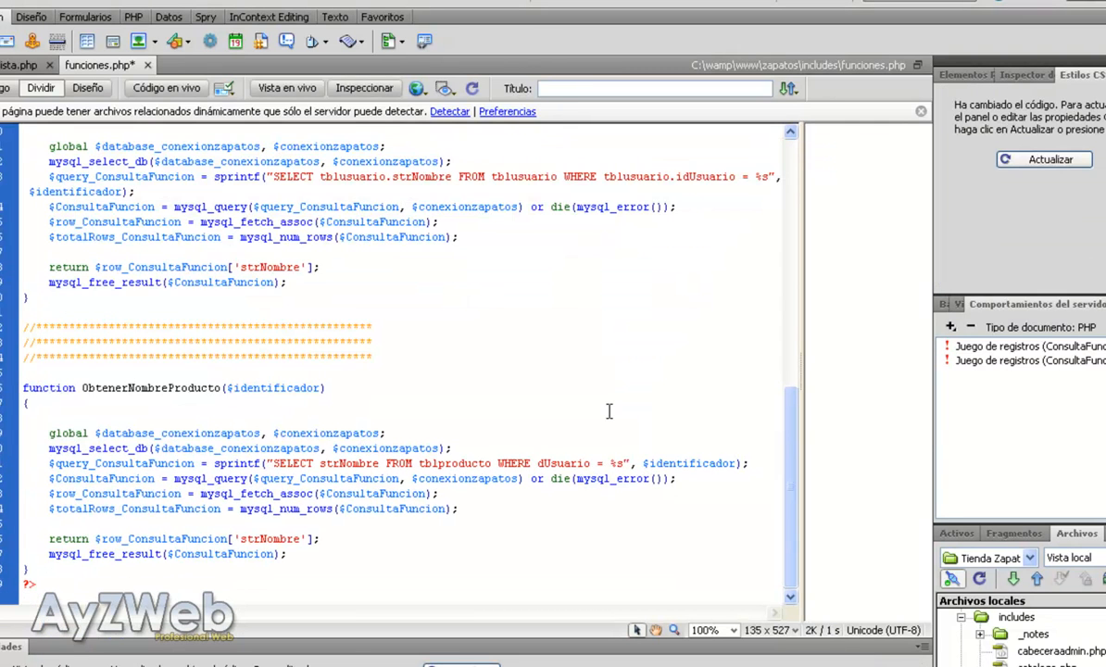
{"action": "double_click", "coordinate": [571, 463]}
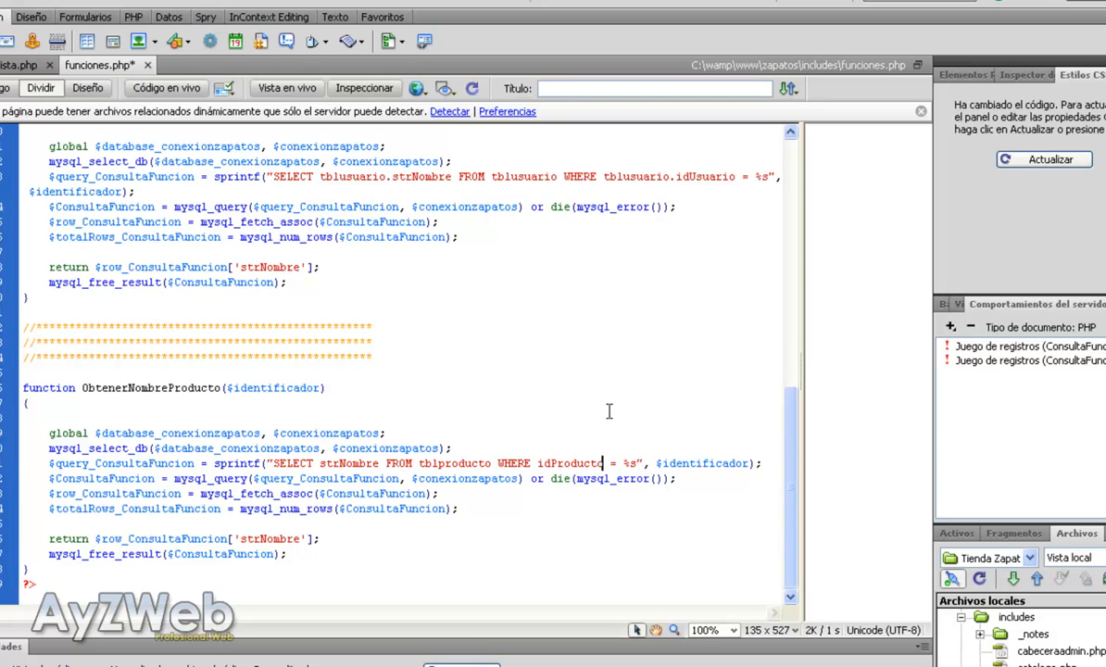
{"action": "double_click", "coordinate": [632, 463]}
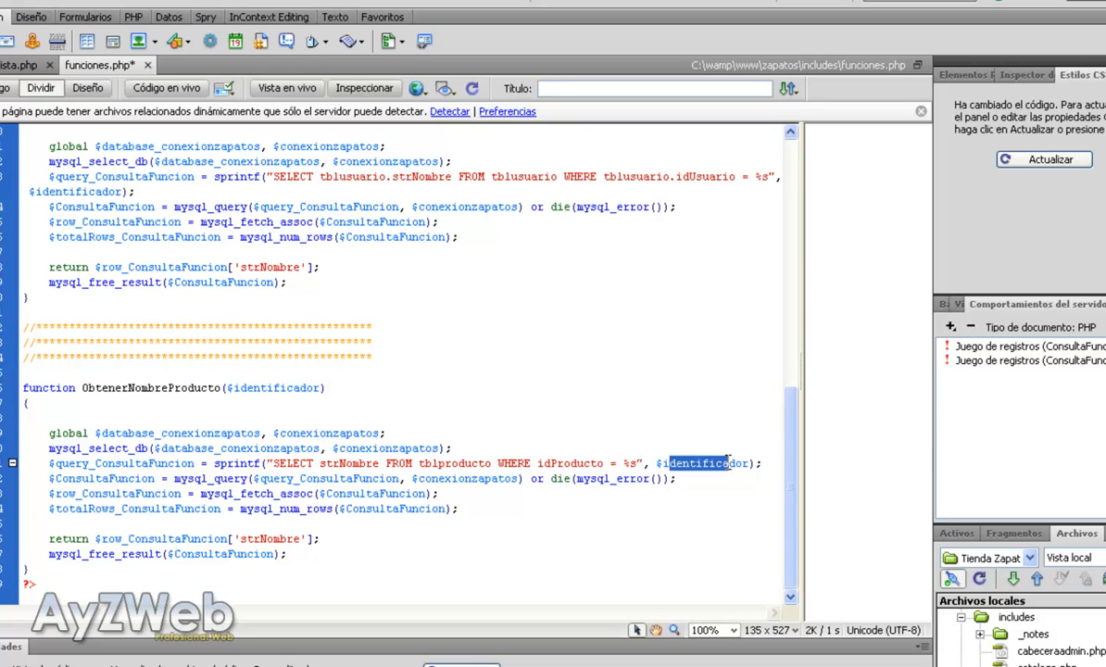
{"action": "mouse_move", "coordinate": [241, 463]}
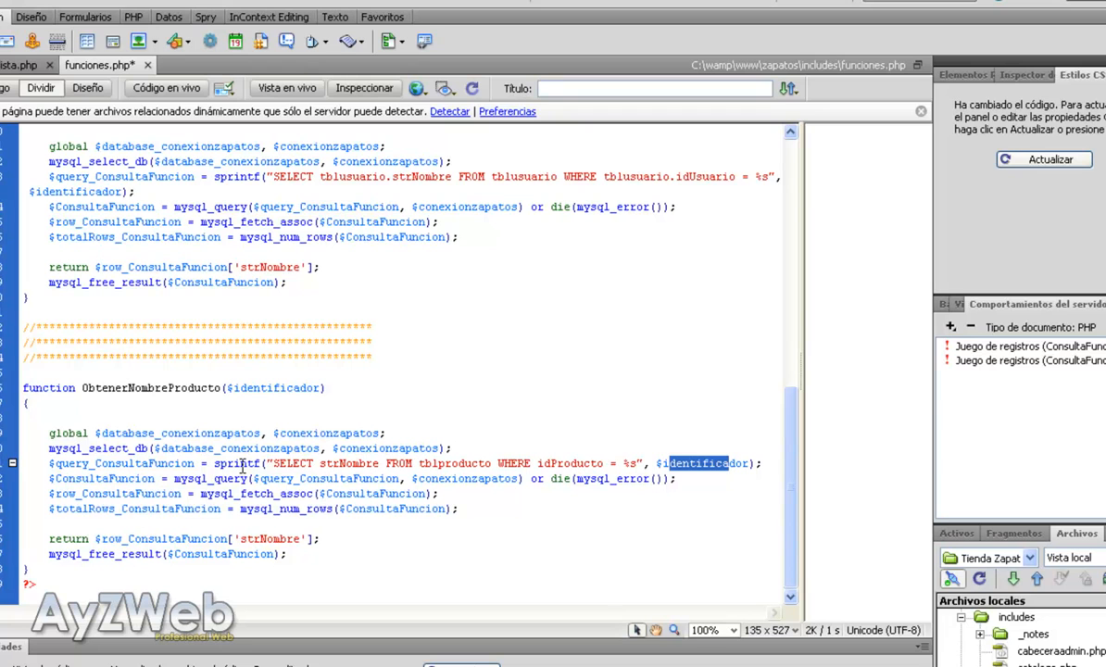
{"action": "mouse_move", "coordinate": [630, 427]}
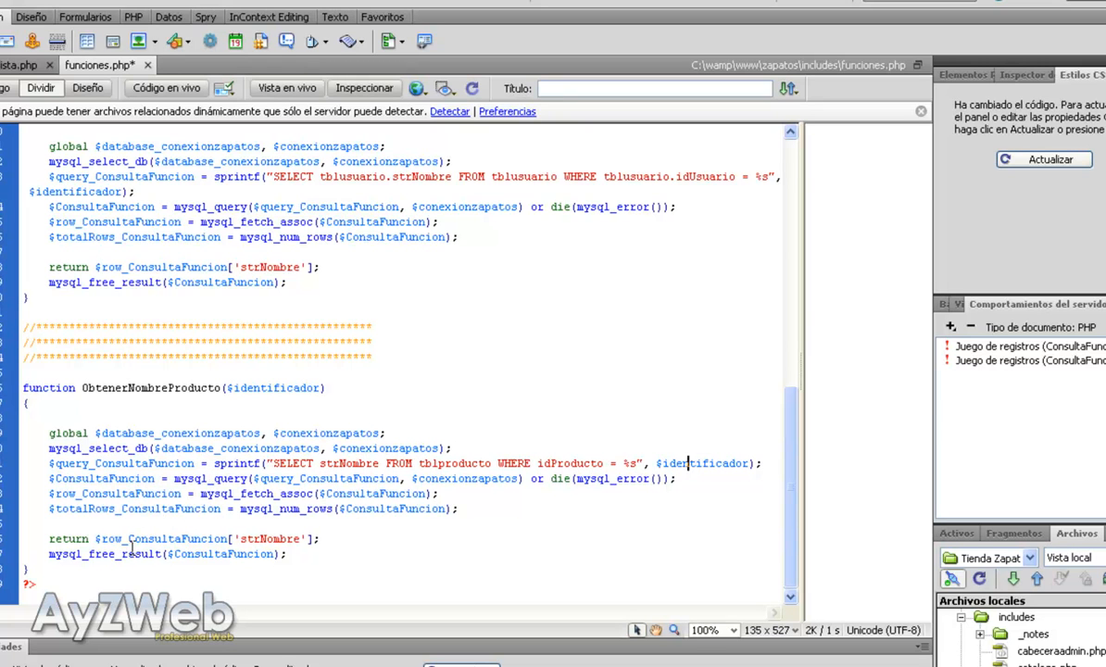
Verify the function returns strNombre and copy the ObtenerNombreProducto name for use in carrito_lista.php
{"action": "double_click", "coordinate": [271, 537]}
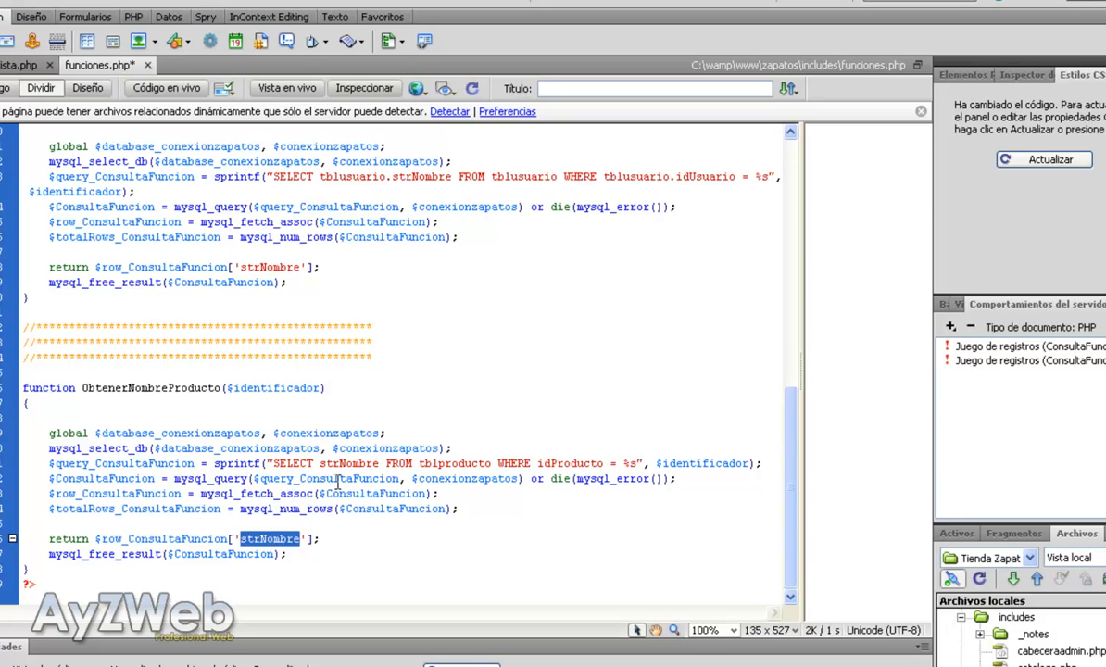
{"action": "double_click", "coordinate": [348, 463]}
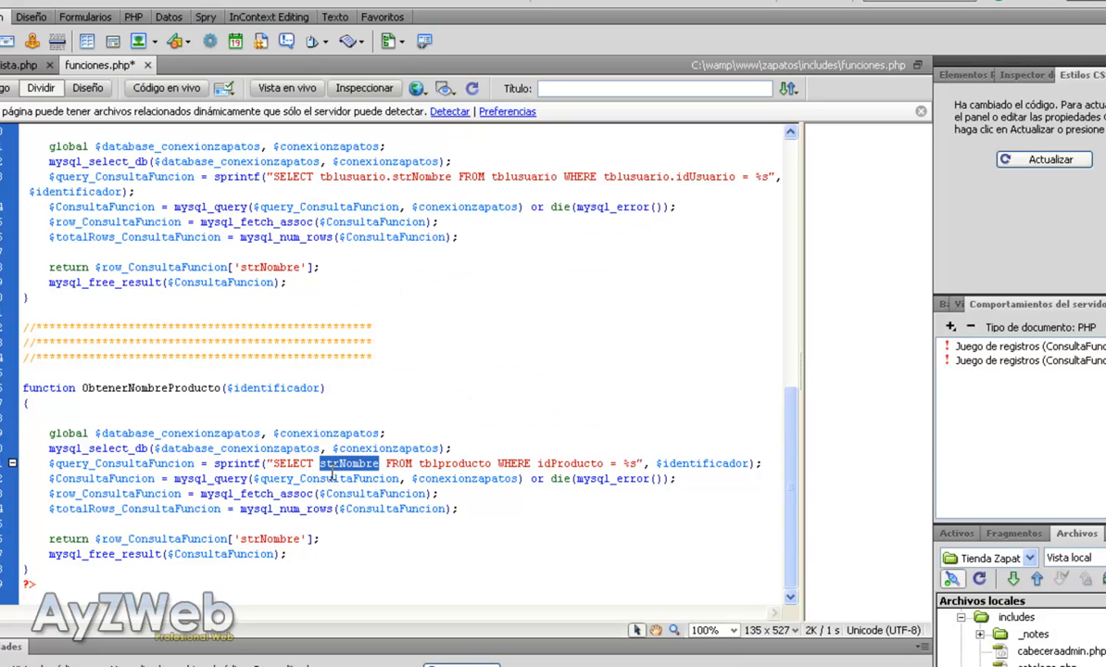
{"action": "double_click", "coordinate": [268, 537]}
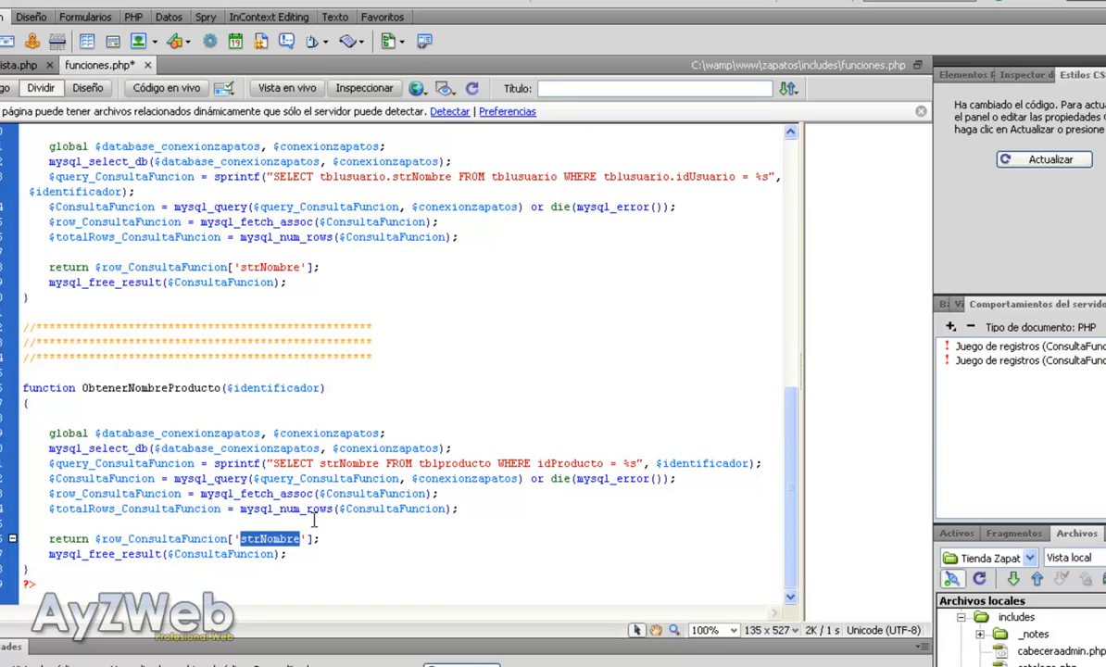
{"action": "mouse_move", "coordinate": [267, 430]}
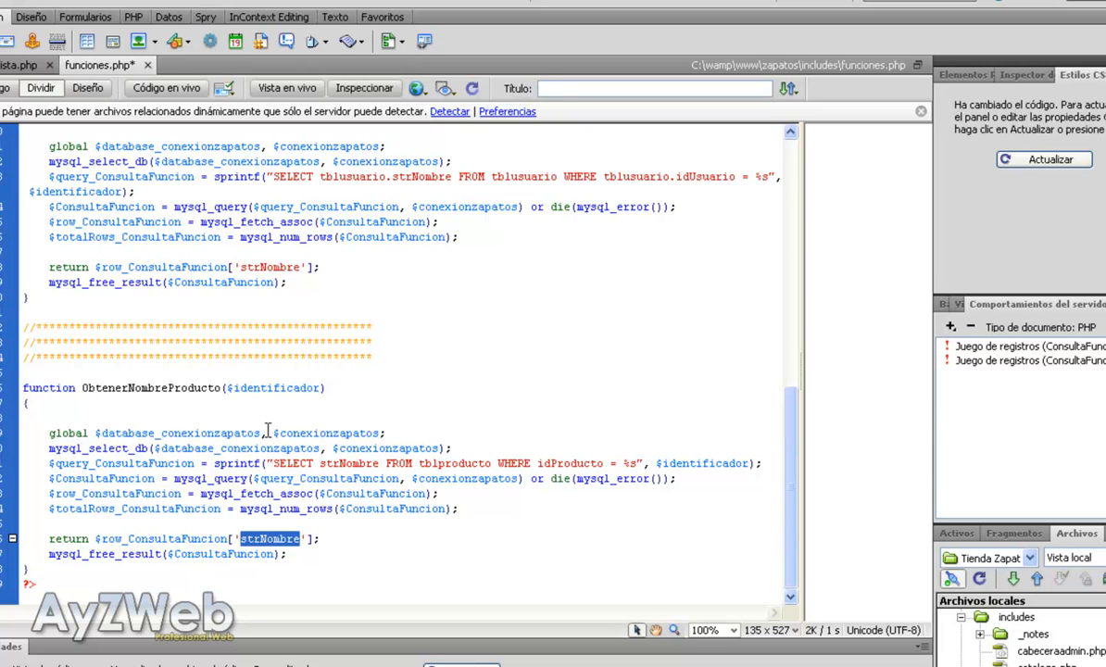
{"action": "mouse_move", "coordinate": [178, 389]}
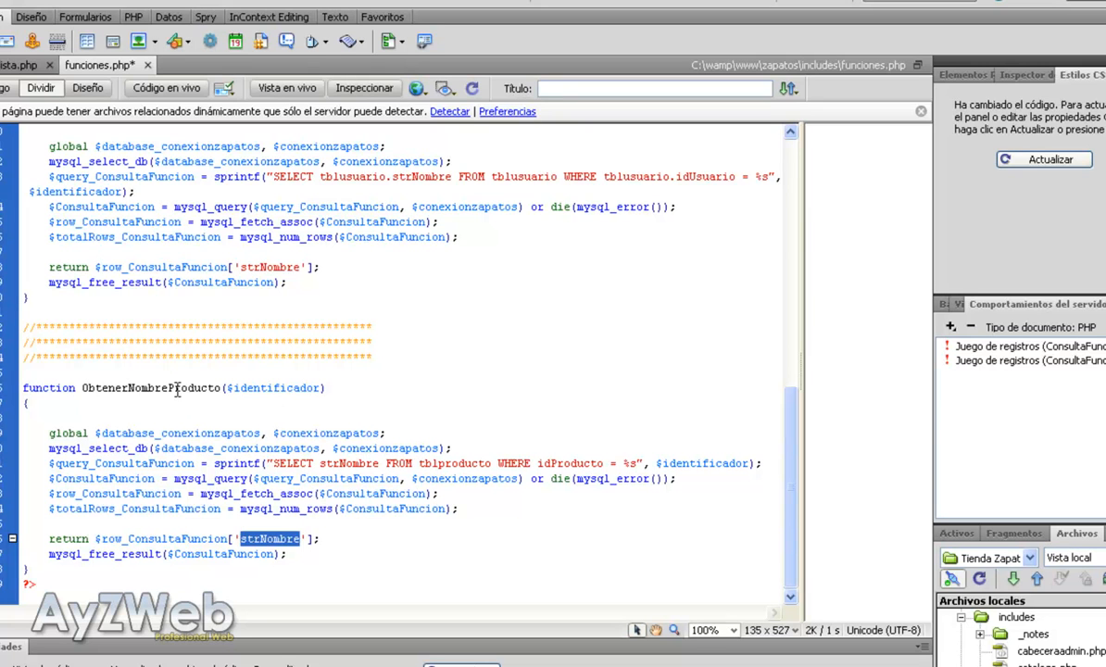
{"action": "double_click", "coordinate": [150, 387]}
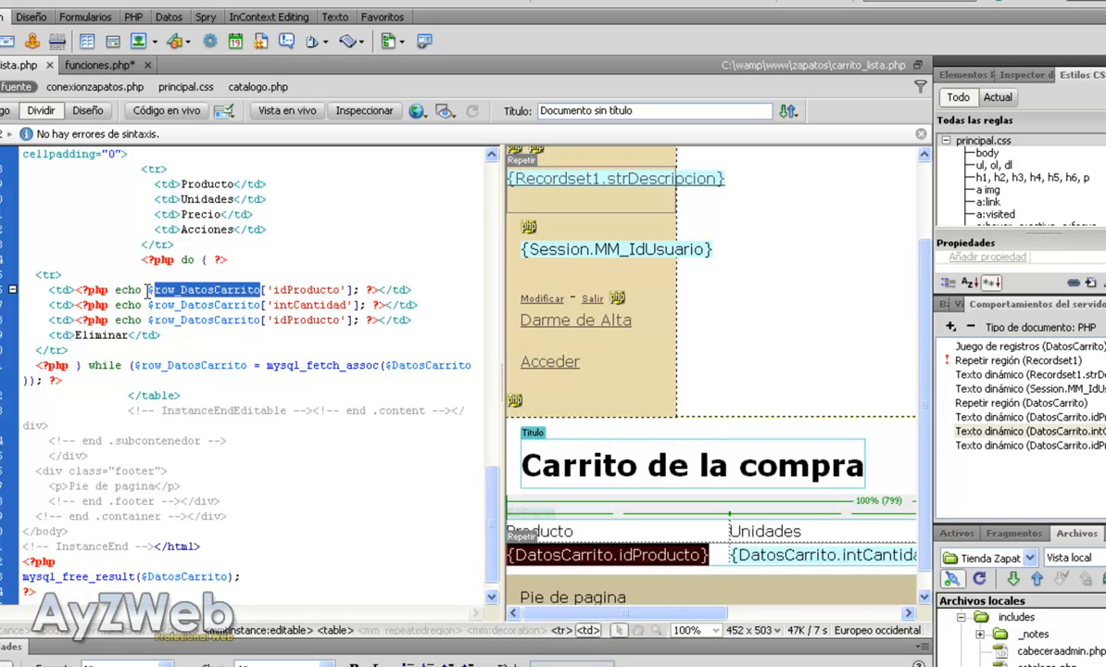
Wrap the first cart cell's idProducto echo in ObtenerNombreProducto( so product names display
{"action": "type", "text": "ObtenerNombreProducto("}
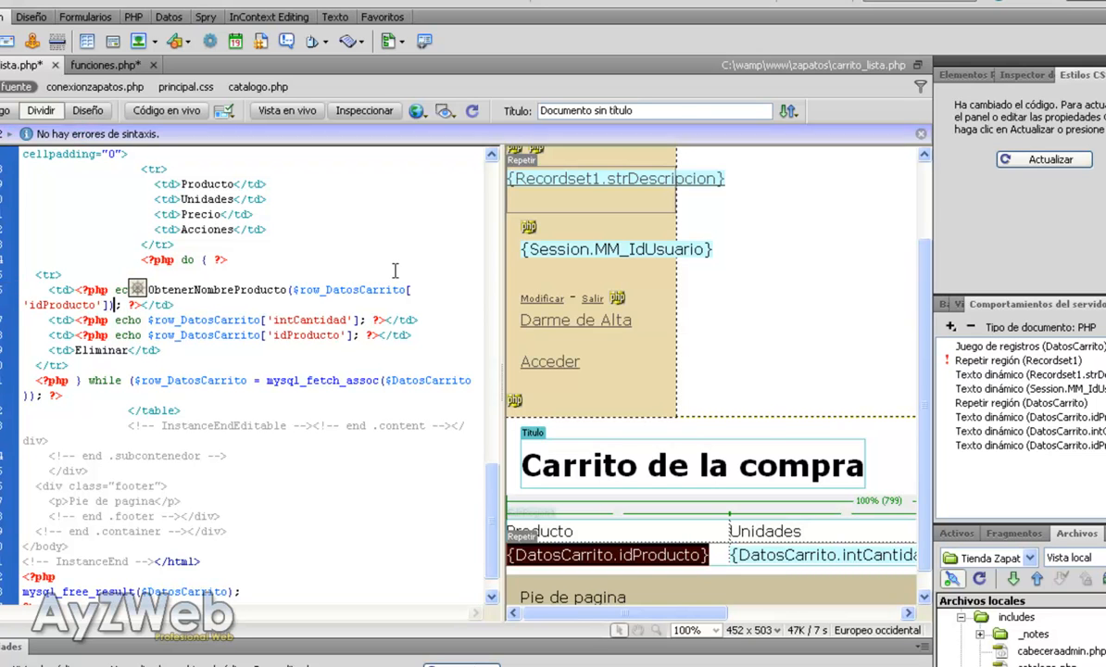
{"action": "mouse_move", "coordinate": [306, 289]}
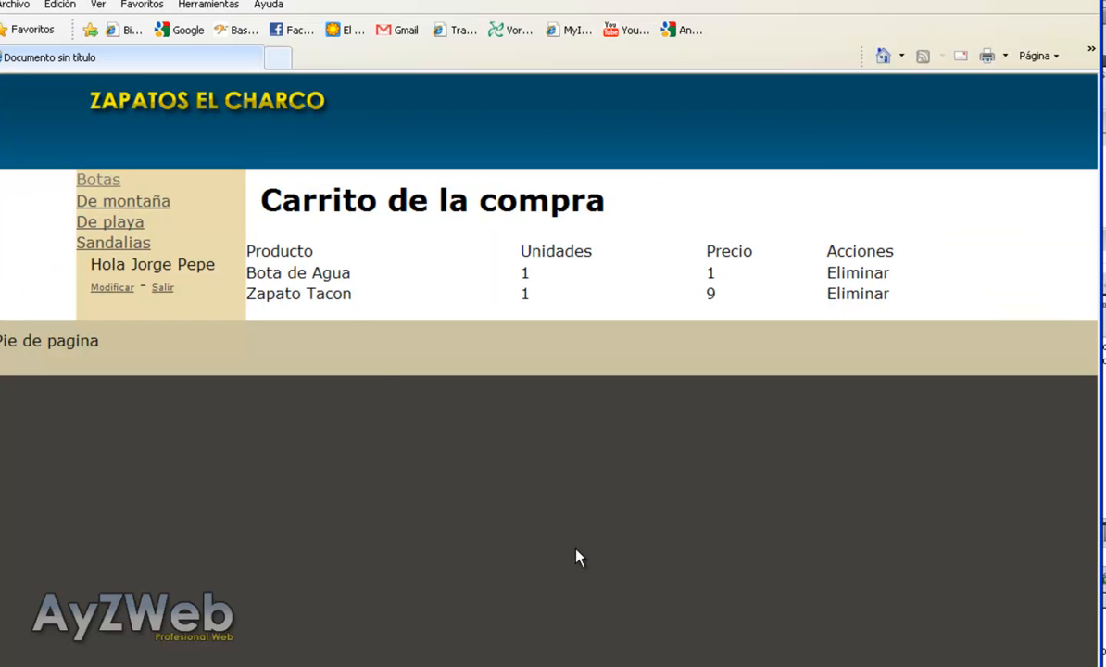
{"action": "mouse_move", "coordinate": [315, 271]}
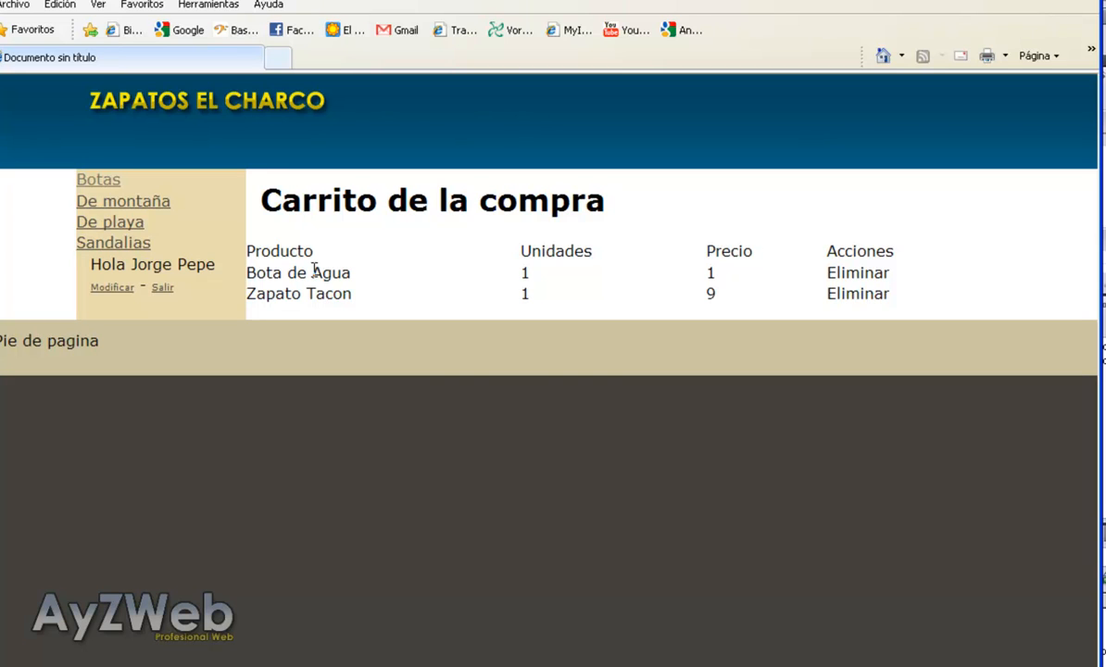
{"action": "mouse_move", "coordinate": [639, 190]}
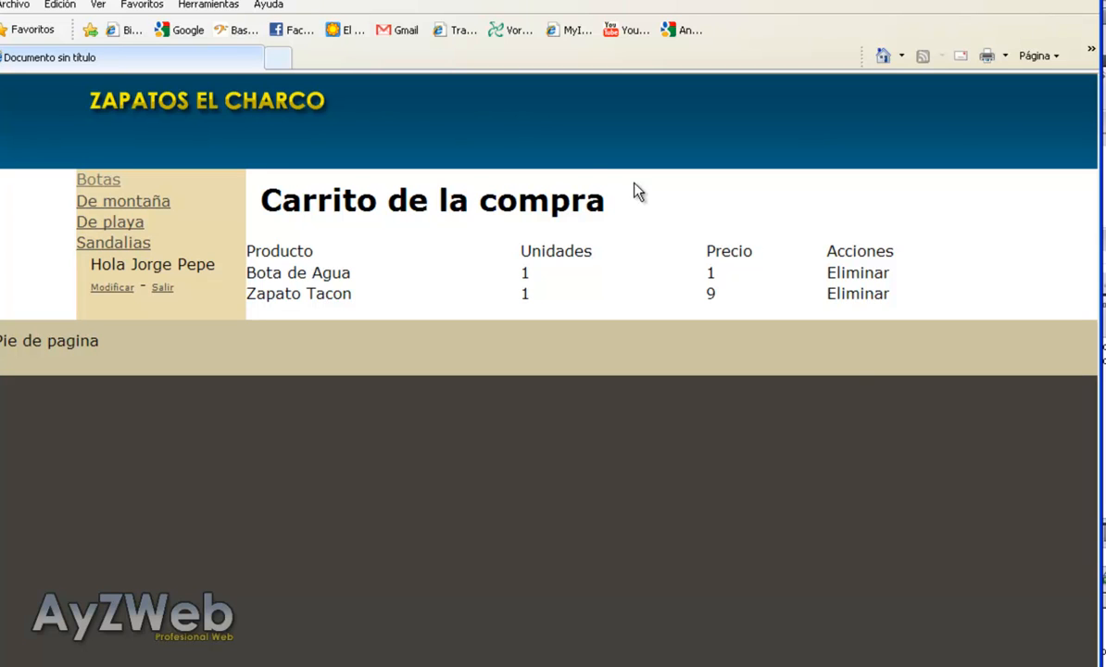
{"action": "mouse_move", "coordinate": [660, 245]}
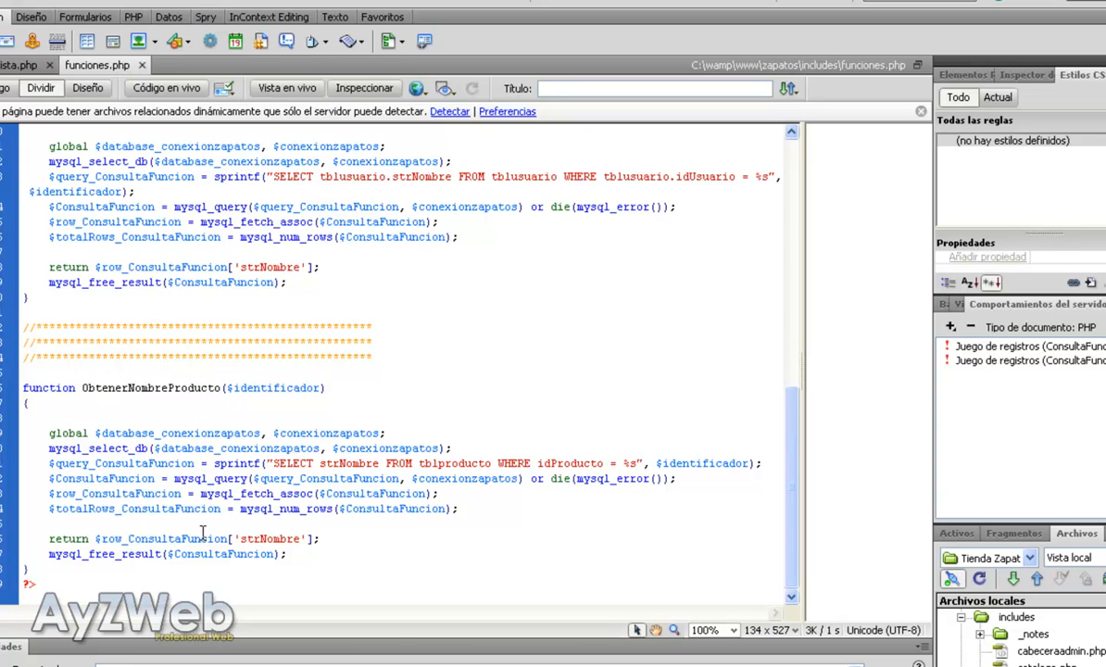
{"action": "mouse_move", "coordinate": [24, 63]}
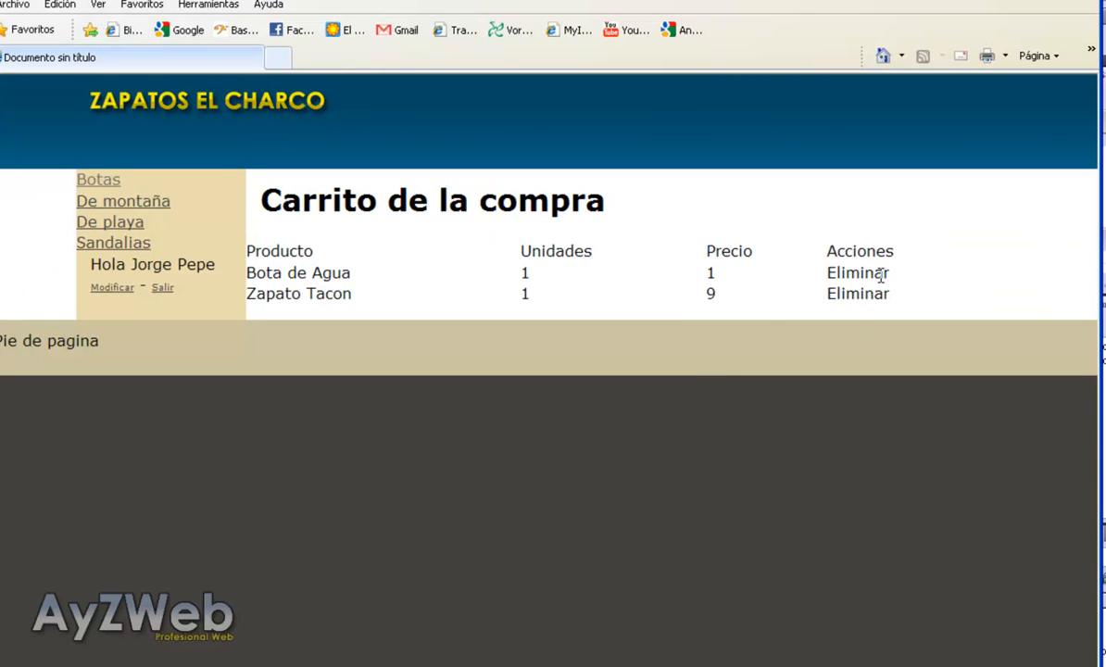
{"action": "mouse_move", "coordinate": [862, 289]}
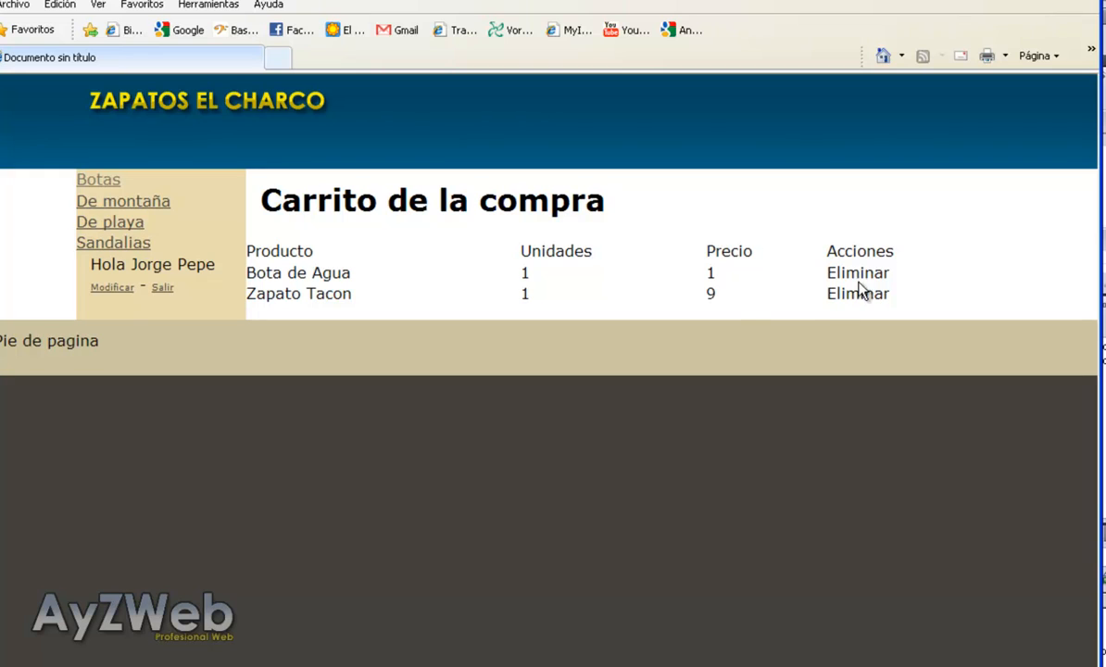
{"action": "mouse_move", "coordinate": [760, 282]}
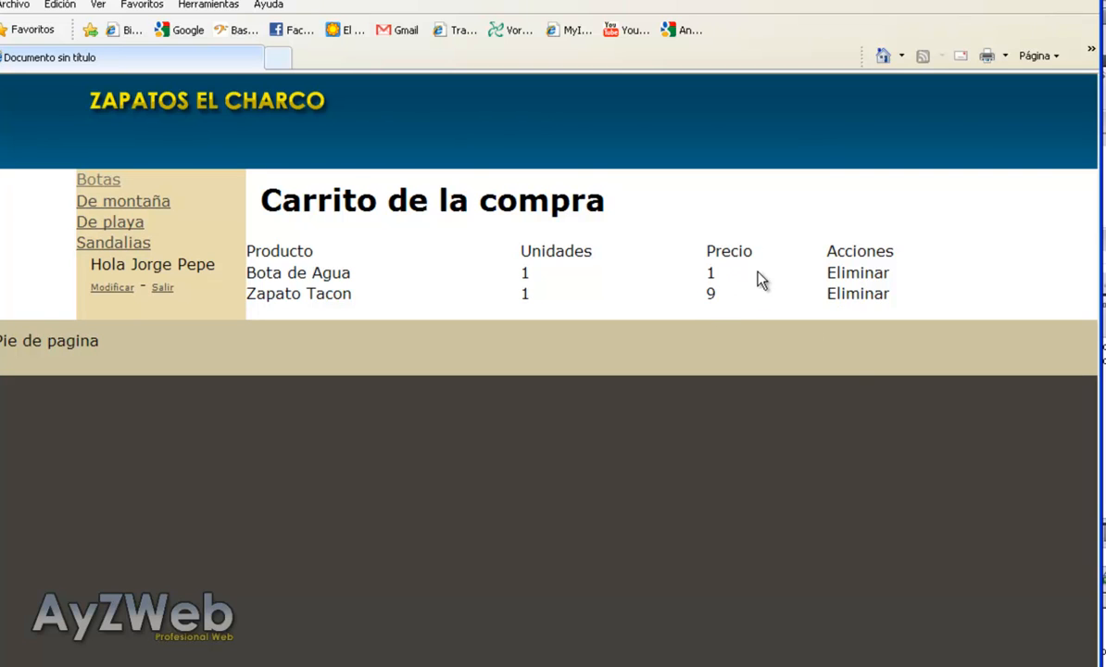
{"action": "mouse_move", "coordinate": [752, 289]}
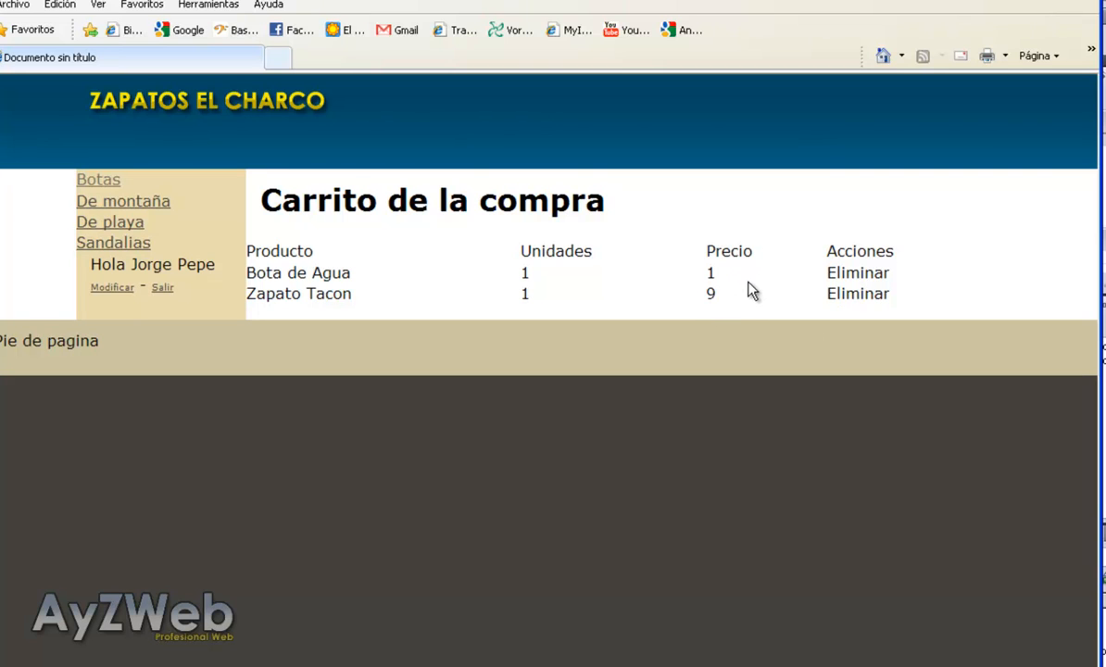